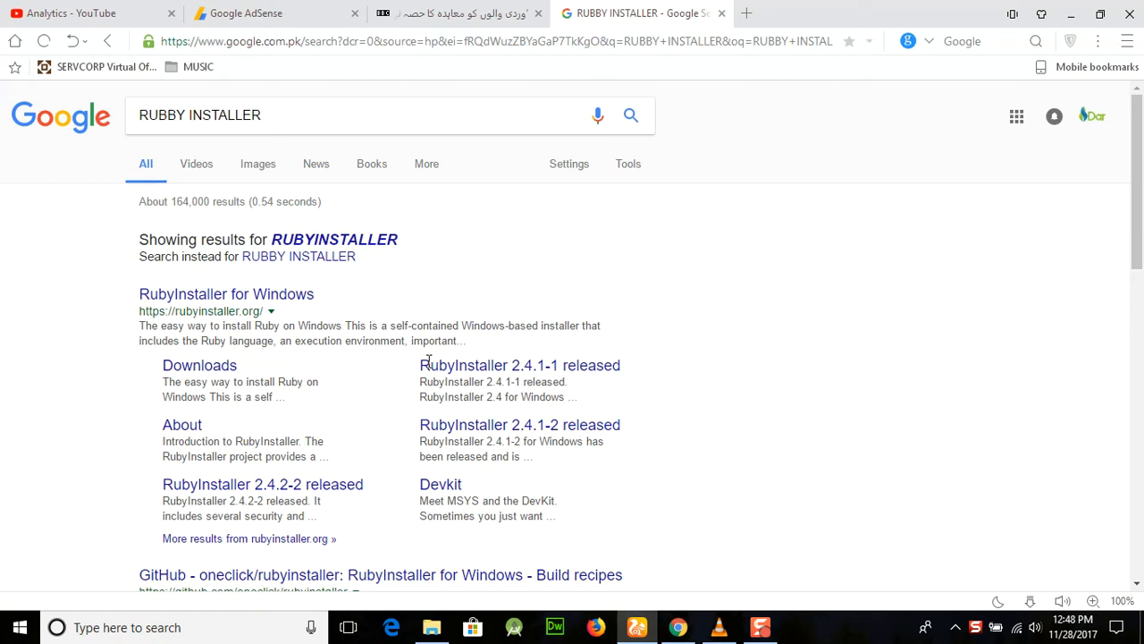
Step: Open the RubyInstaller for Windows website from the search results
scroll(down, 3)
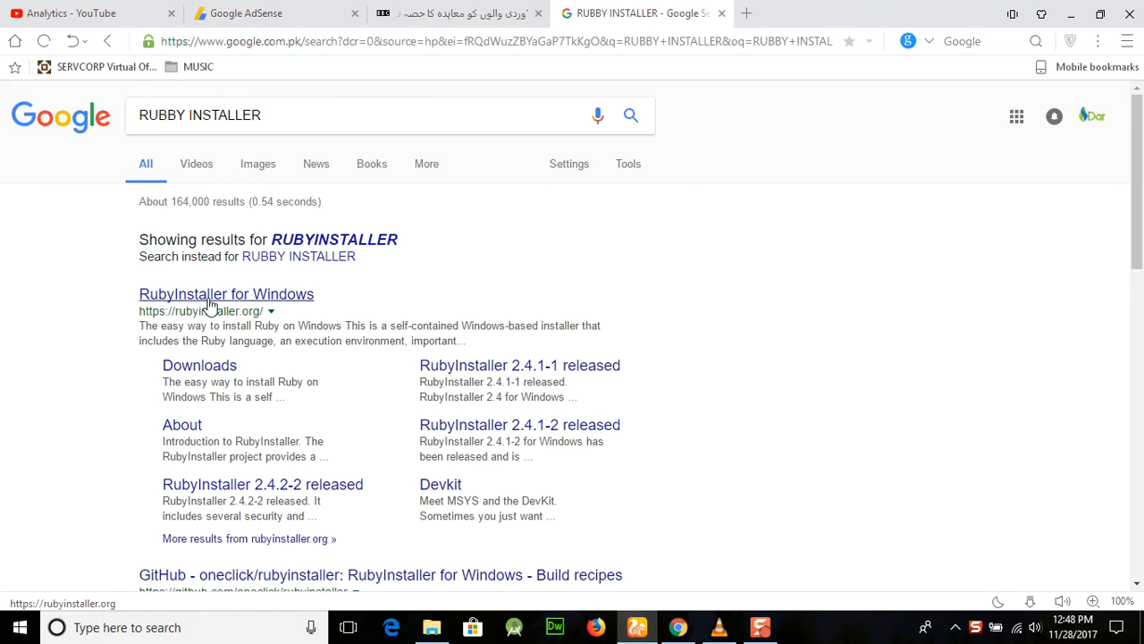
click(226, 294)
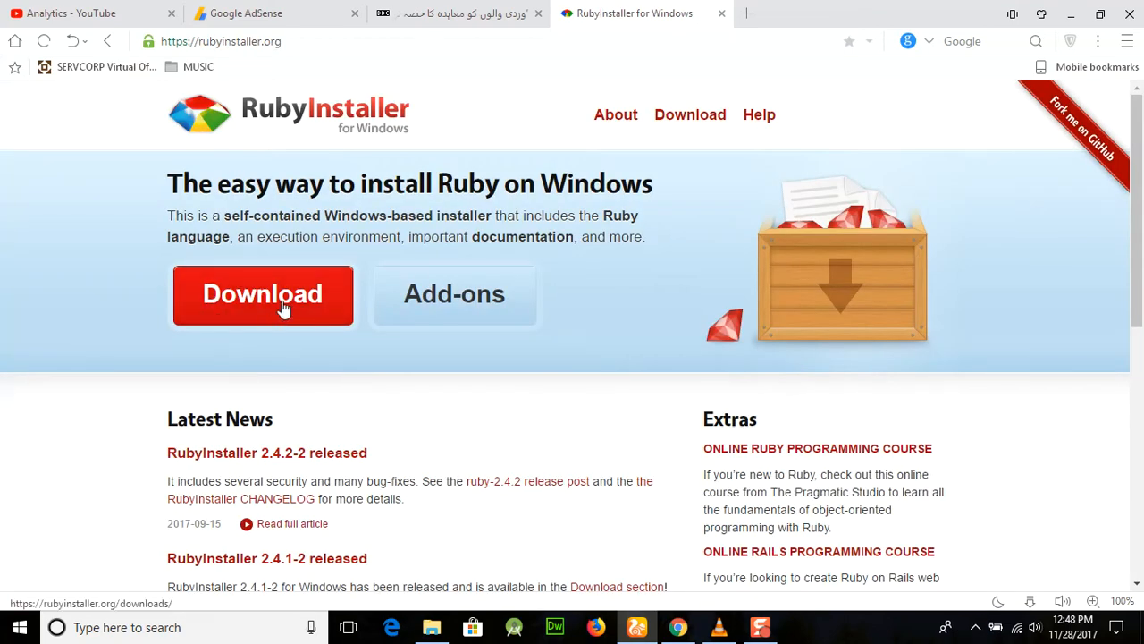
mouse_move(268, 309)
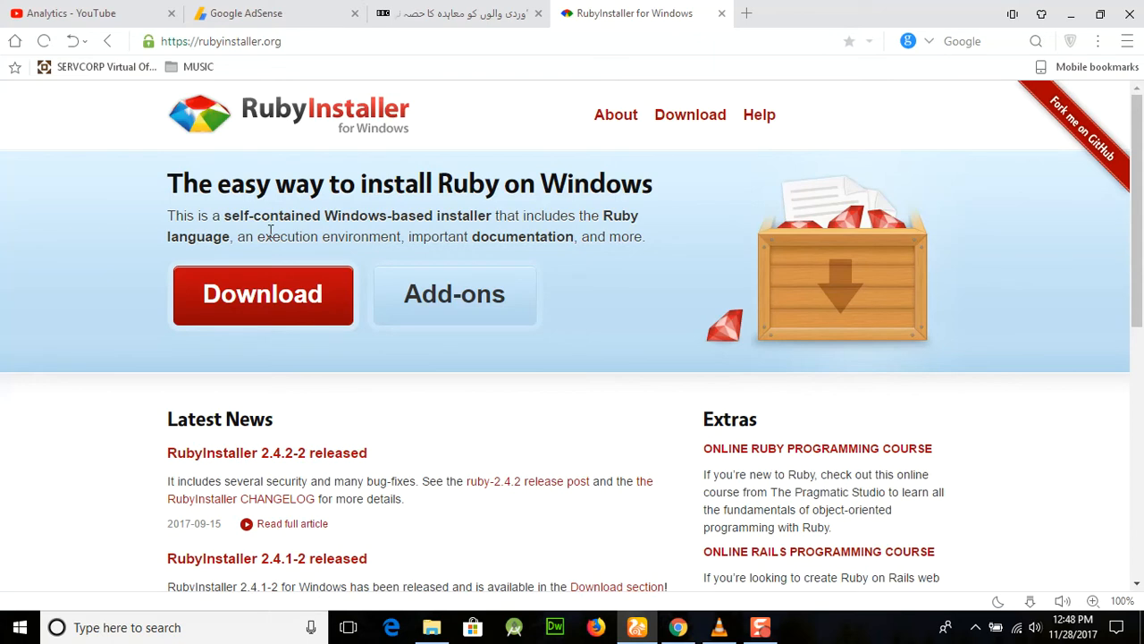
mouse_move(623, 218)
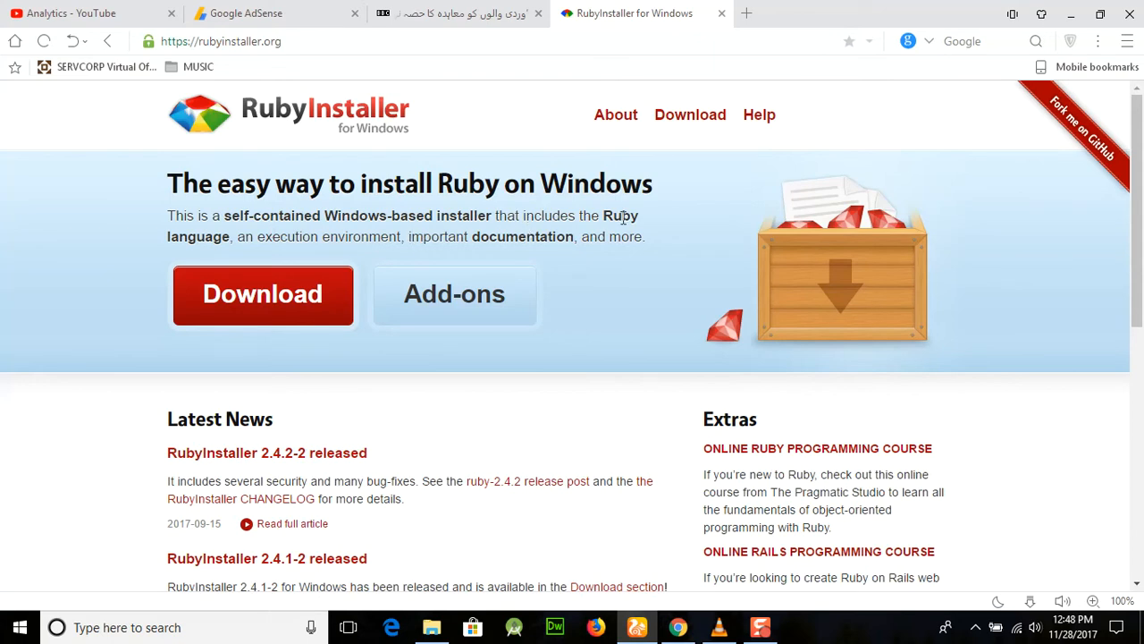
mouse_move(338, 271)
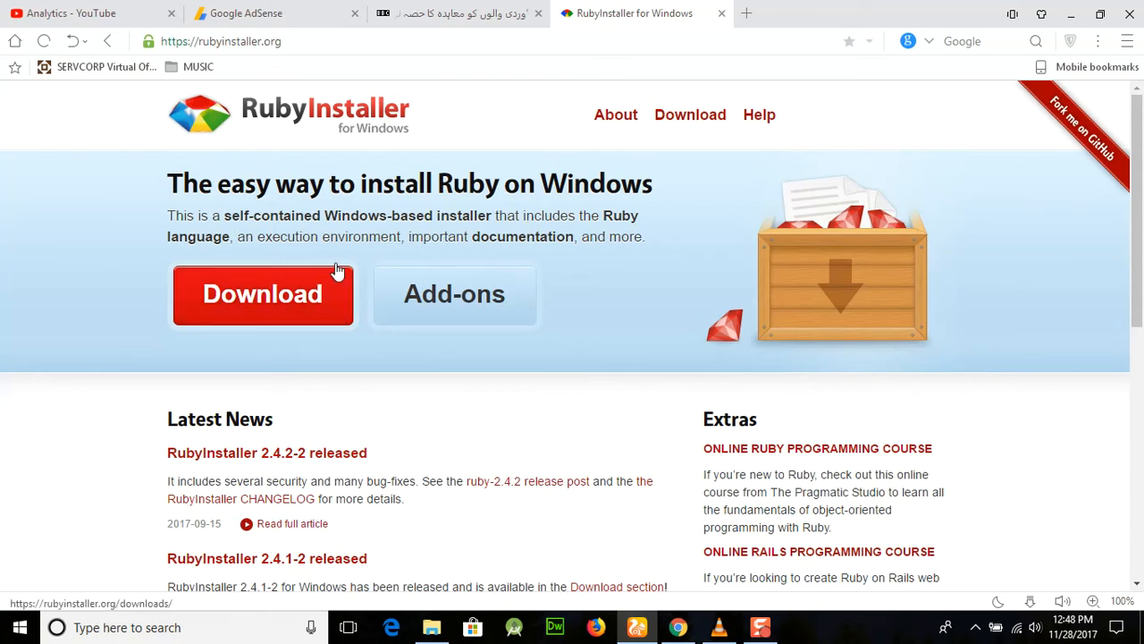
mouse_move(474, 382)
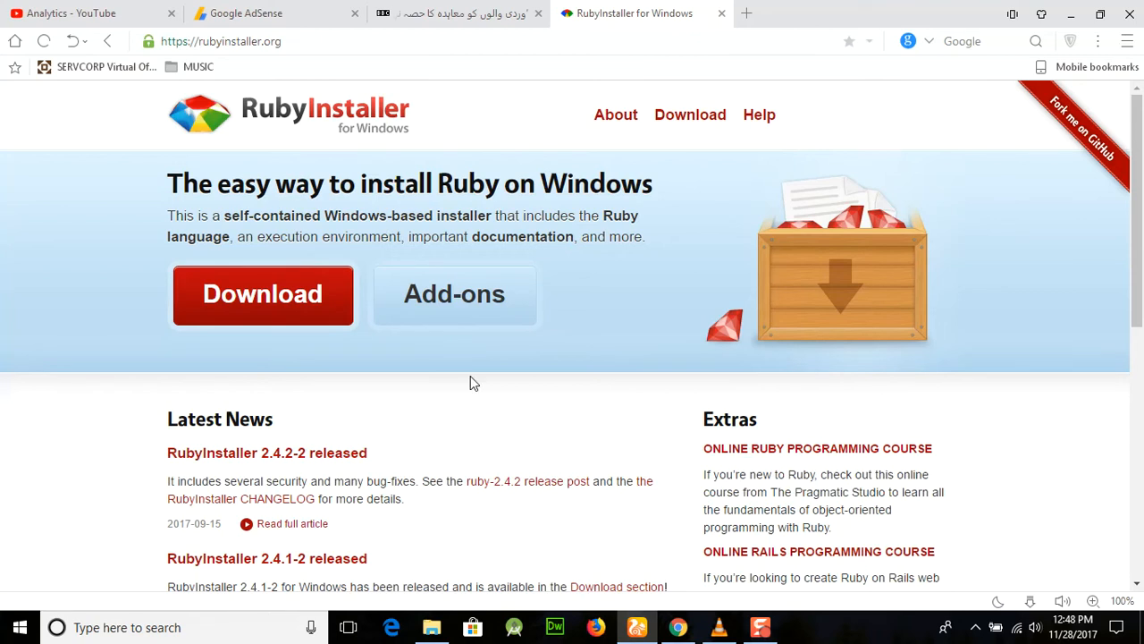
Step: Browse the RubyInstaller homepage and head to its downloads page via the Download button
scroll(down, 3)
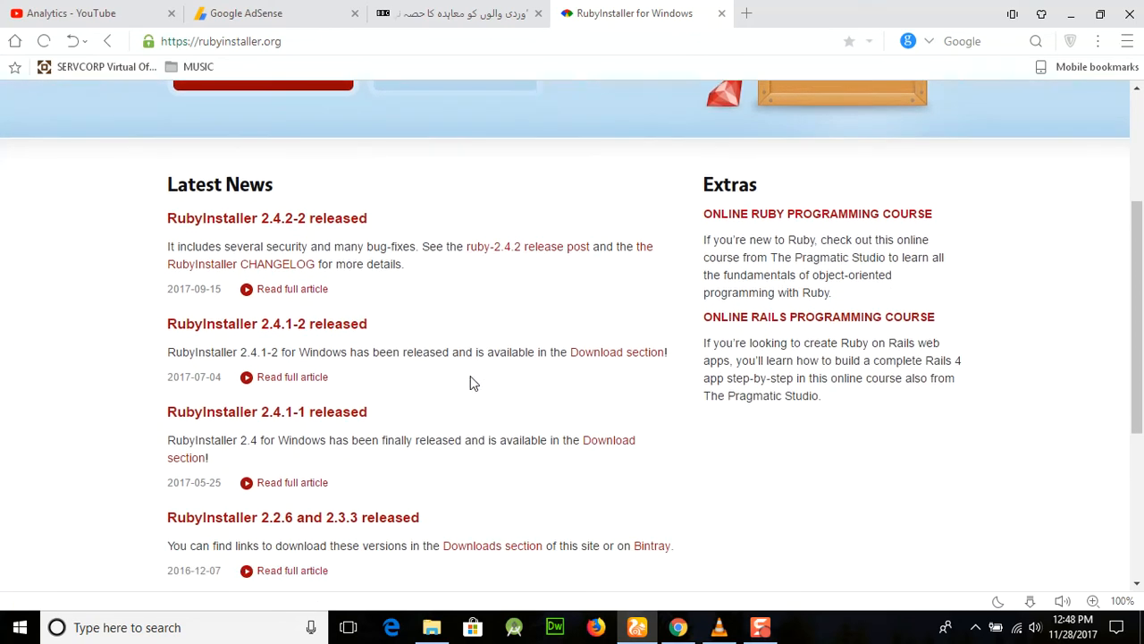
scroll(down, 3)
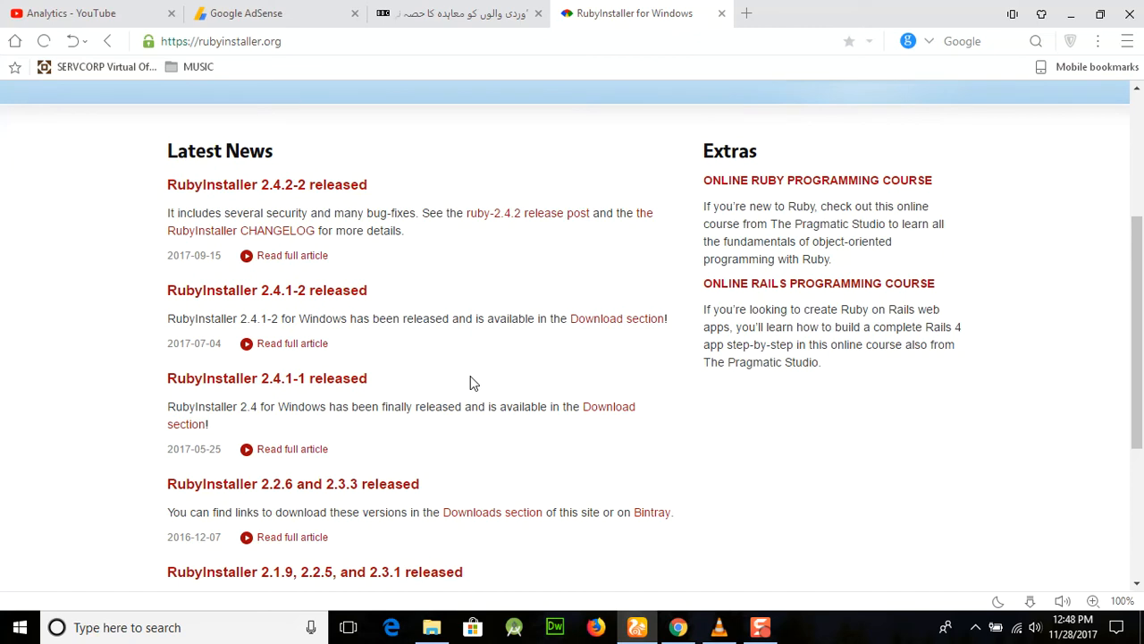
scroll(down, 3)
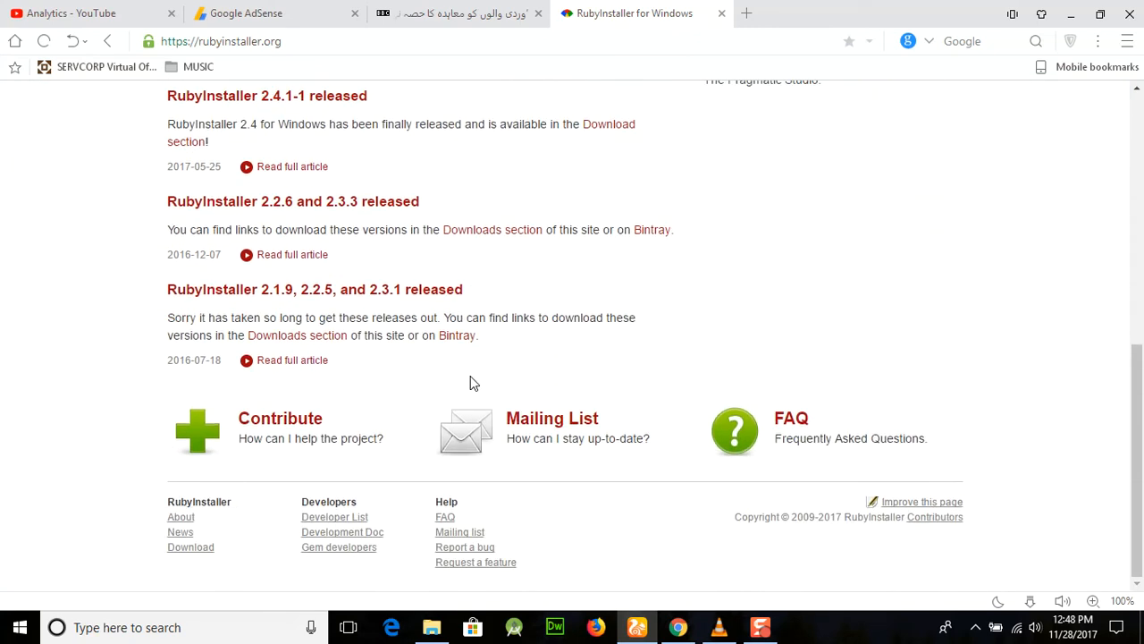
scroll(up, 3)
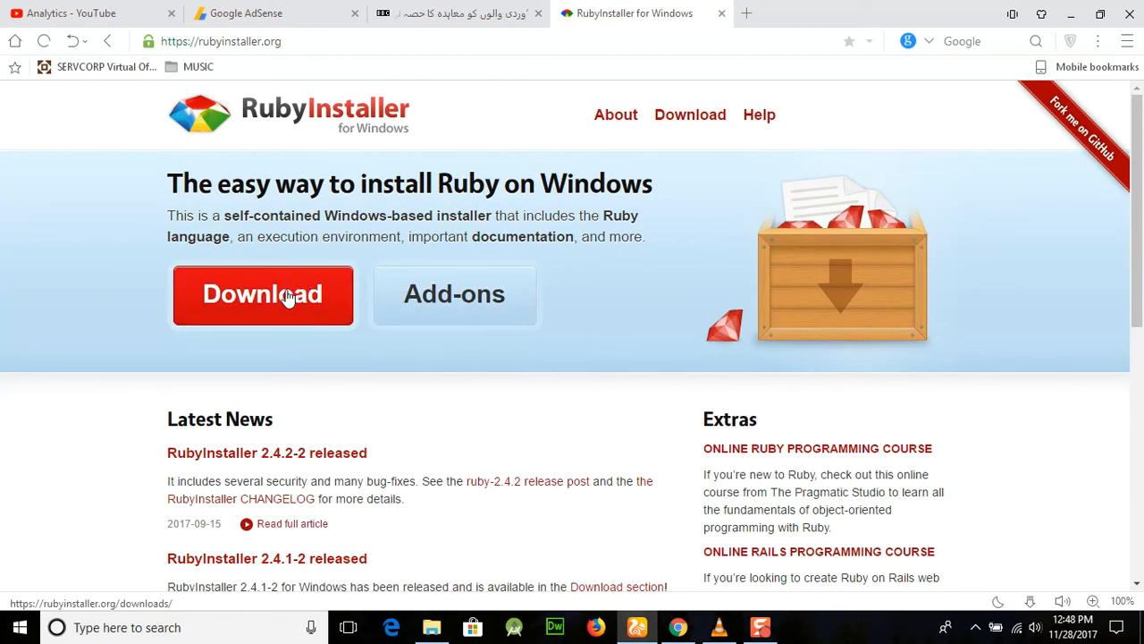
click(262, 294)
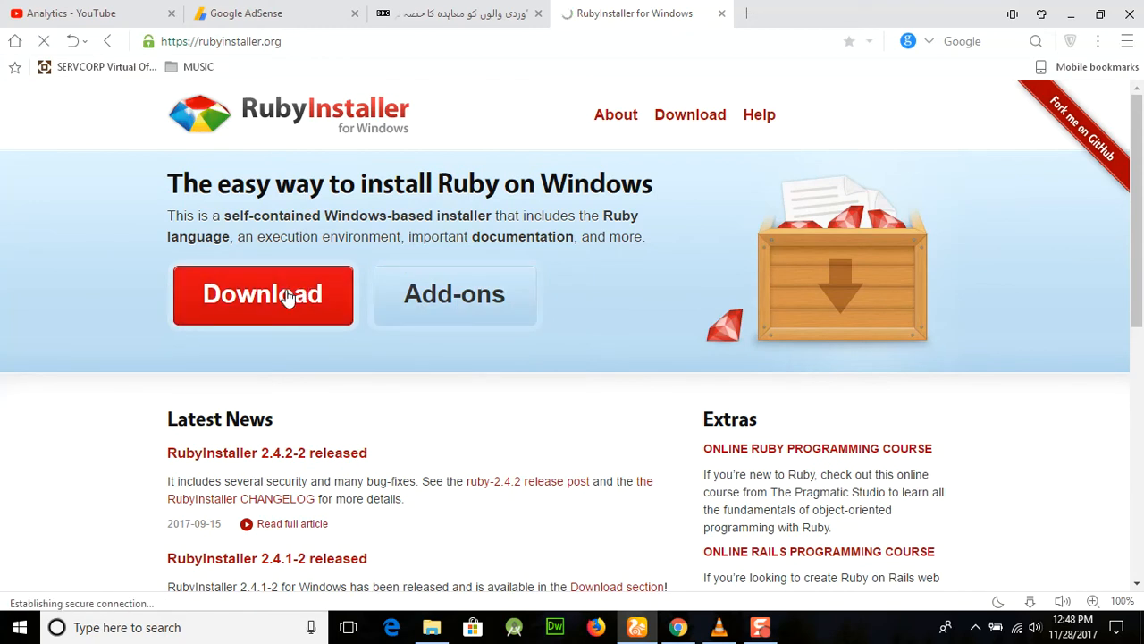
Step: Load the RubyInstaller downloads list and request the Ruby 2.4.2-2 (x64) installer
click(262, 294)
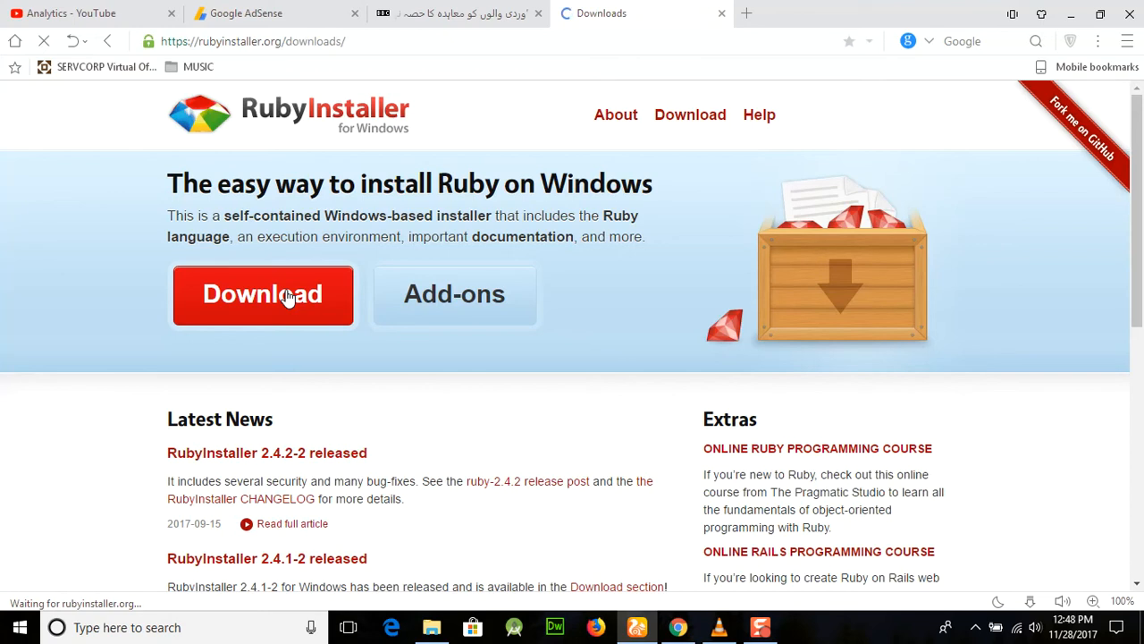
click(262, 294)
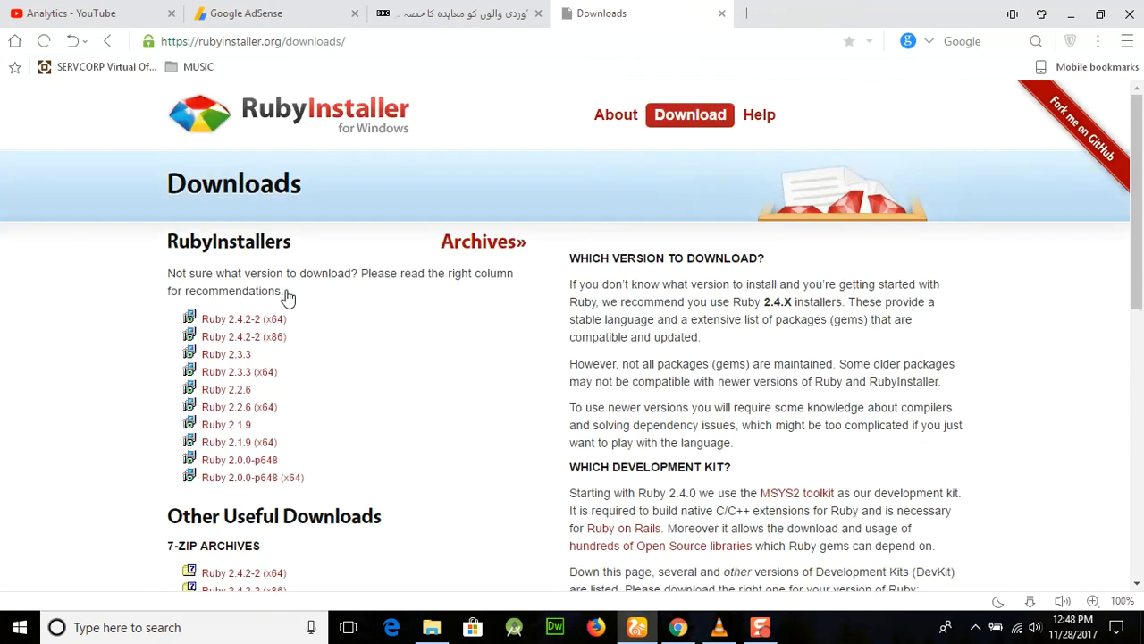
mouse_move(326, 421)
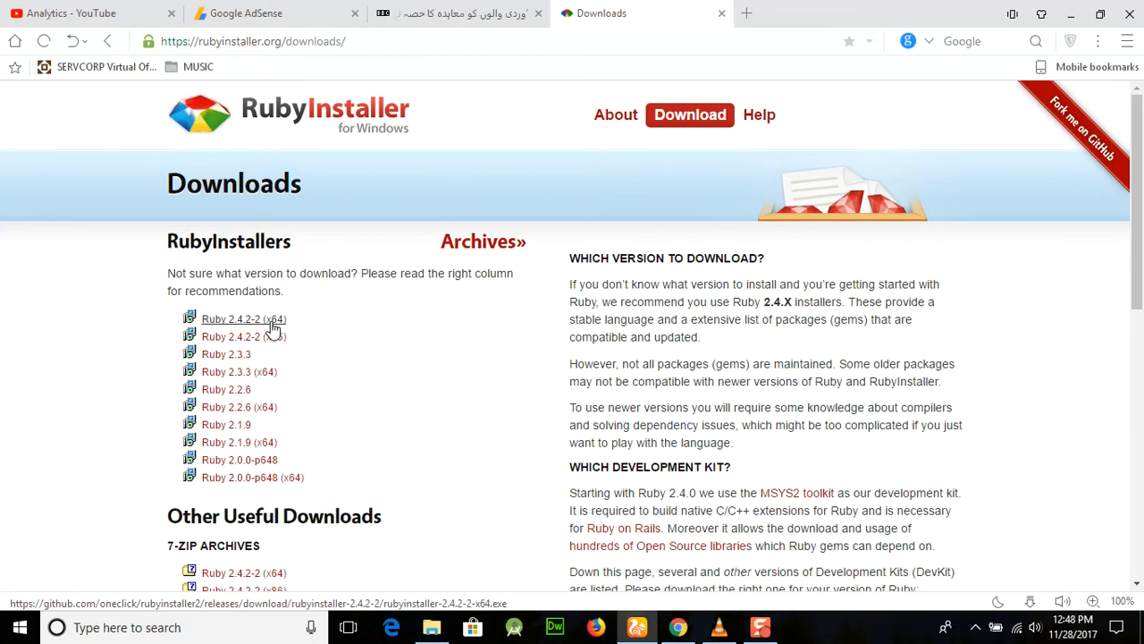
mouse_move(272, 343)
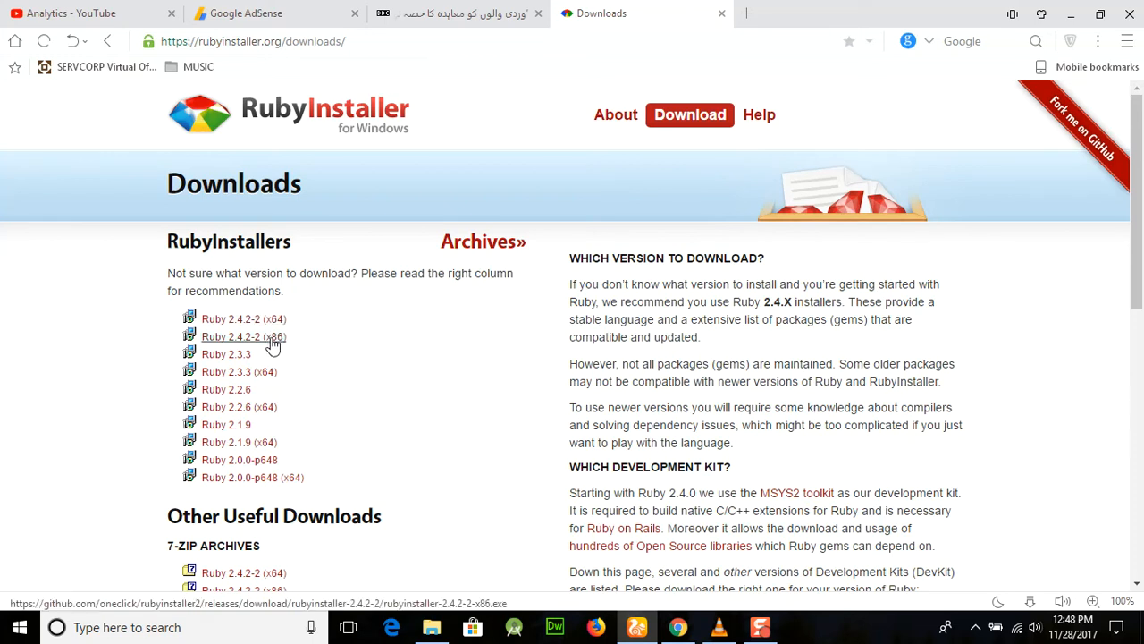
mouse_move(248, 349)
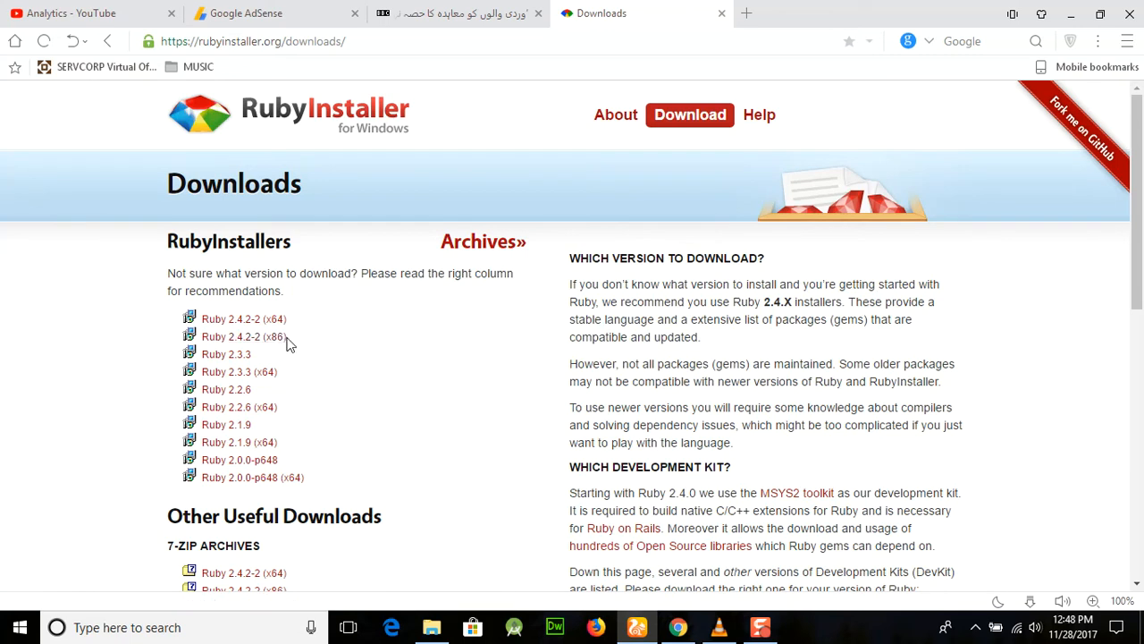
click(243, 318)
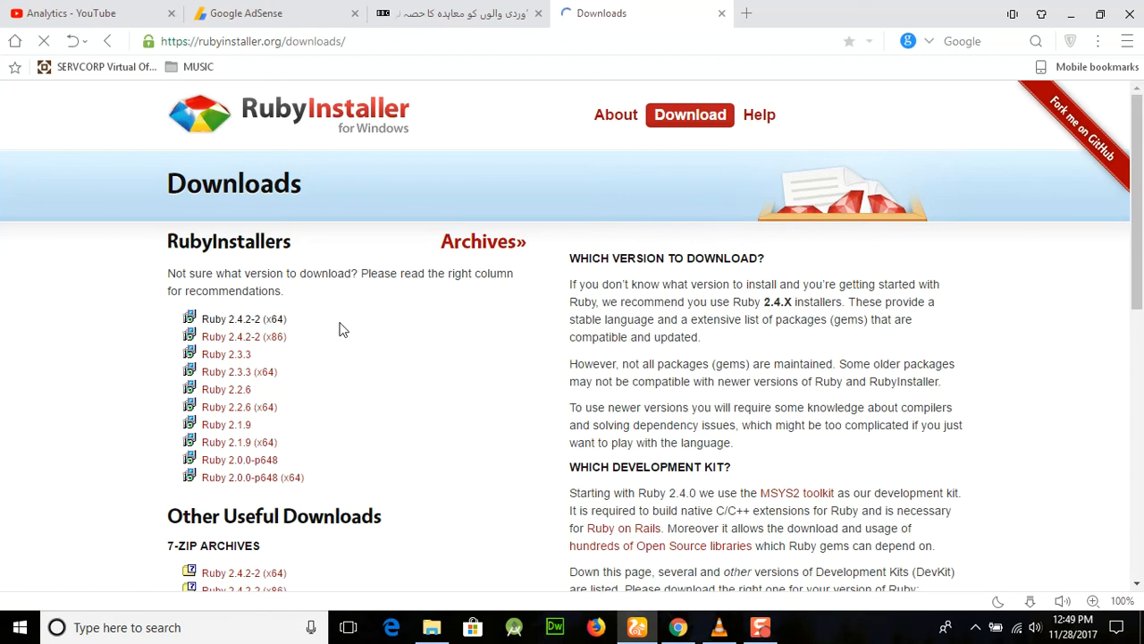
Step: Confirm the download dialog to save rubyinstaller-2.4.2-2-x64.exe (8.6 MB) to Downloads
click(230, 318)
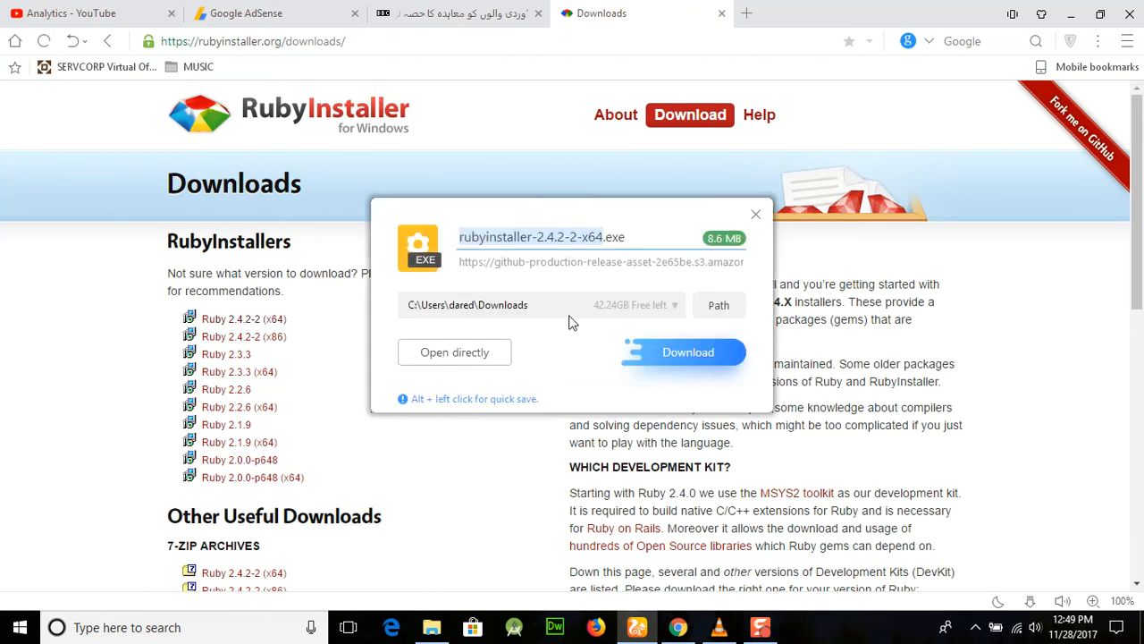
click(755, 215)
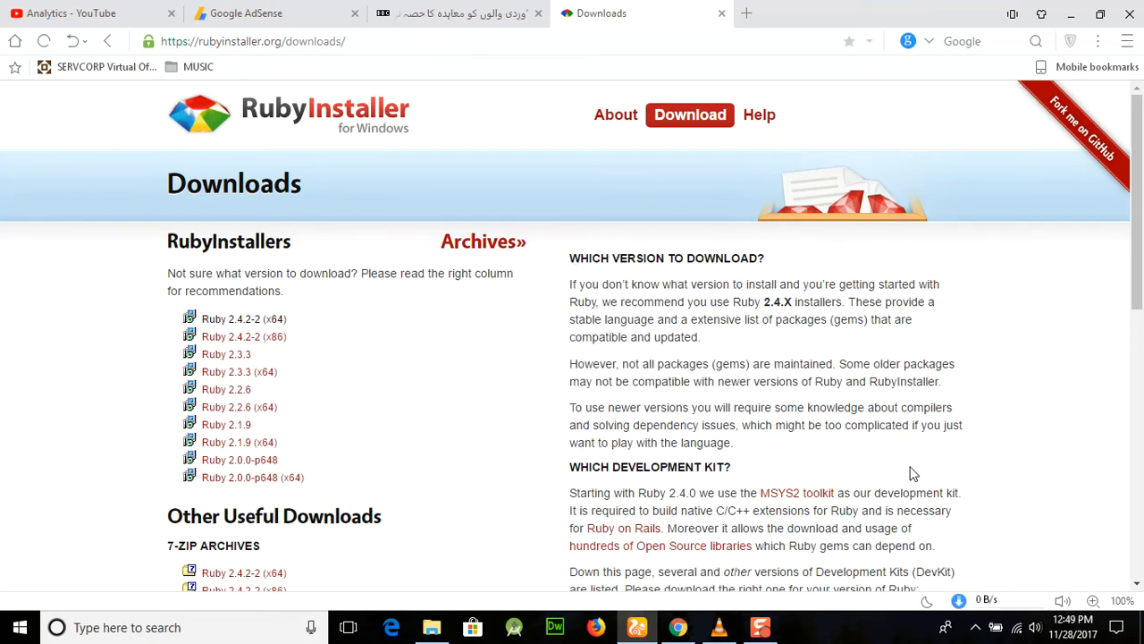
mouse_move(916, 485)
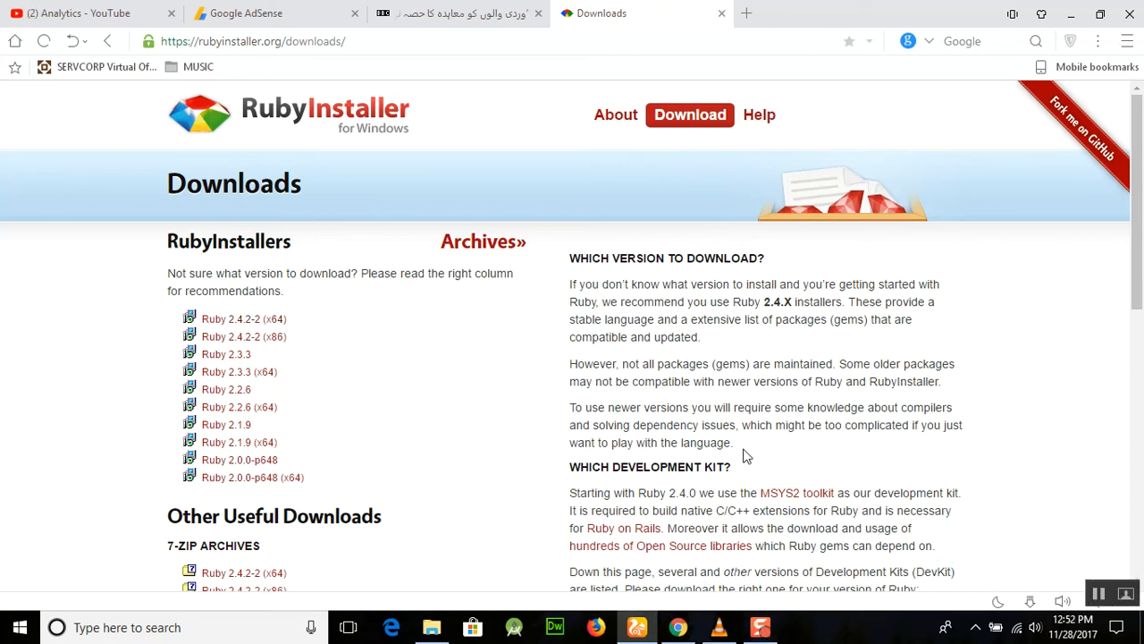
click(930, 13)
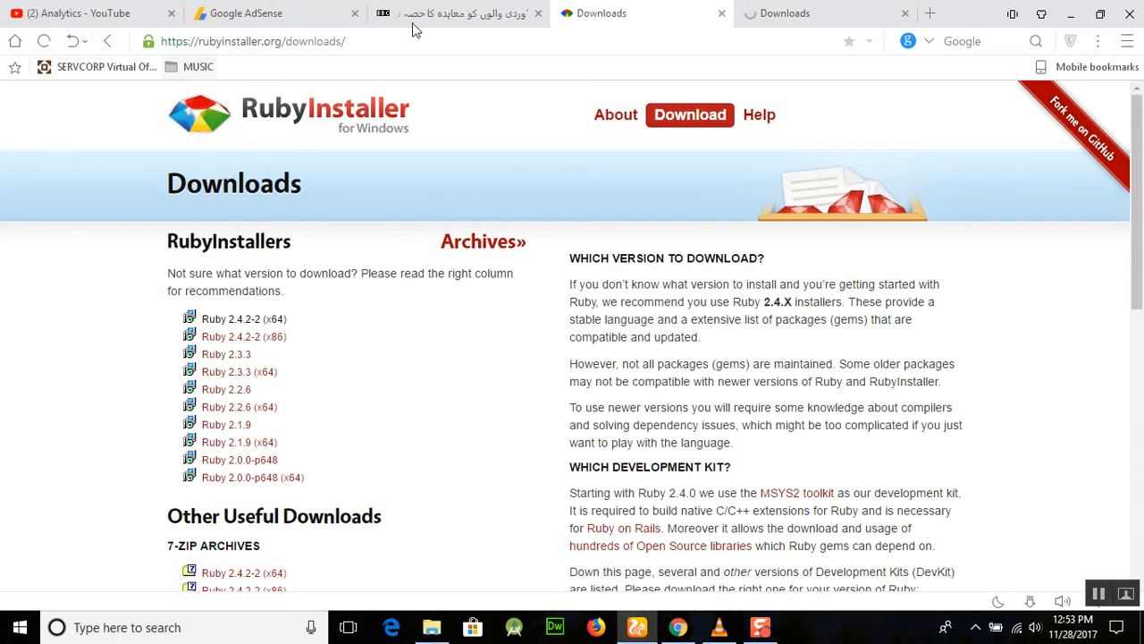
Step: Search Google for 'RUBBY INSTALLER IDE' and open the JetBrains 'Download RubyMine' result
text(RUB)
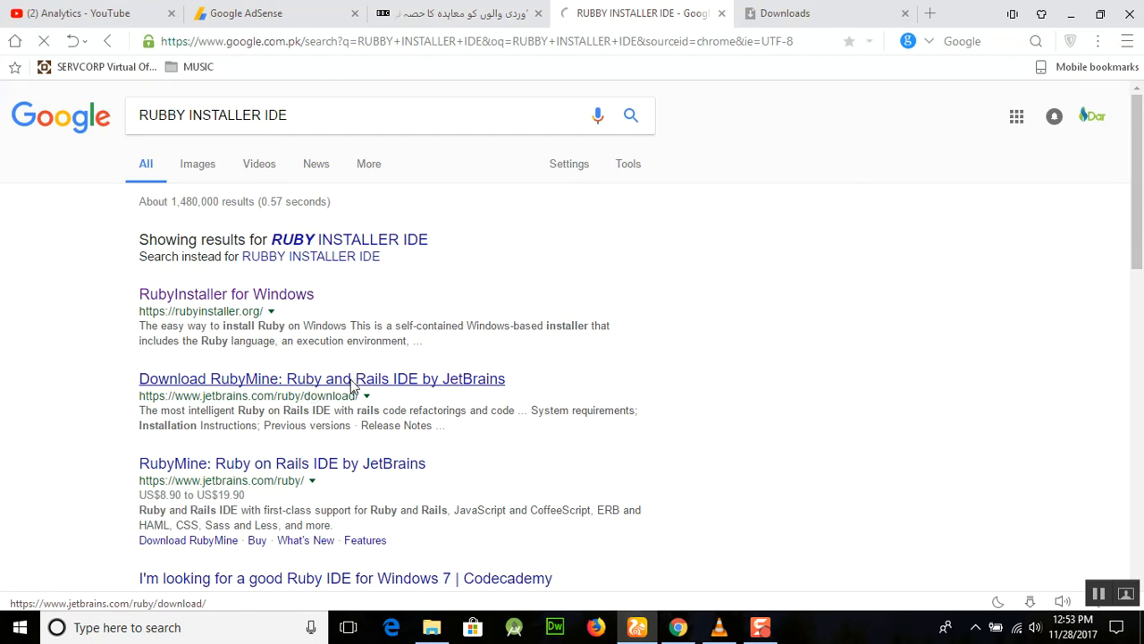
mouse_move(404, 389)
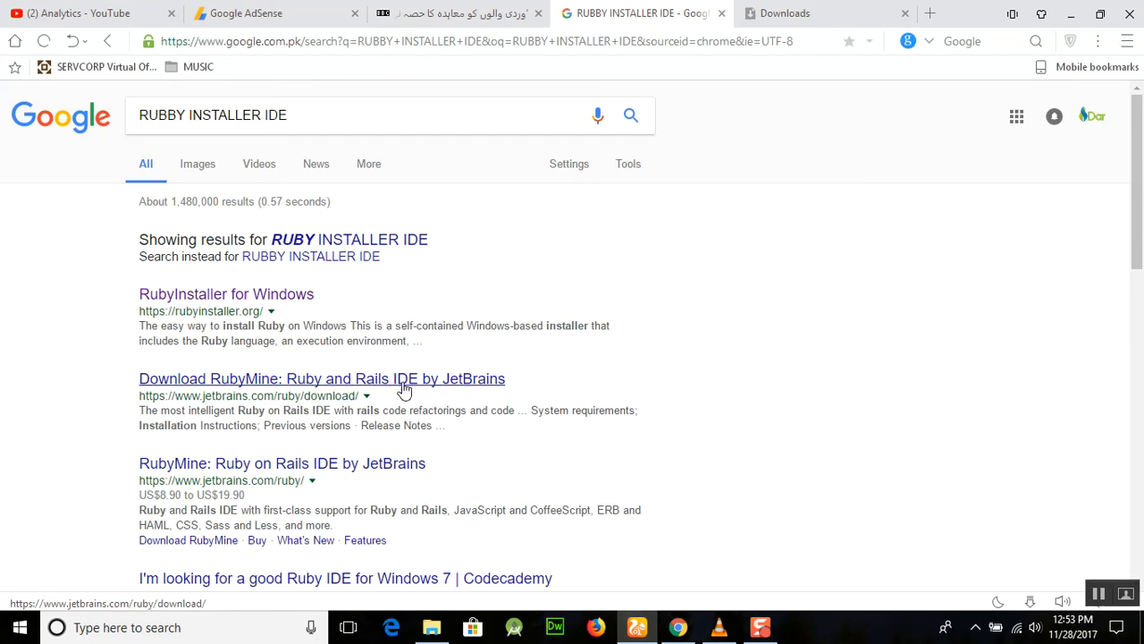
click(322, 378)
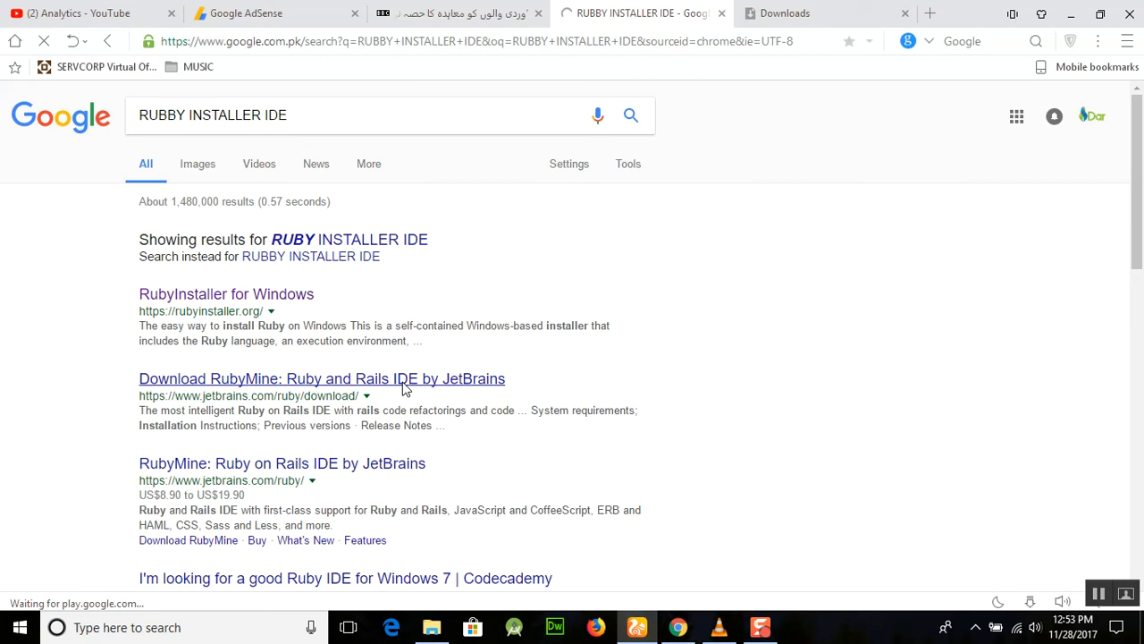
click(322, 378)
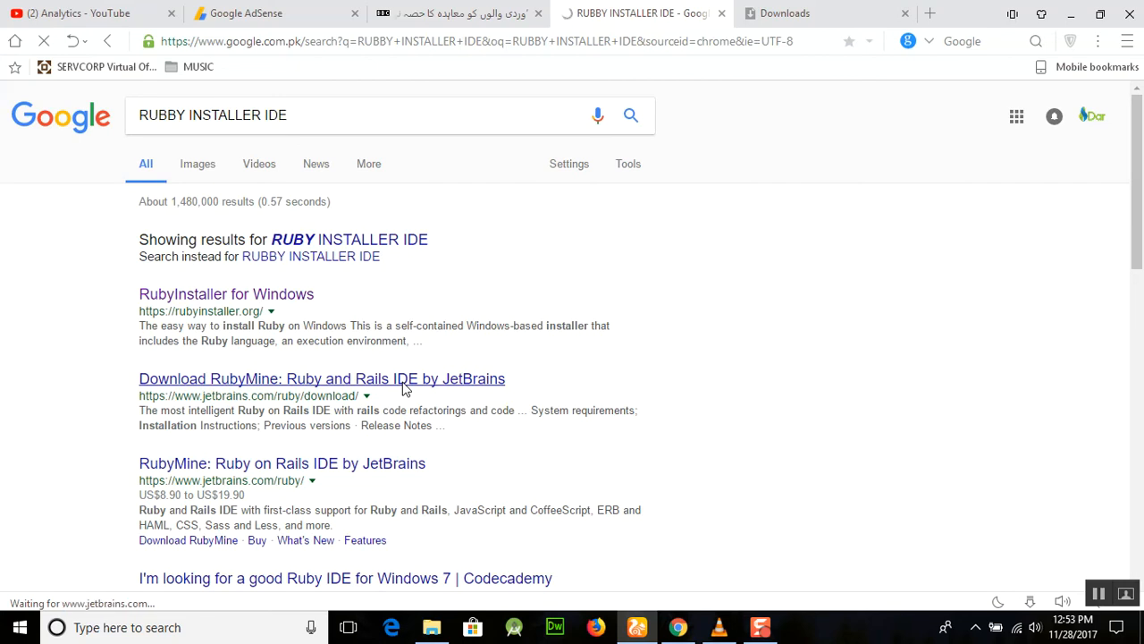
click(322, 378)
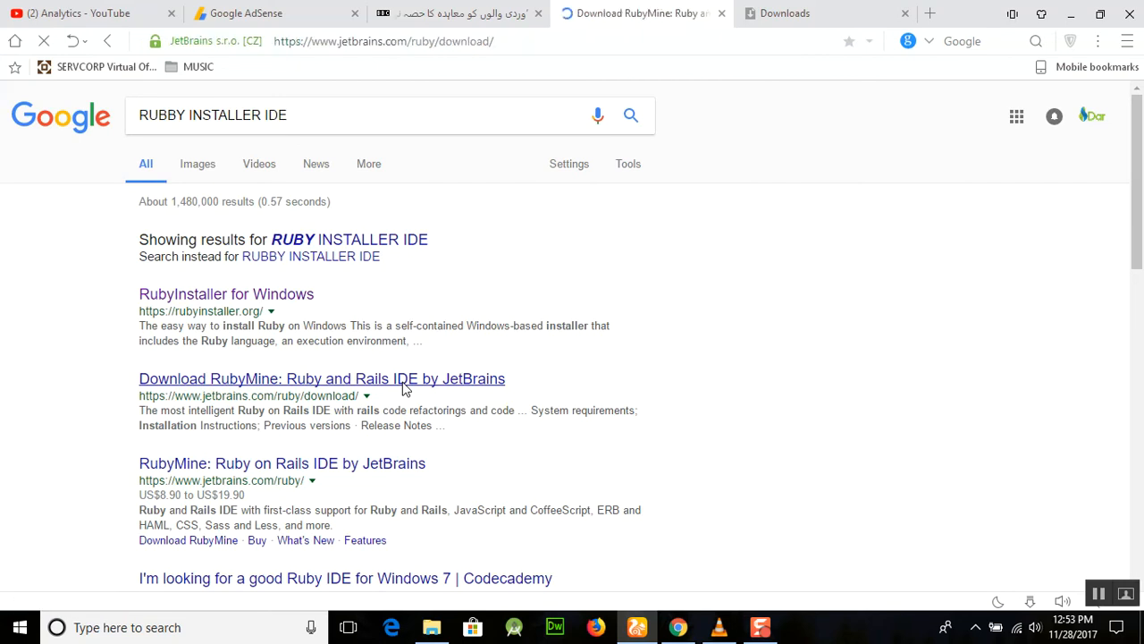
click(321, 378)
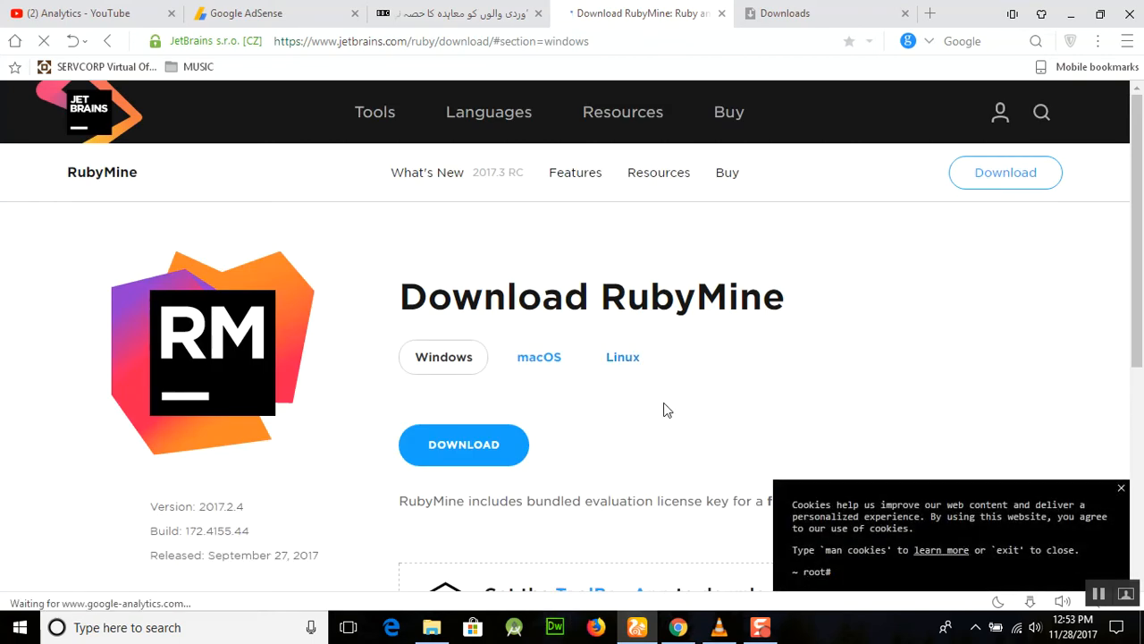
Step: Dismiss the cookie notice and start the RubyMine 2017.2.4 download for Windows
scroll(down, 3)
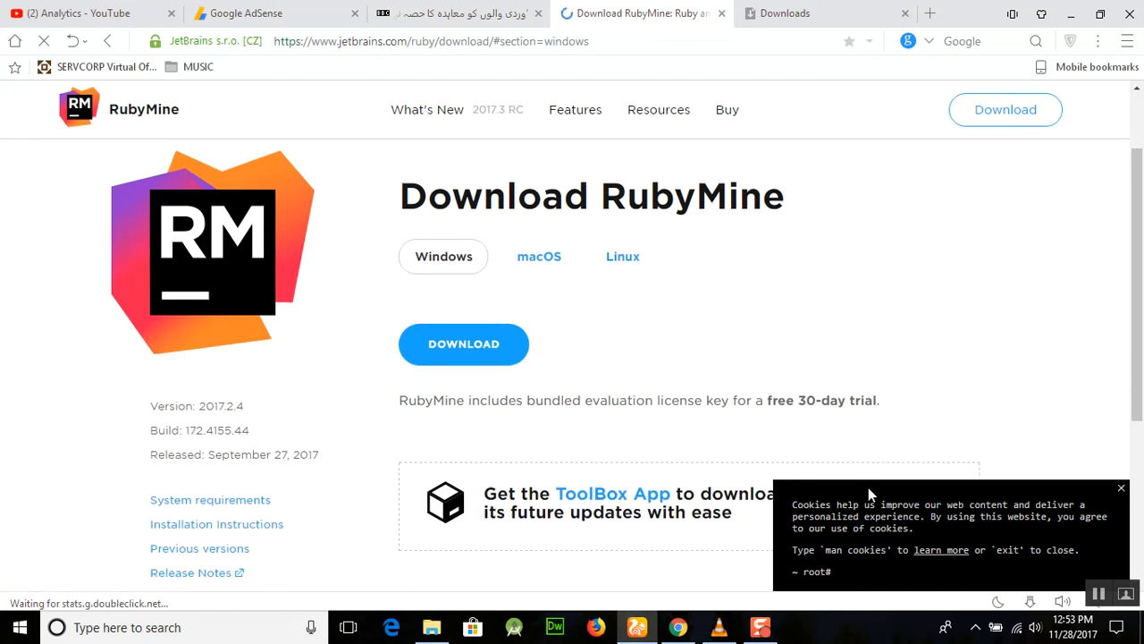
mouse_move(1121, 489)
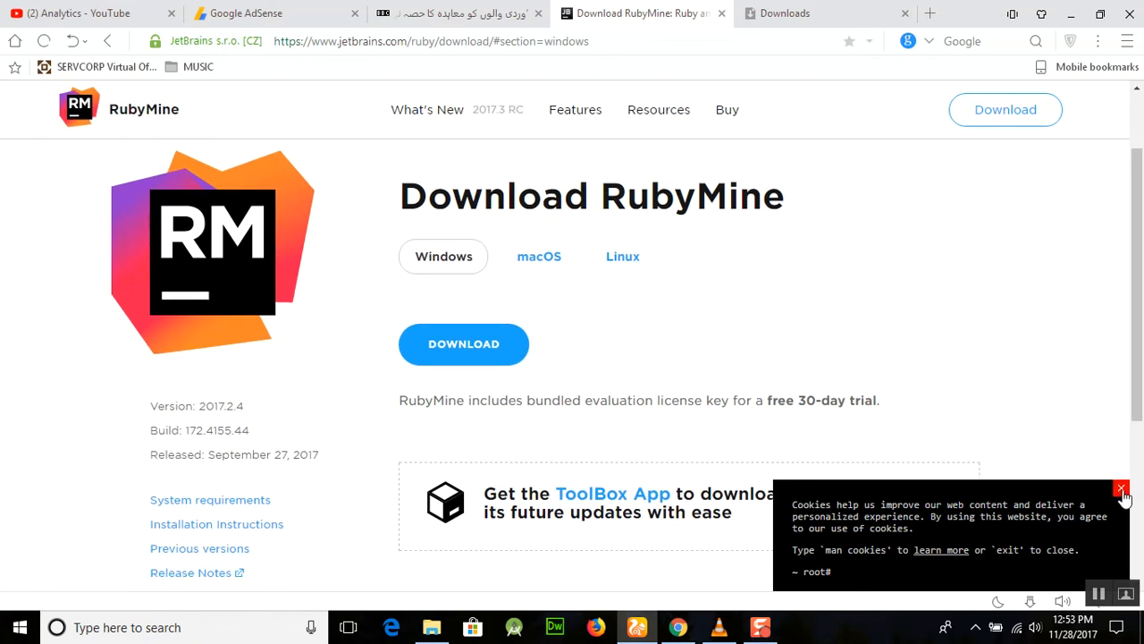
click(1123, 489)
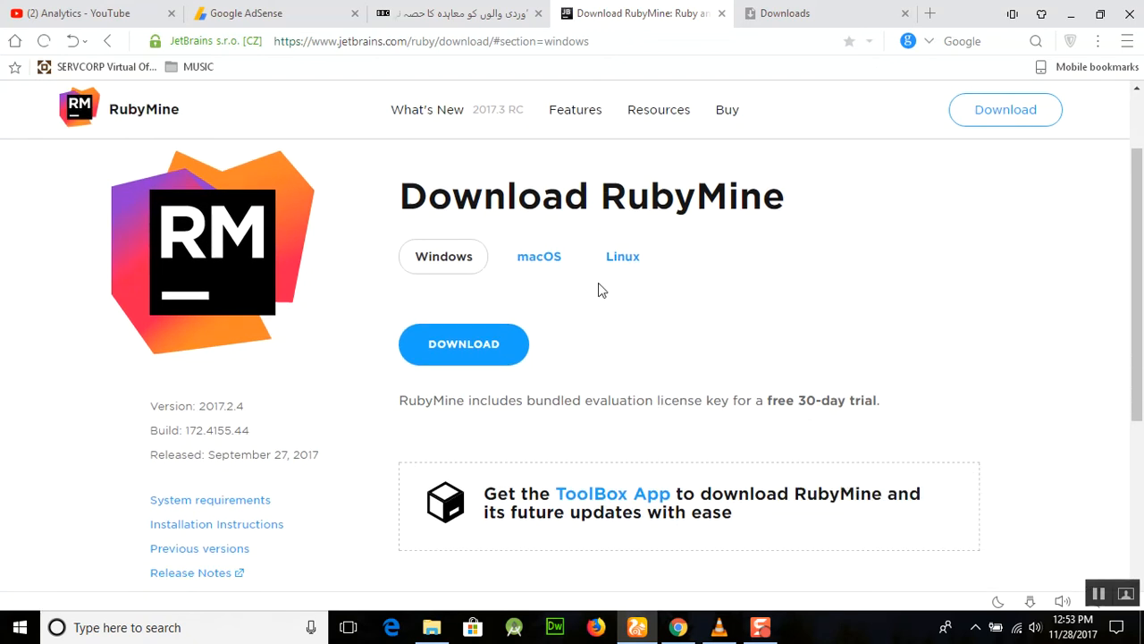
mouse_move(622, 256)
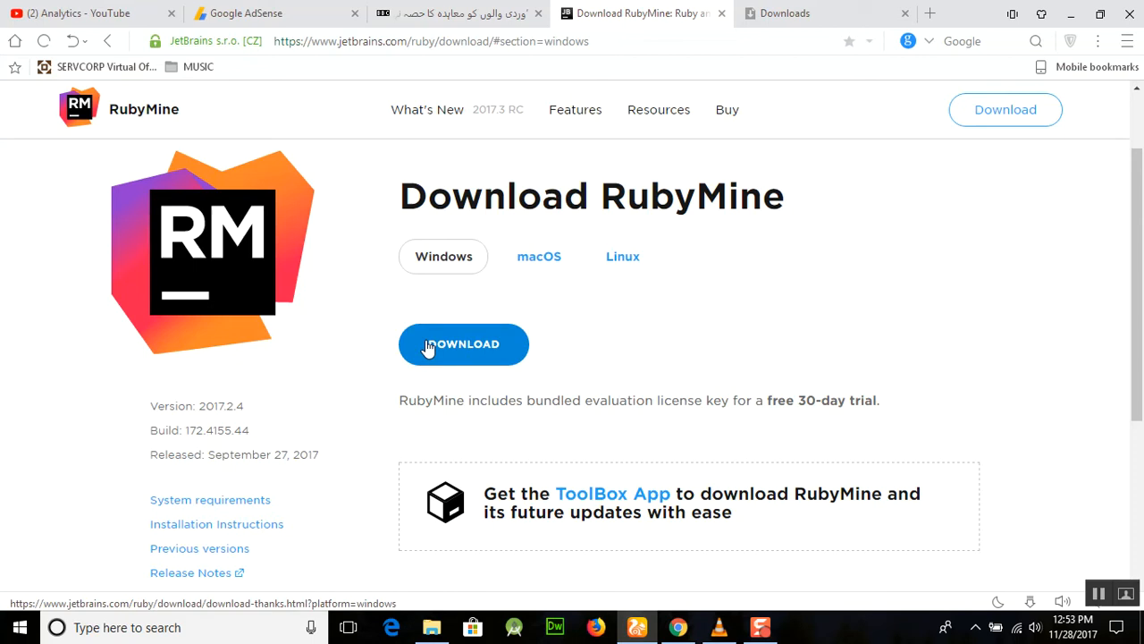
mouse_move(523, 334)
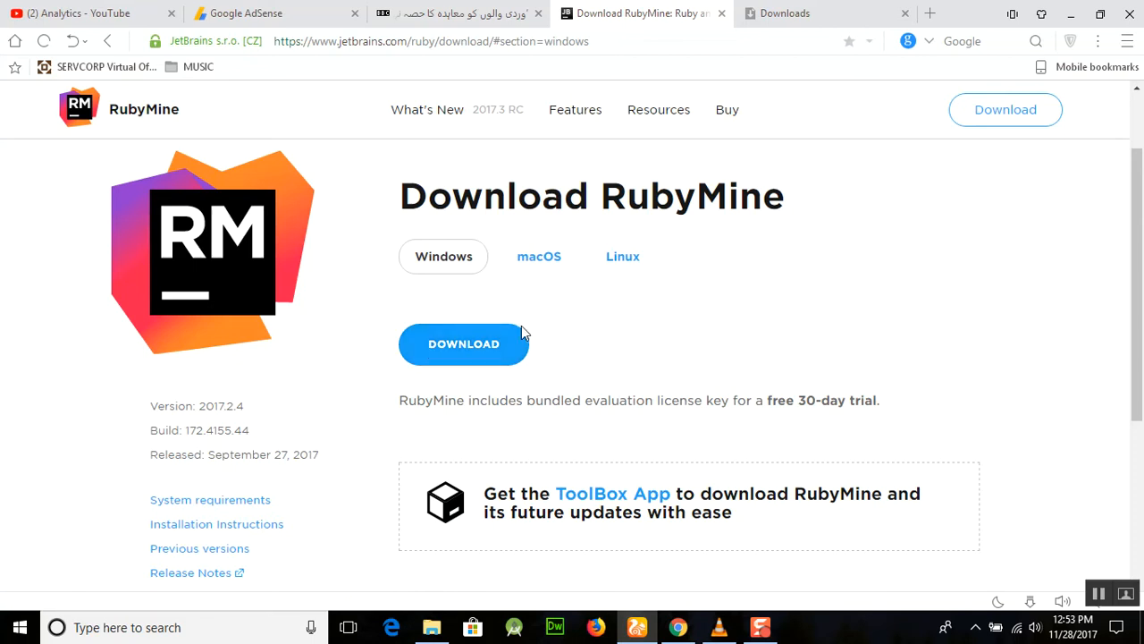
mouse_move(465, 295)
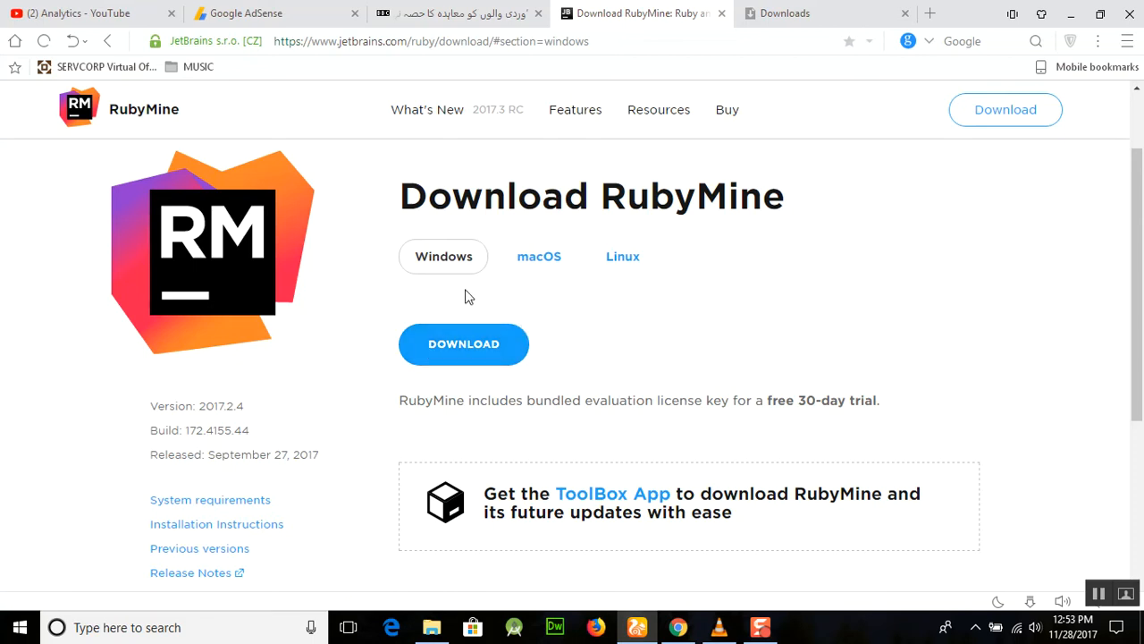
mouse_move(615, 355)
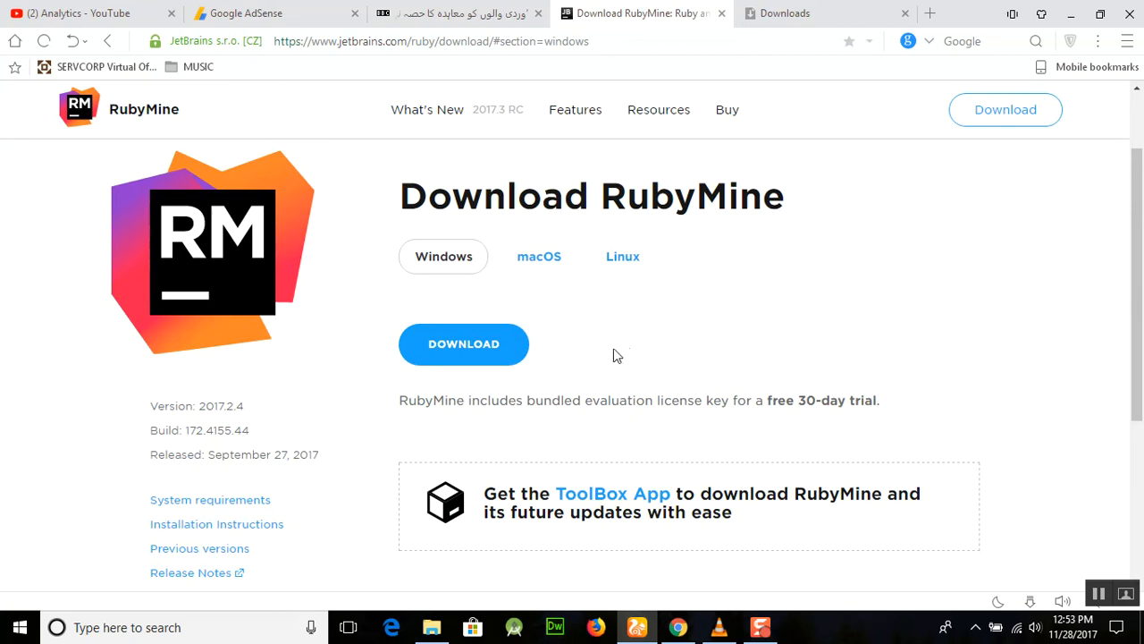
mouse_move(464, 348)
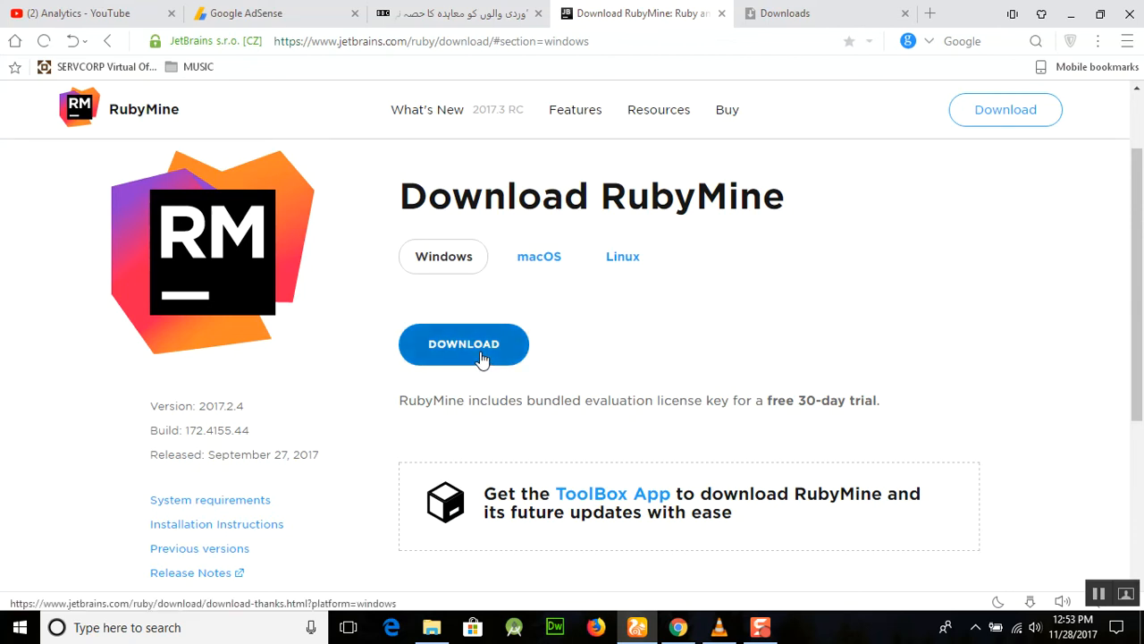
click(463, 345)
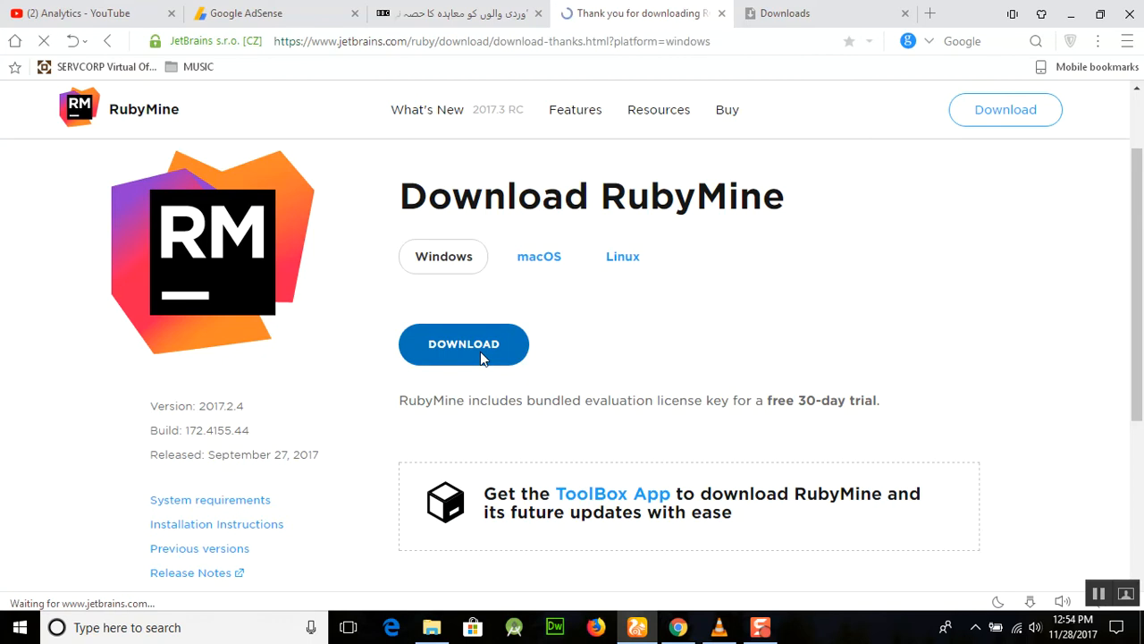
click(463, 344)
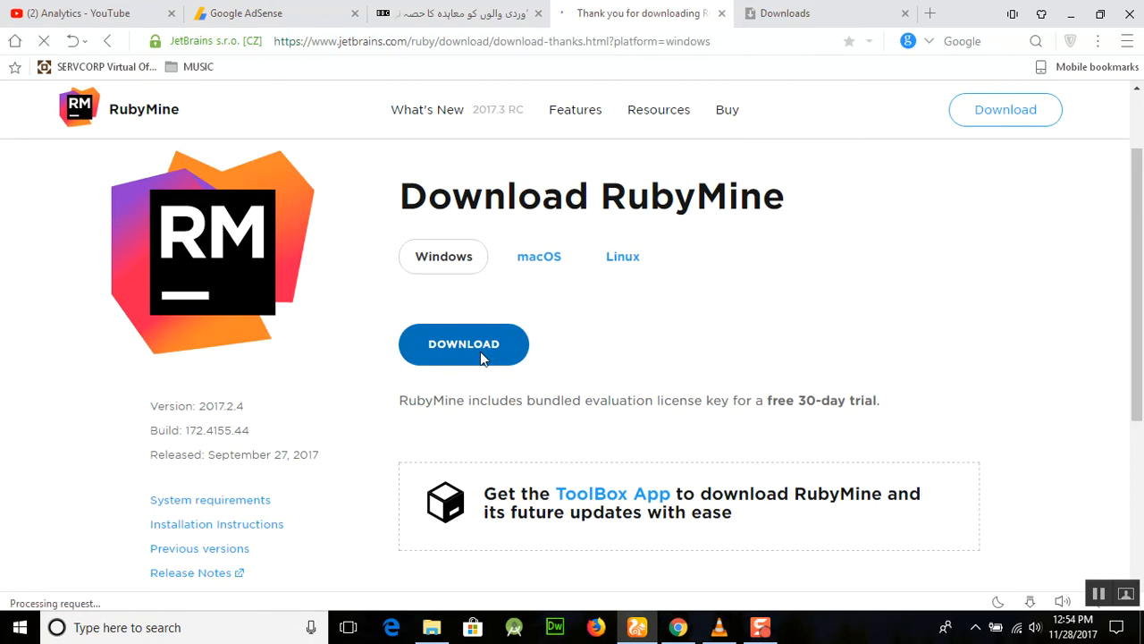
Step: Open the Downloads folder in File Explorer and select rubyinstaller-2.4.2-2-x64
click(463, 344)
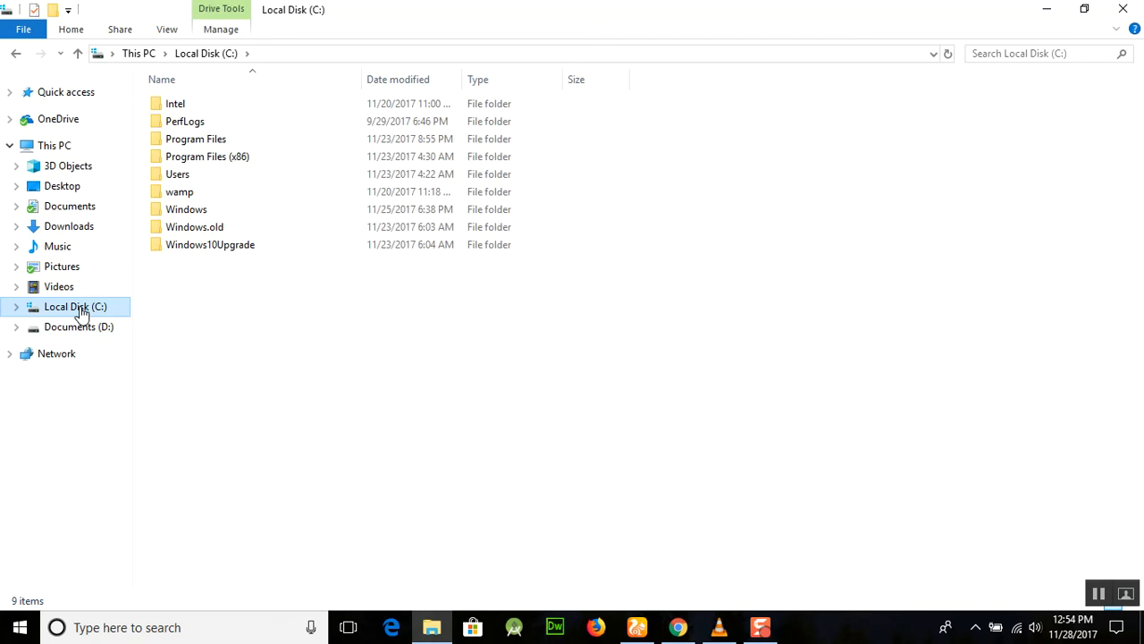
click(69, 225)
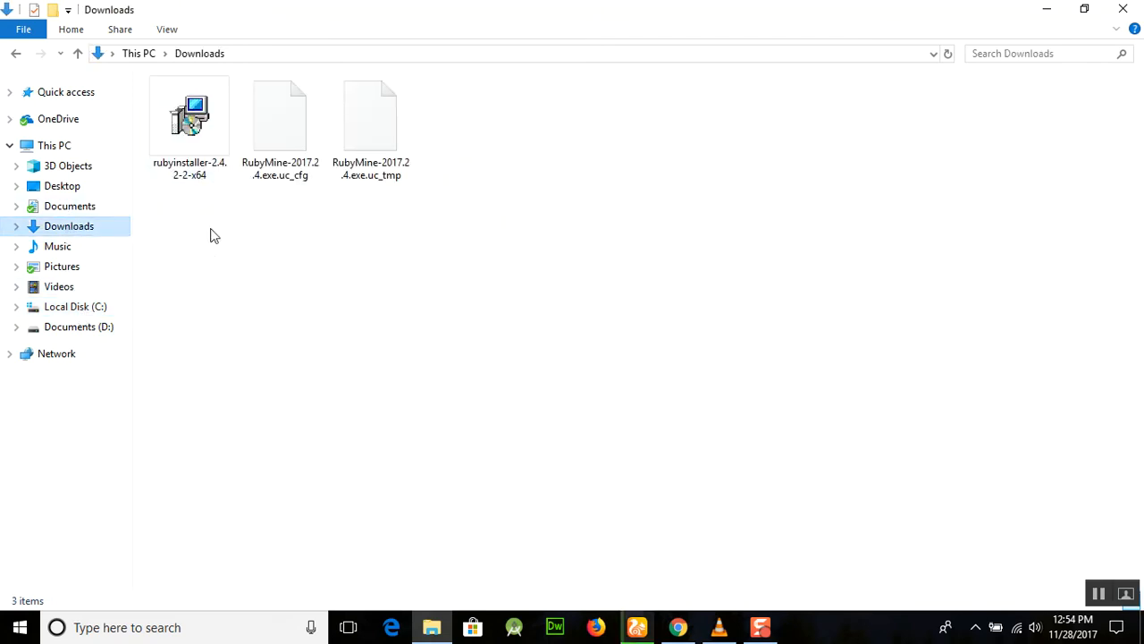
click(190, 120)
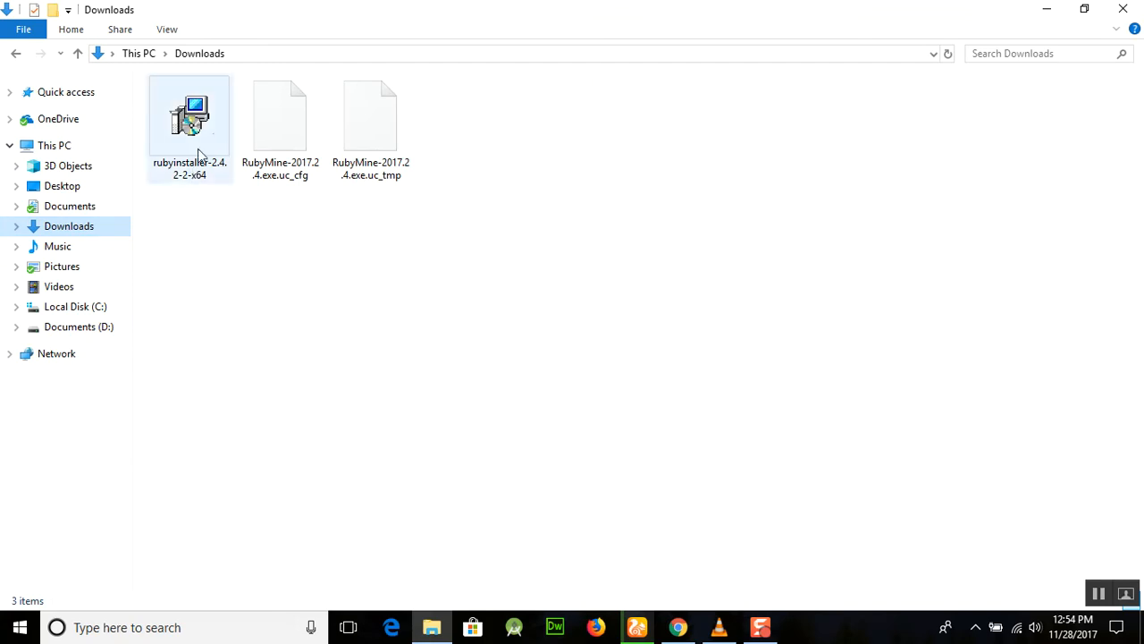
click(190, 116)
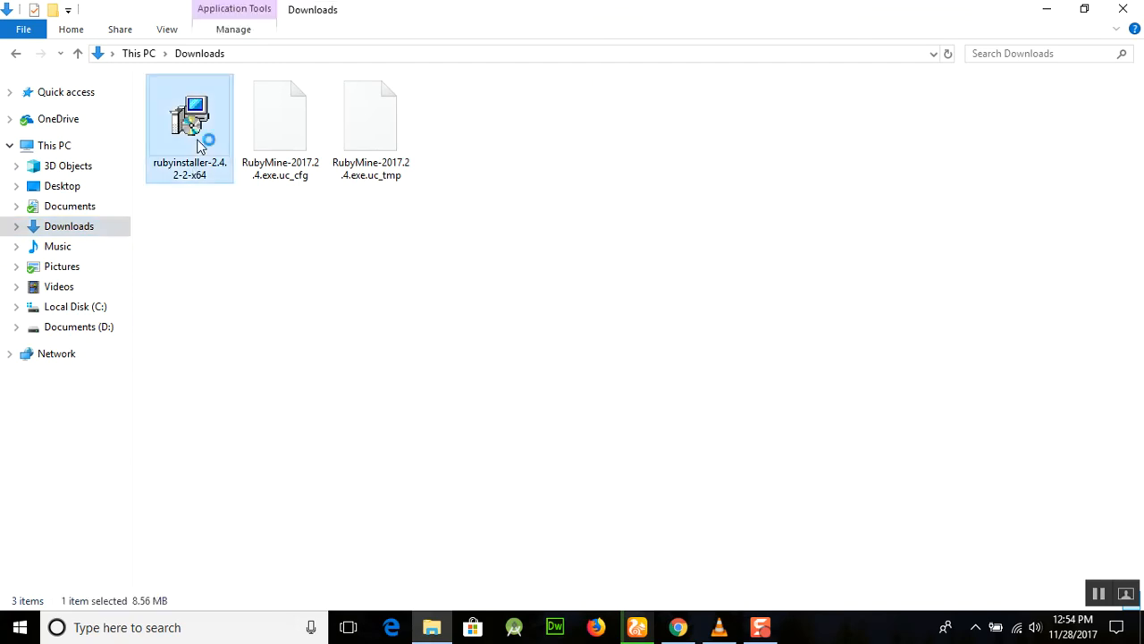
mouse_move(197, 143)
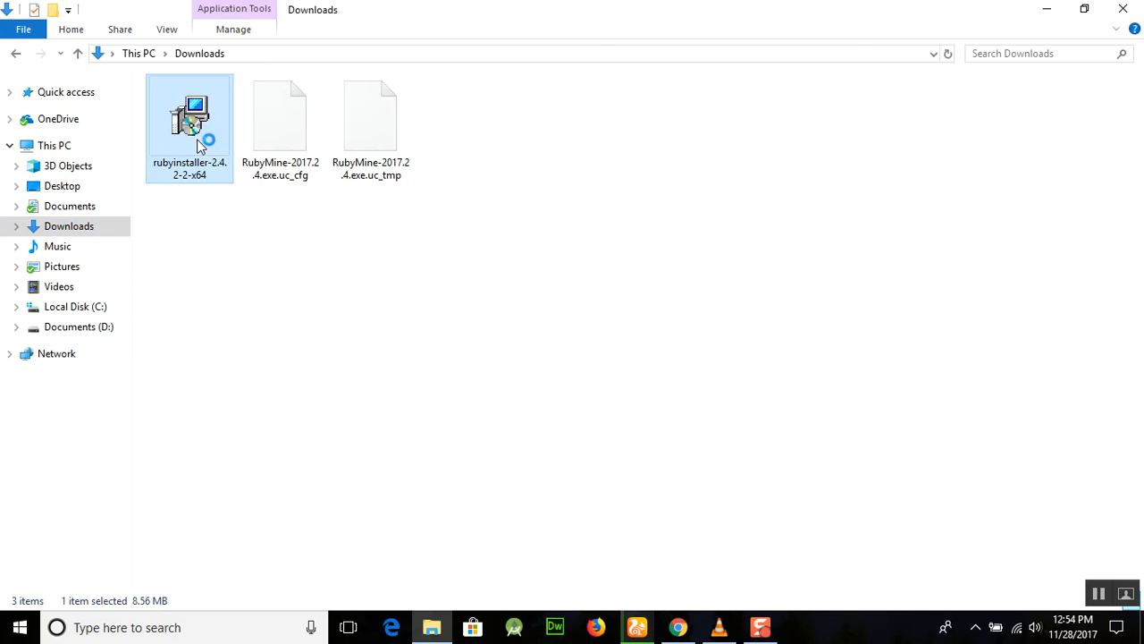
mouse_move(201, 132)
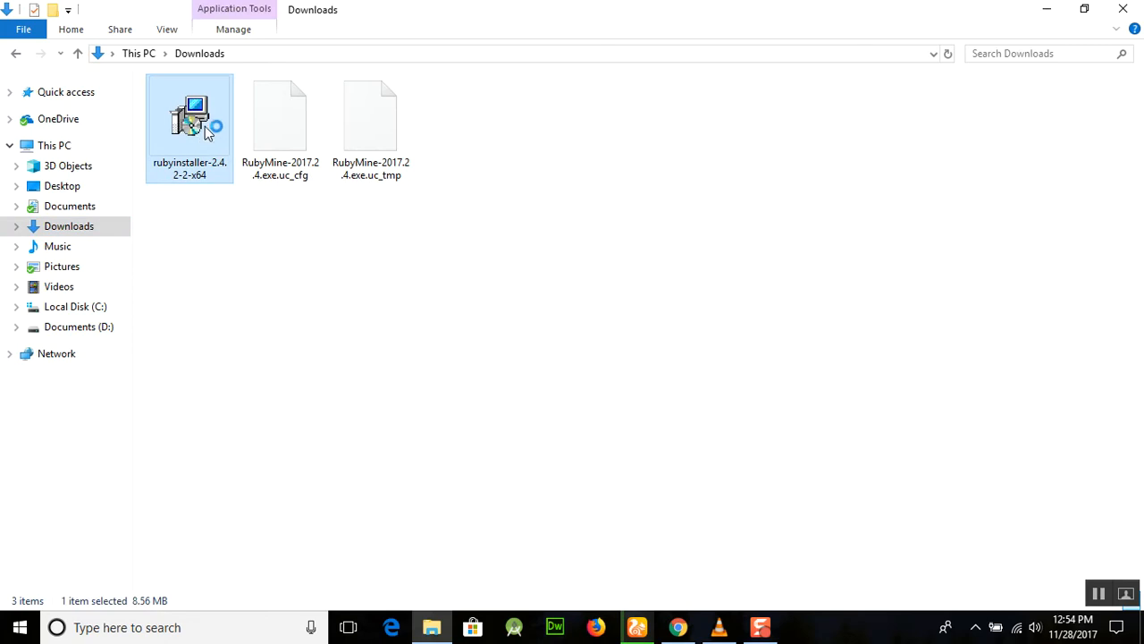
mouse_move(286, 232)
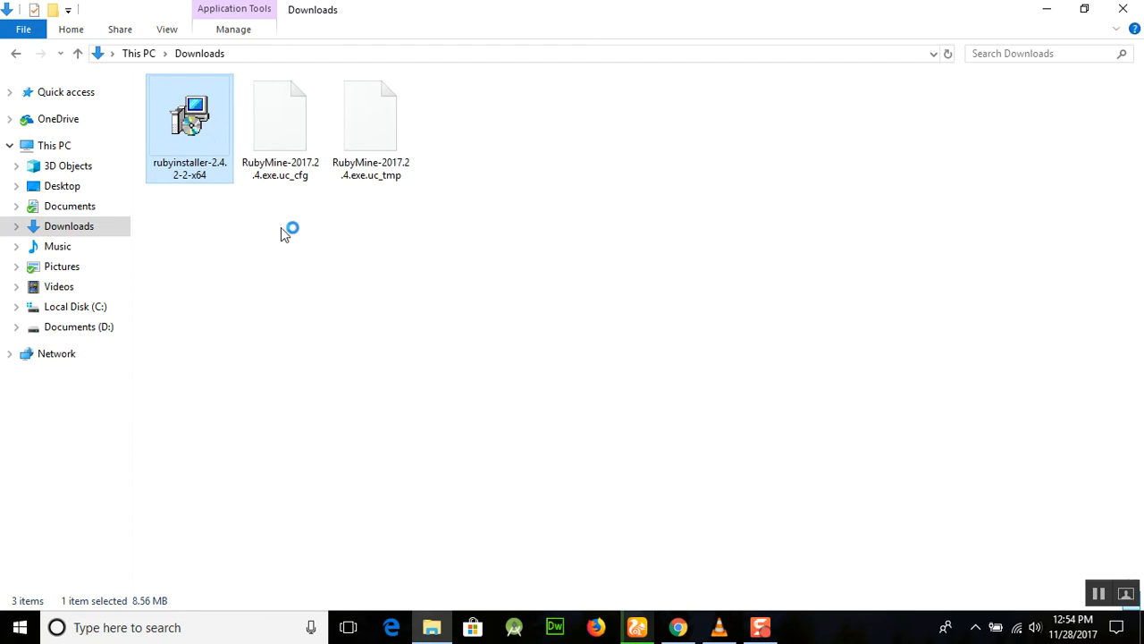
mouse_move(312, 244)
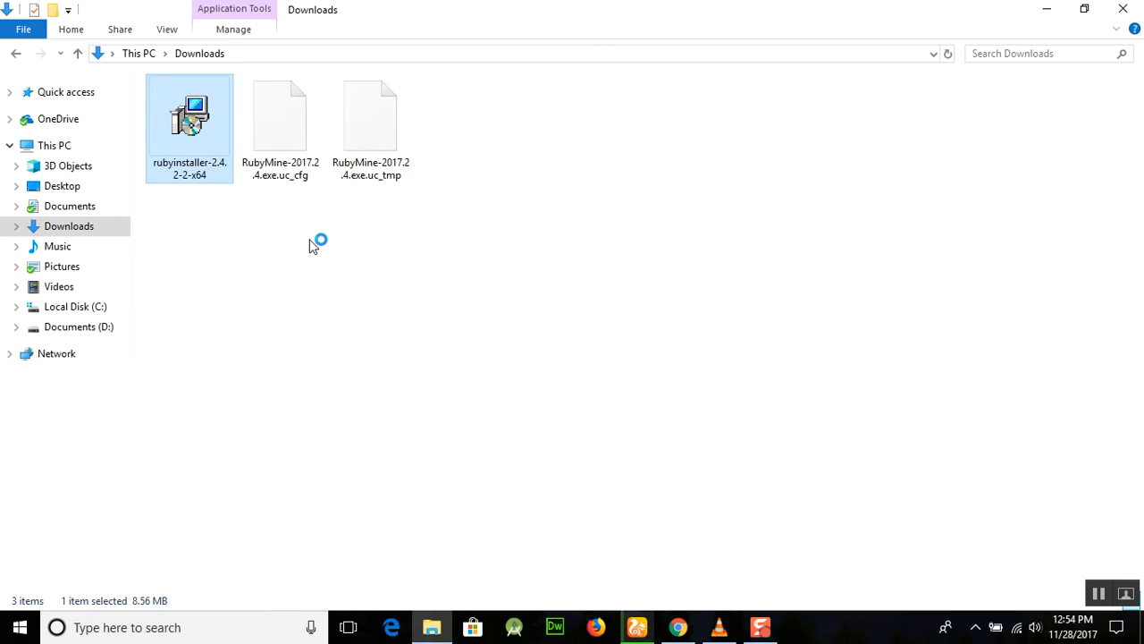
mouse_move(652, 390)
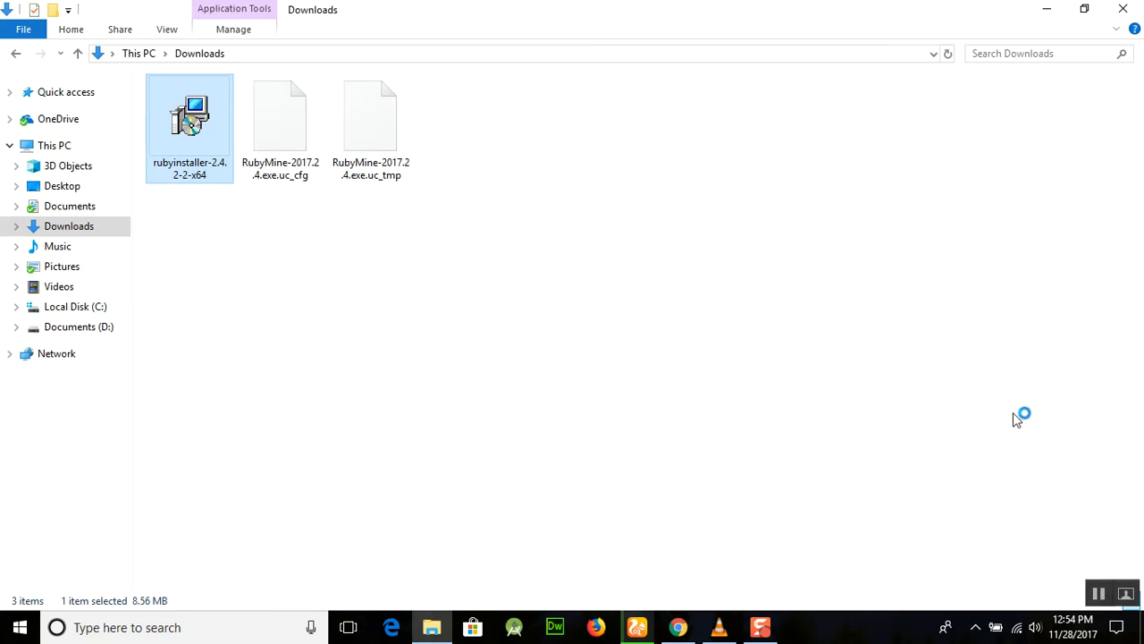
Step: Run rubyinstaller-2.4.2-2-x64 and allow the unverified publisher to run it
double_click(189, 116)
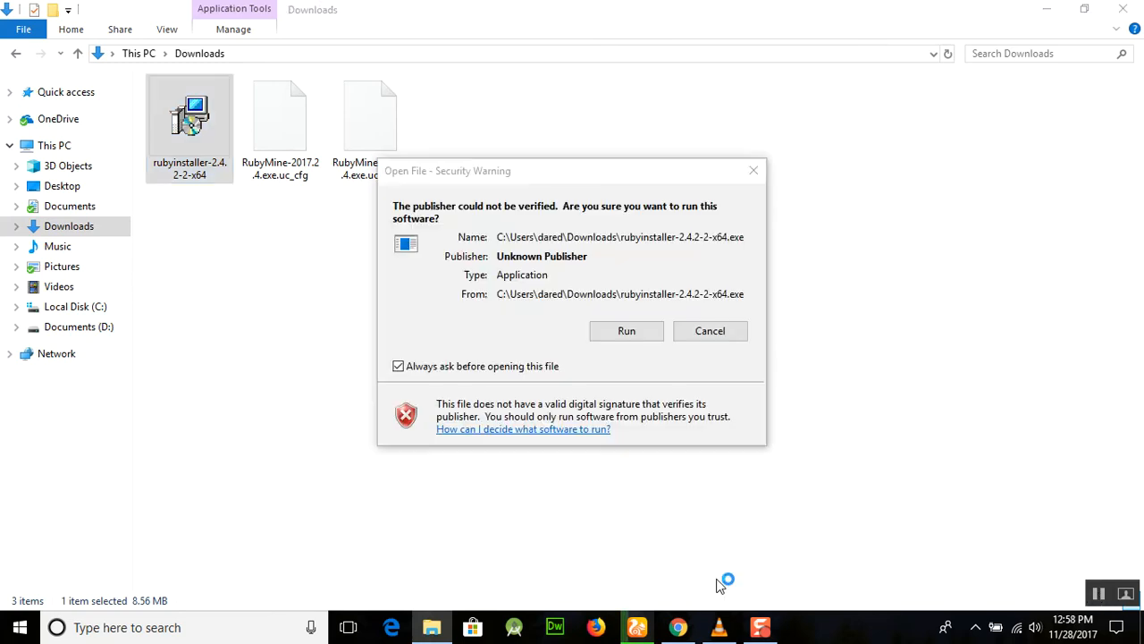
mouse_move(675, 411)
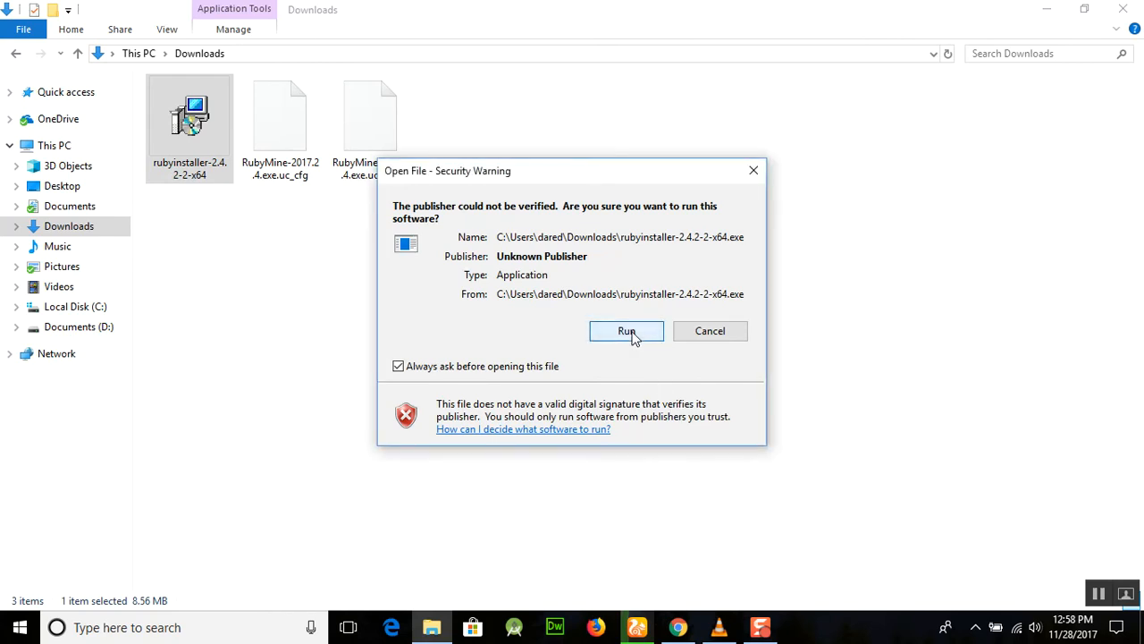
mouse_move(626, 251)
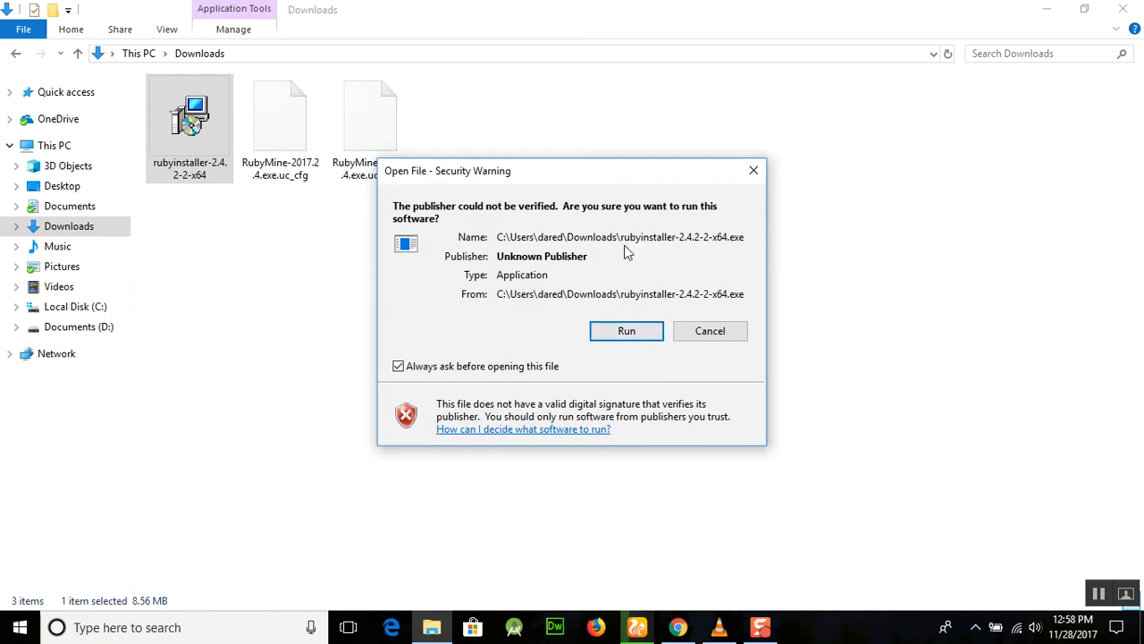
mouse_move(626, 331)
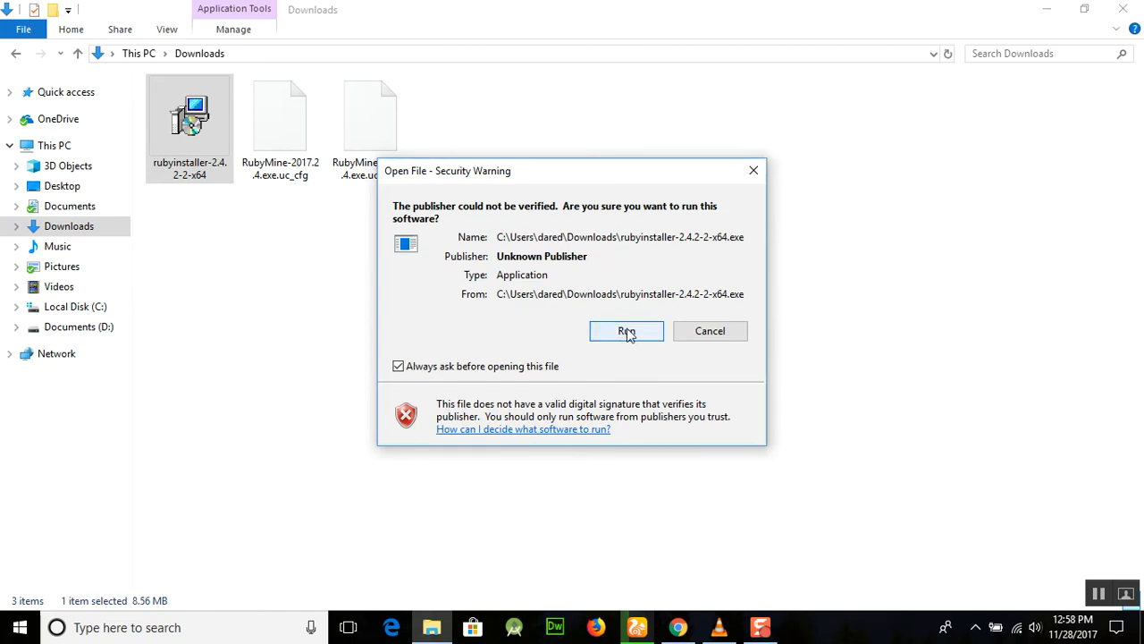
click(626, 330)
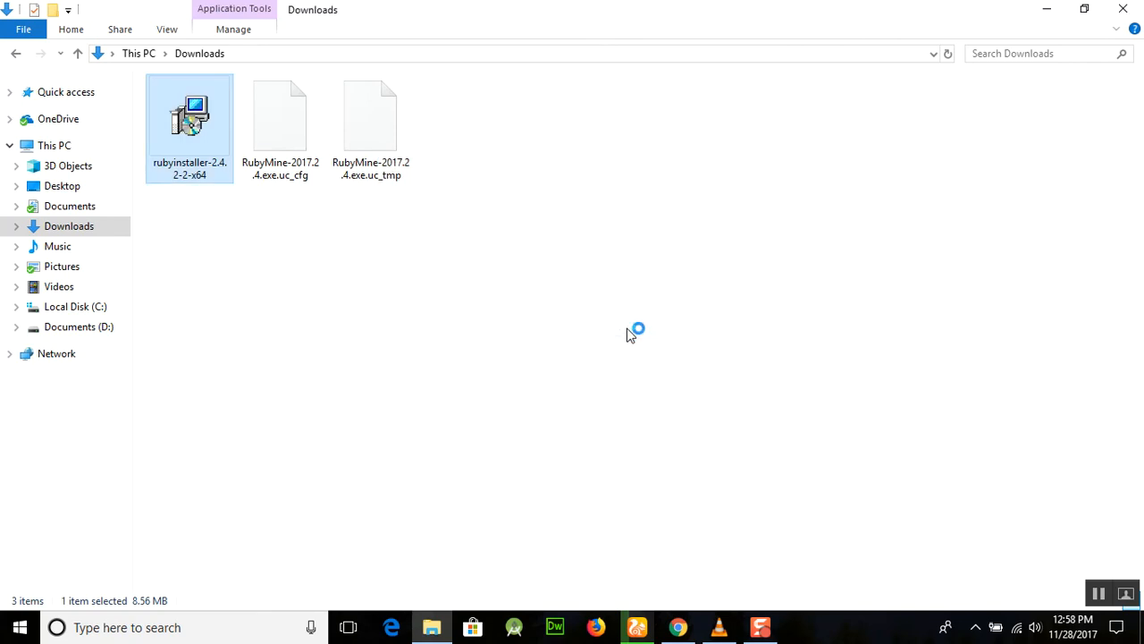
Step: Accept the Ruby license agreement and continue to the installation options
double_click(189, 116)
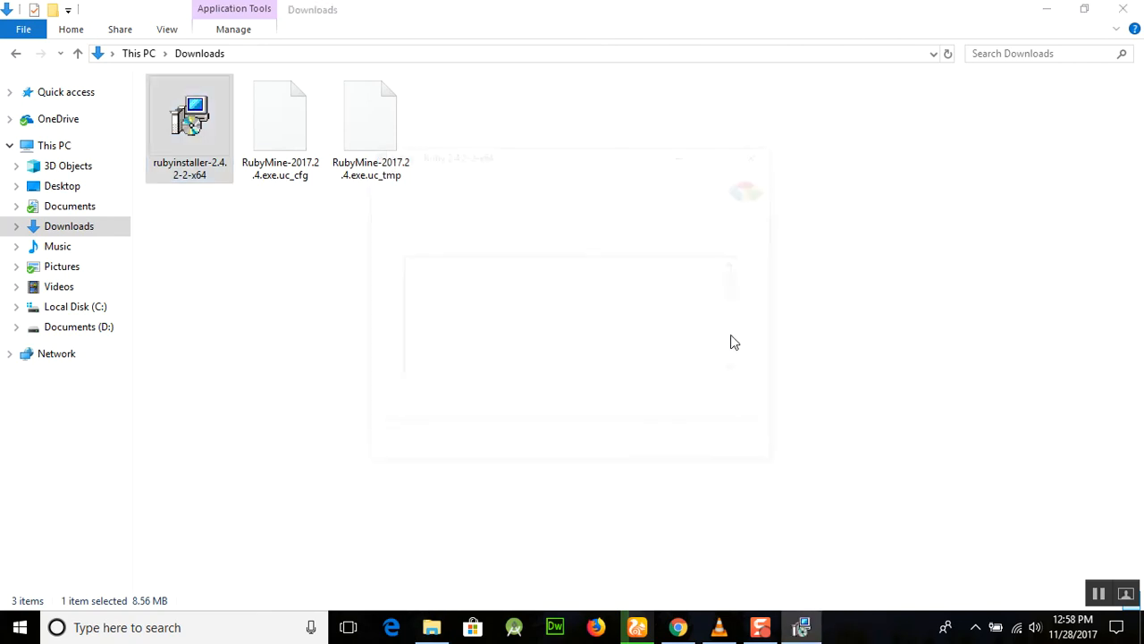
double_click(188, 116)
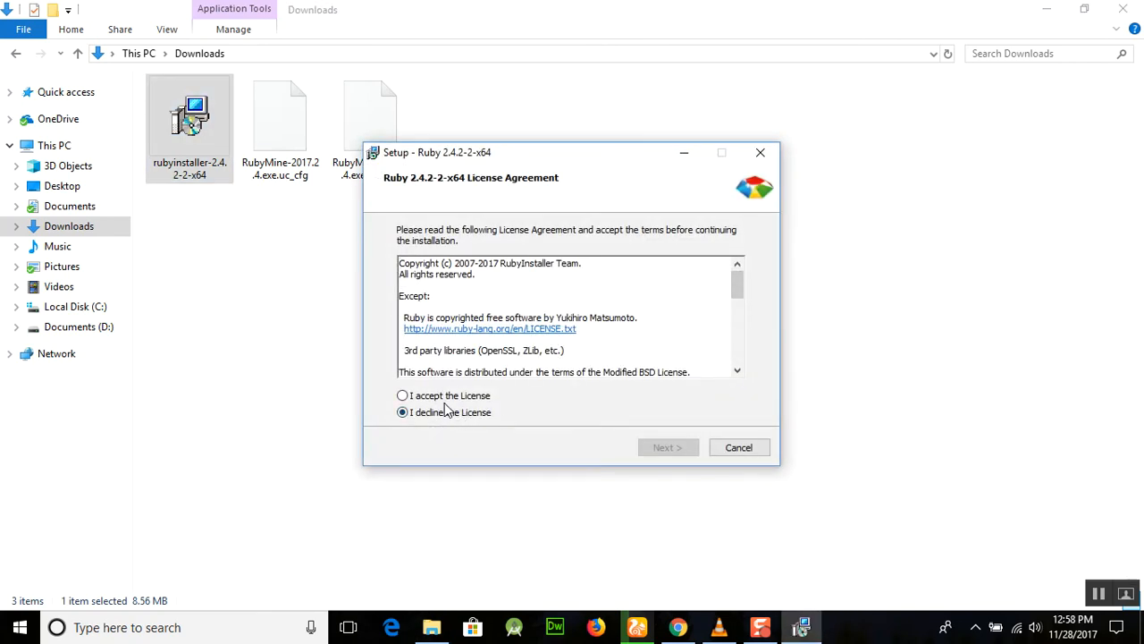
click(402, 396)
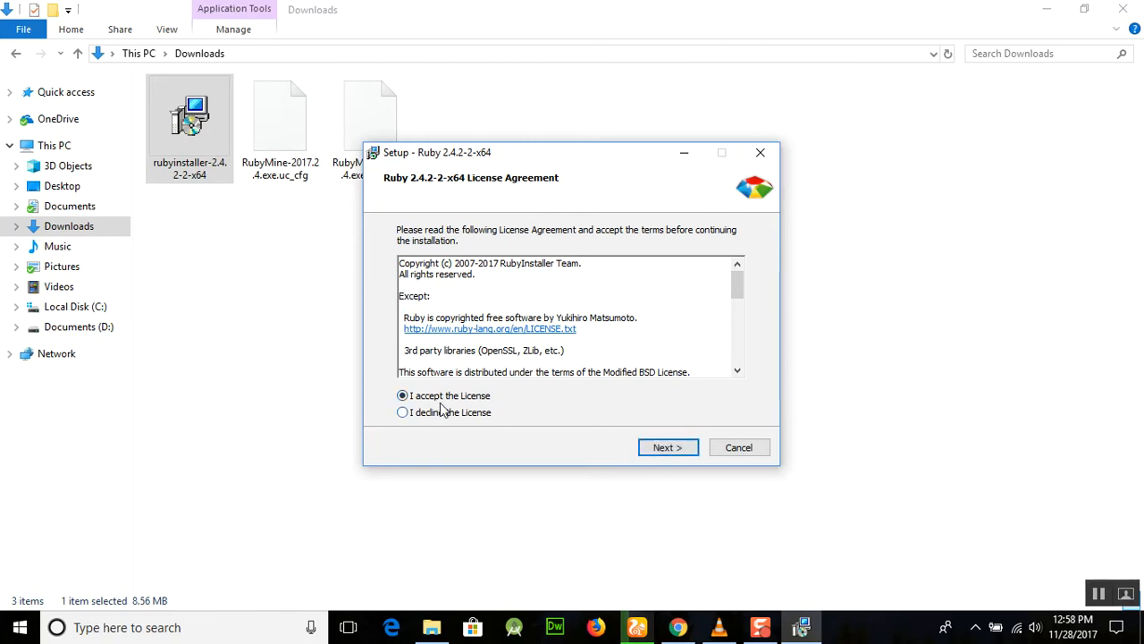
click(667, 447)
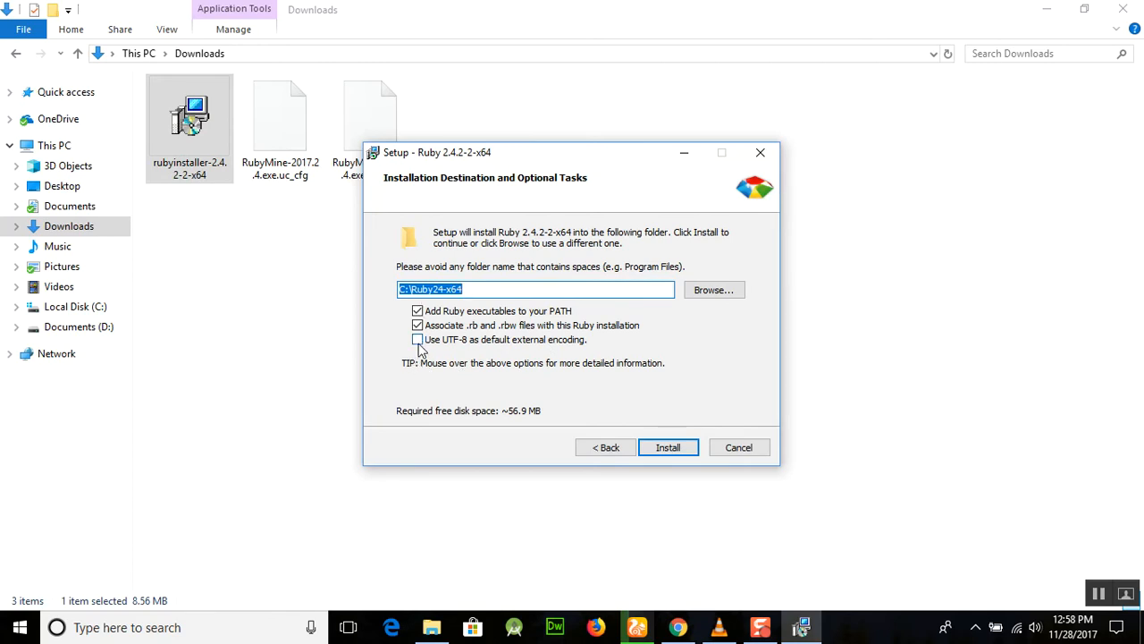
Step: Install Ruby into C:\Ruby24-x64 with PATH, .rb/.rbw association and UTF-8 default encoding enabled
click(417, 340)
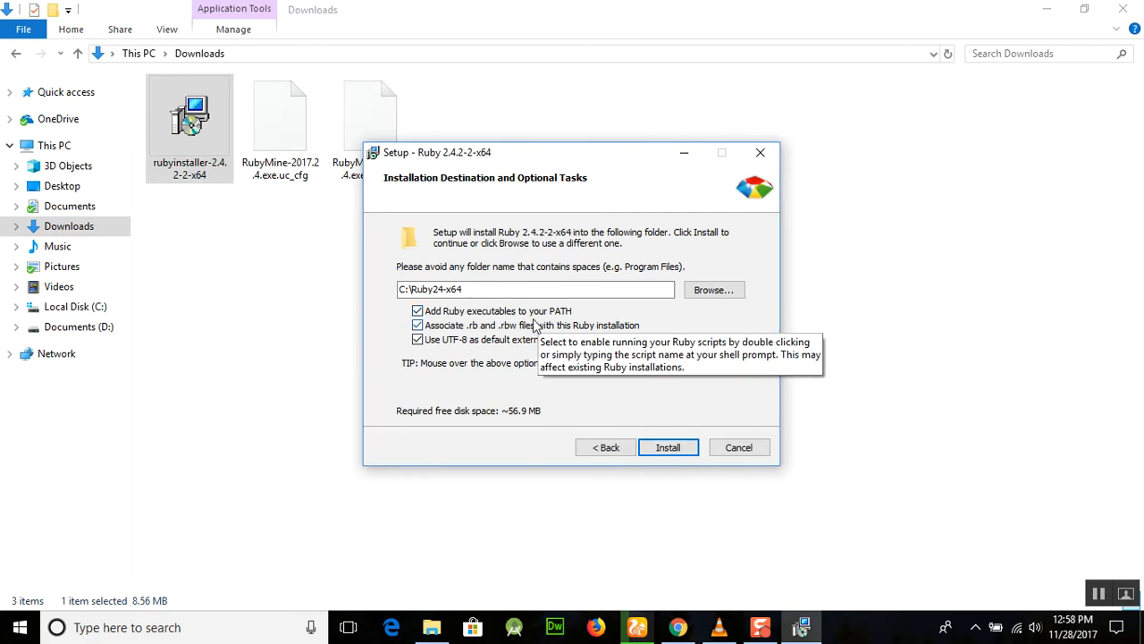
mouse_move(490, 341)
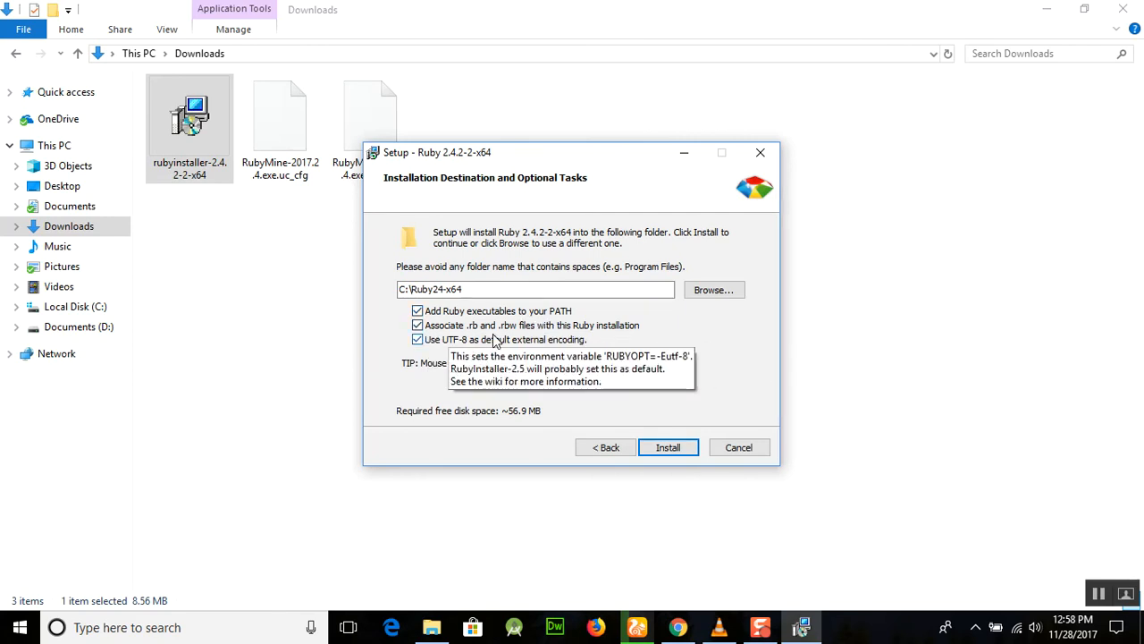
mouse_move(528, 324)
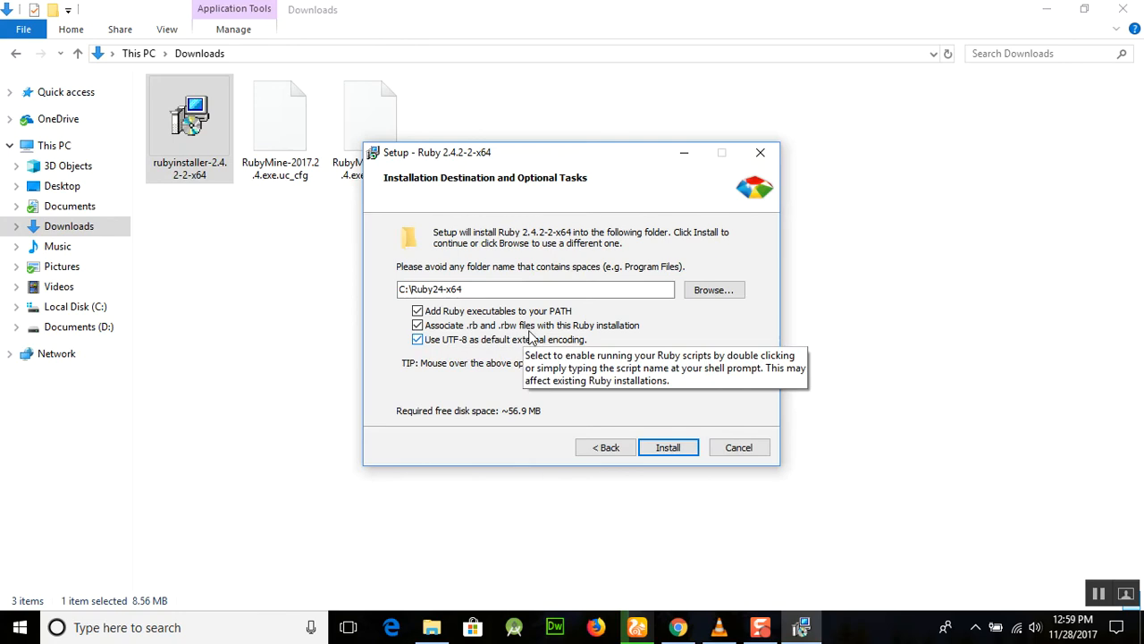
mouse_move(438, 358)
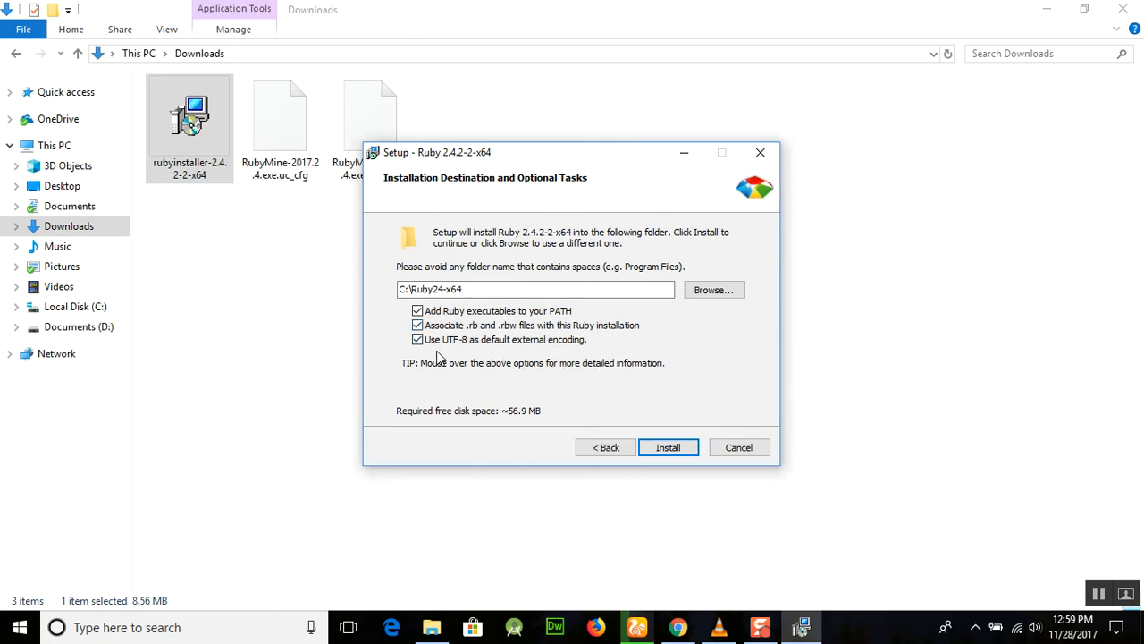
mouse_move(483, 348)
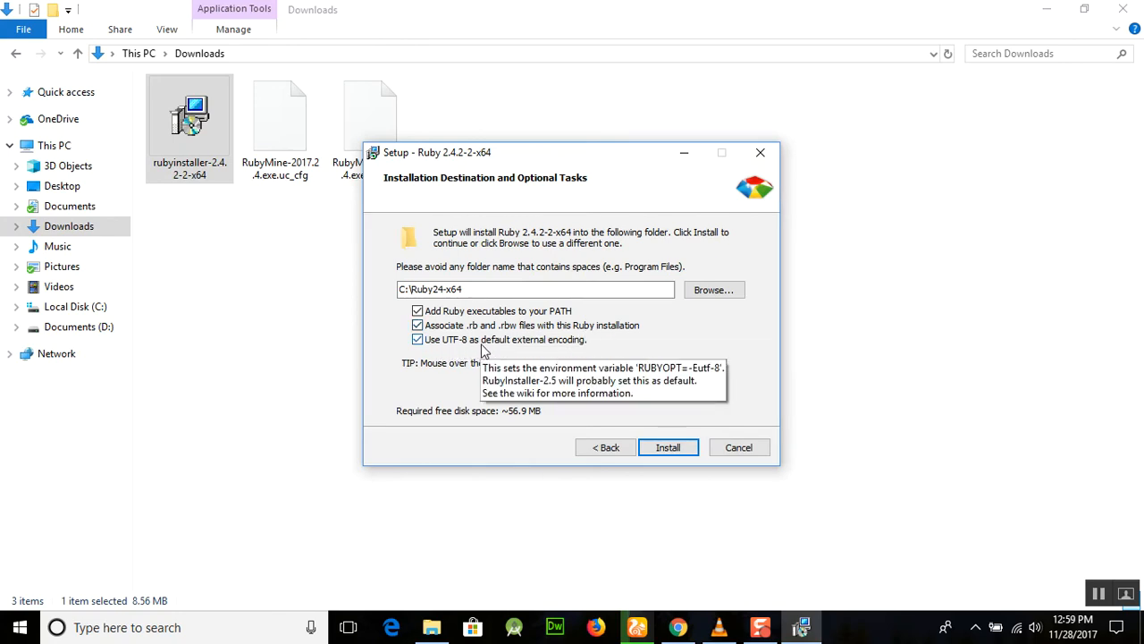
mouse_move(559, 356)
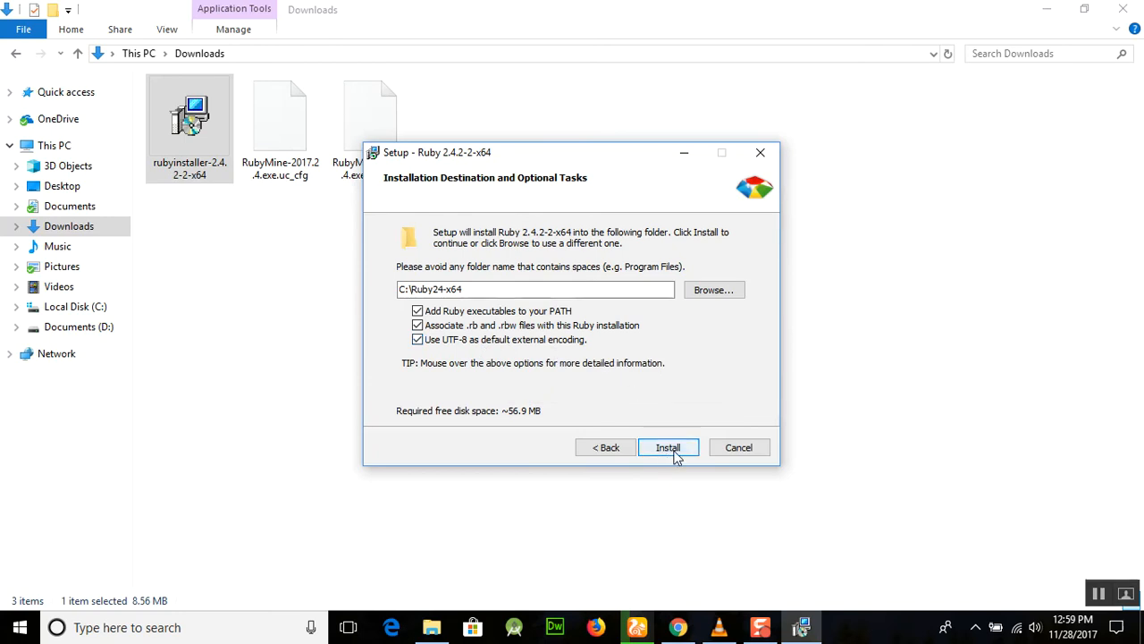
click(668, 447)
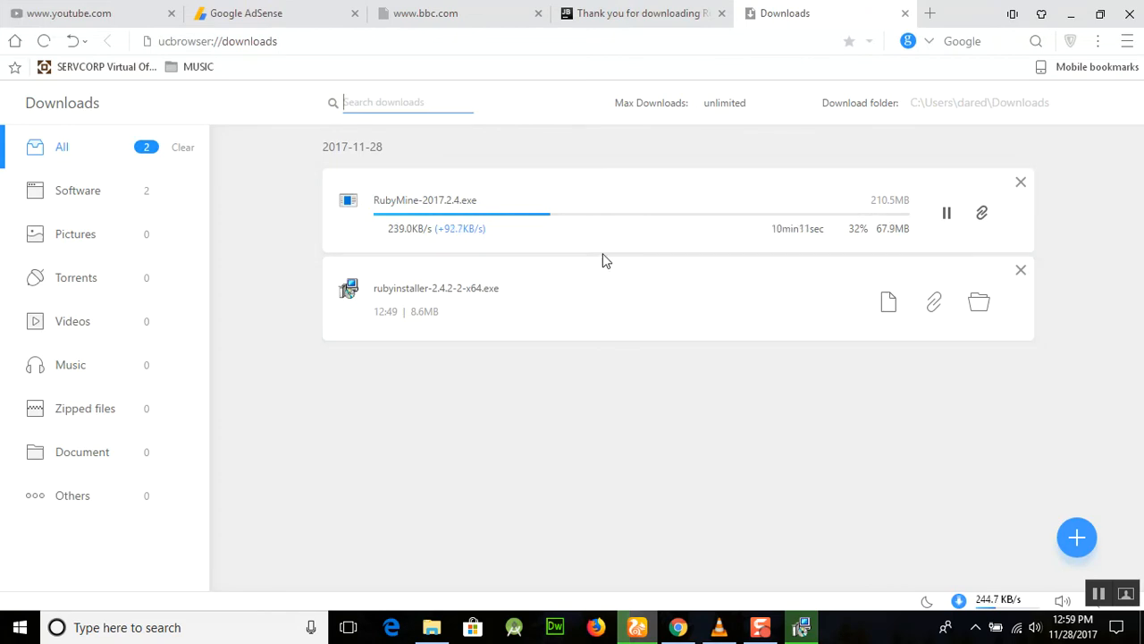
mouse_move(678, 550)
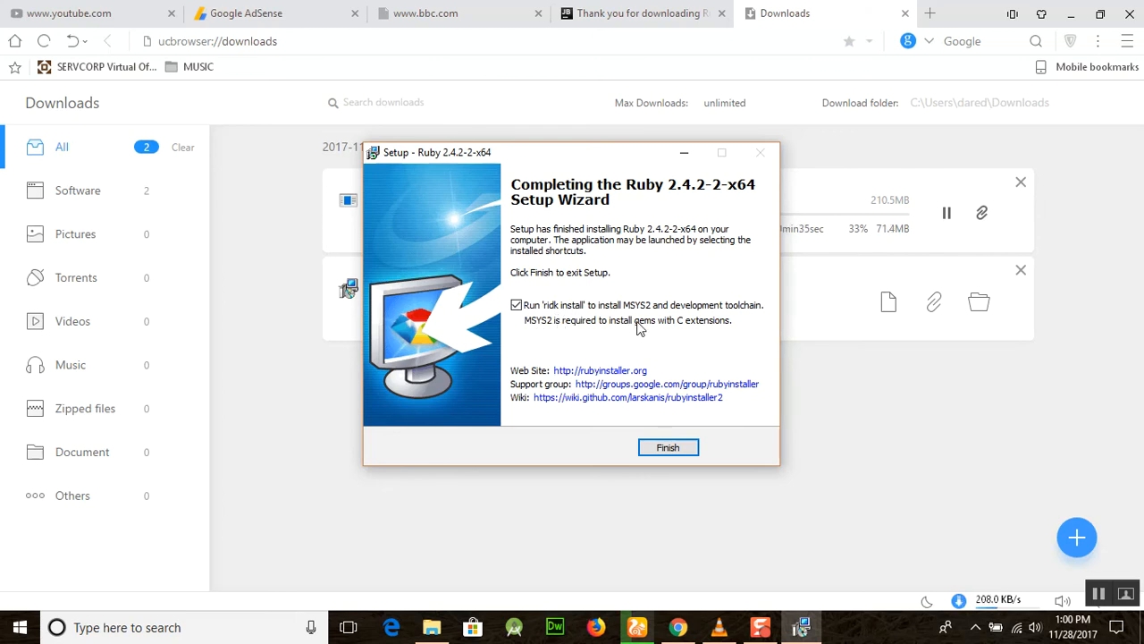
mouse_move(652, 322)
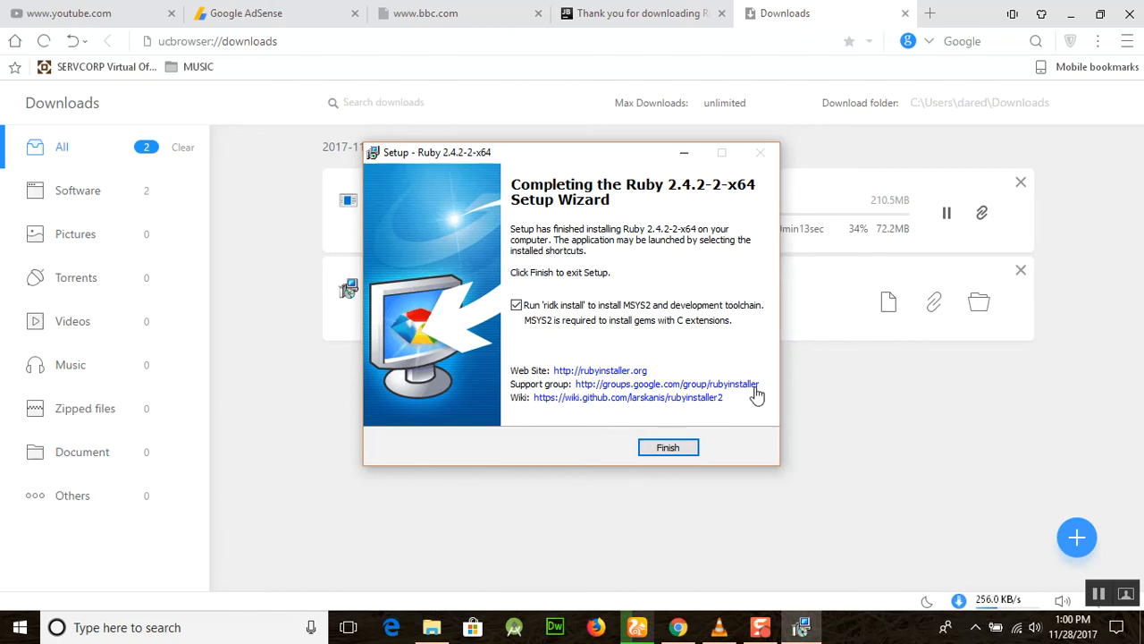
Step: Finish Ruby setup with 'Run ridk install' ticked, launching the MSYS2 toolchain installer
click(668, 447)
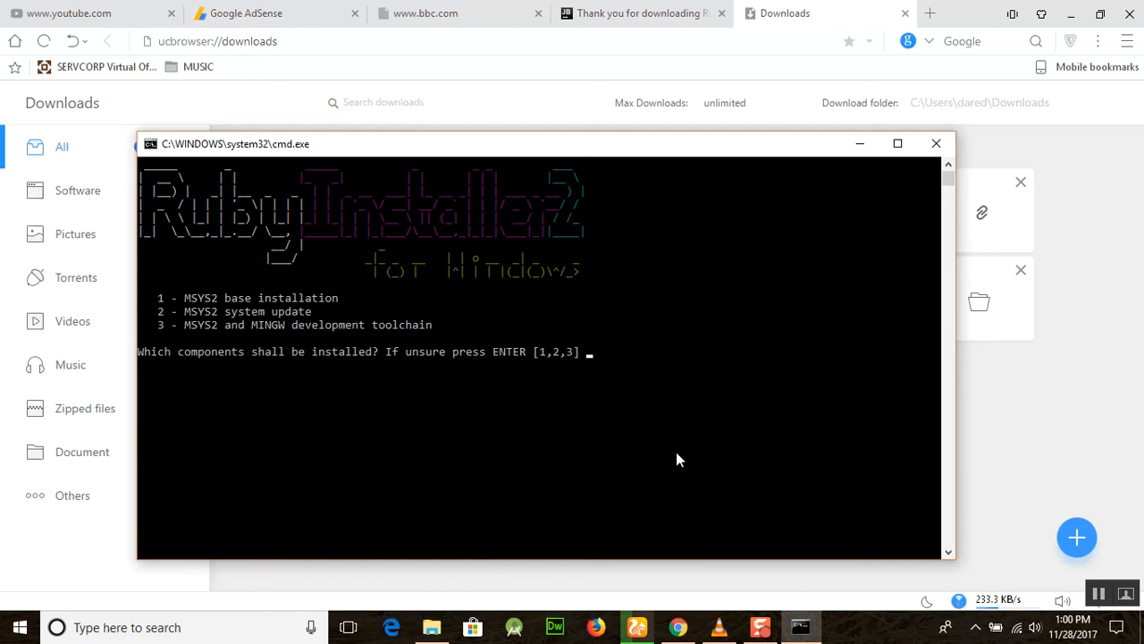
Step: Choose option 1 for the MSYS2 base install, then close the console after the connection error
text(1)
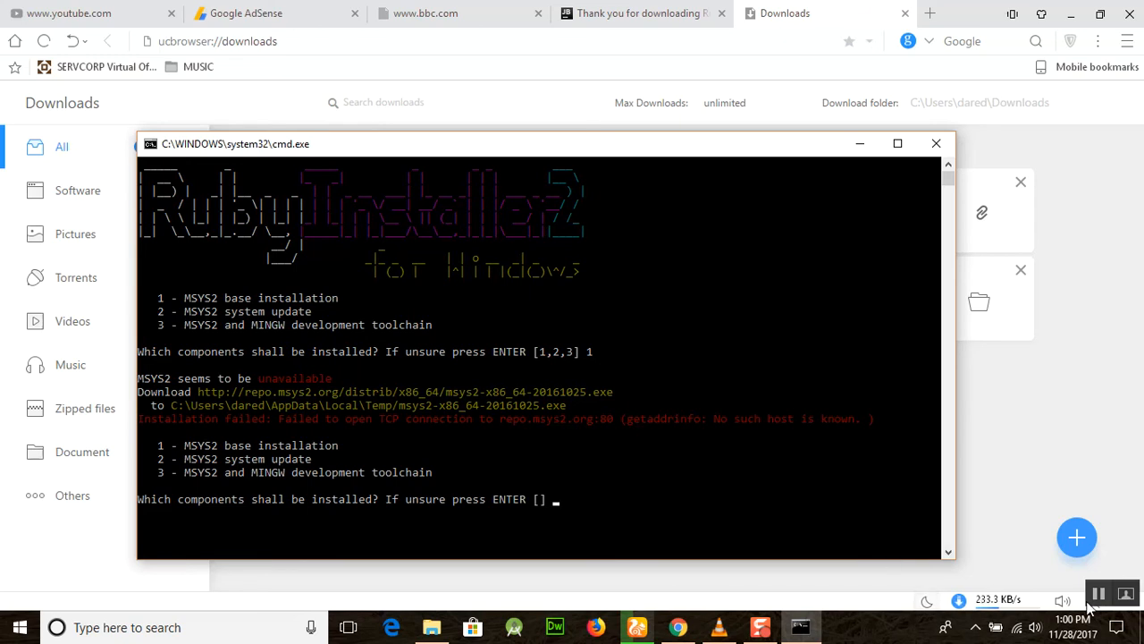
mouse_move(615, 484)
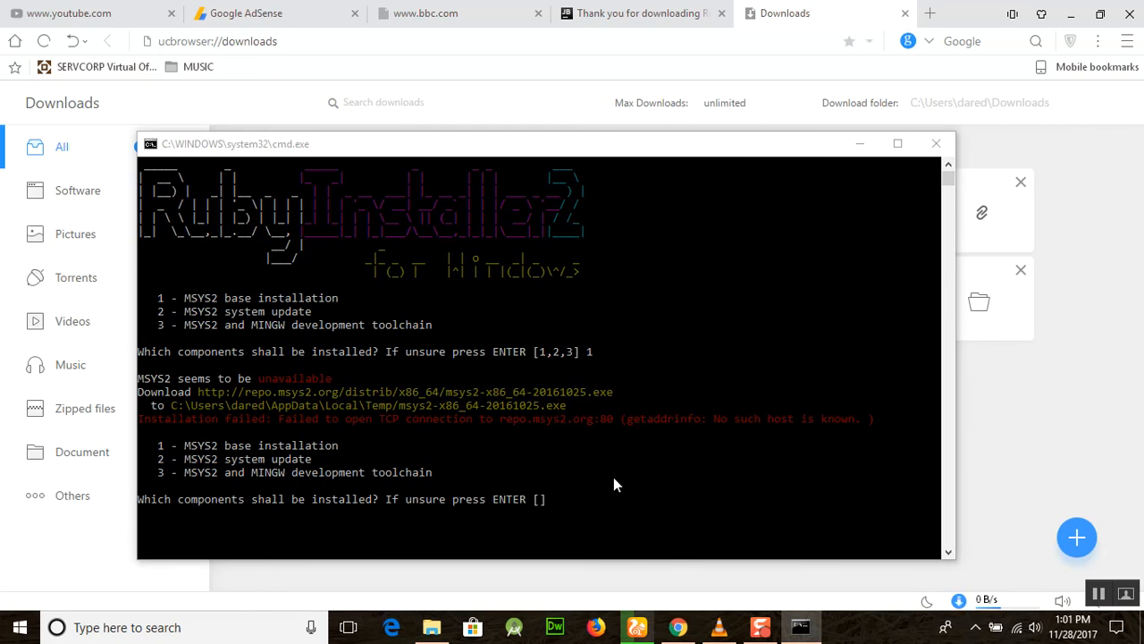
mouse_move(670, 512)
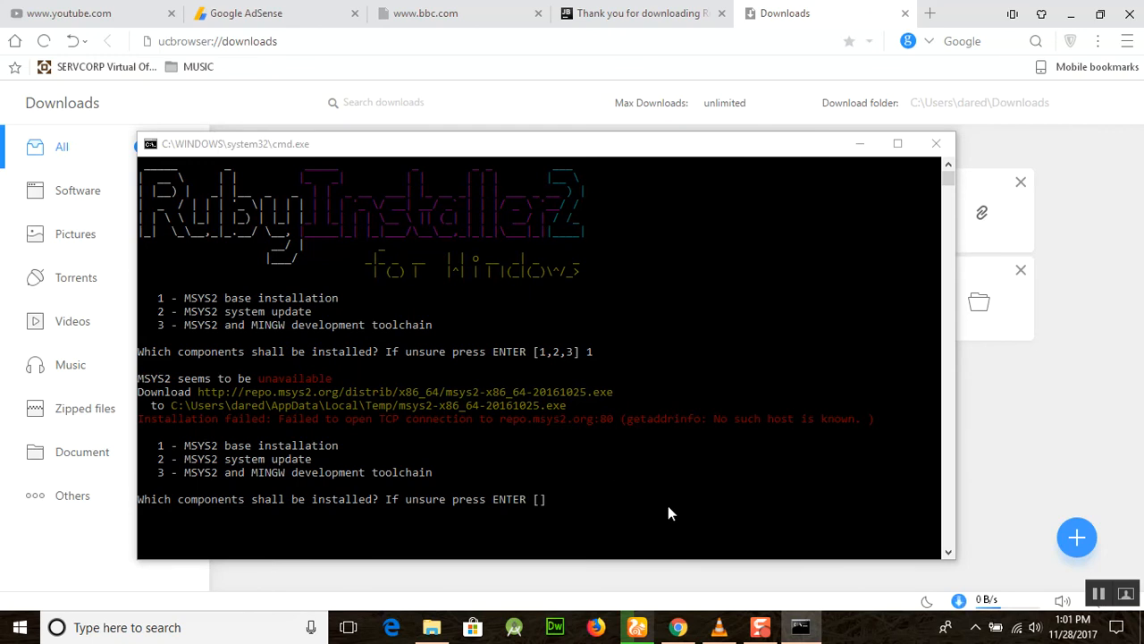
mouse_move(561, 505)
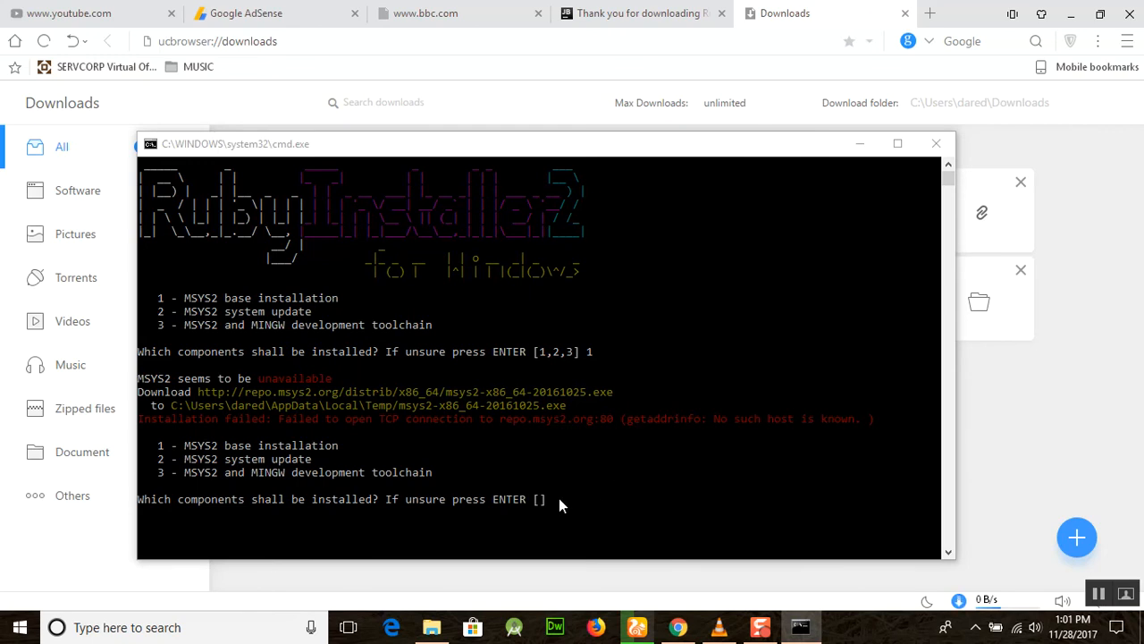
click(936, 143)
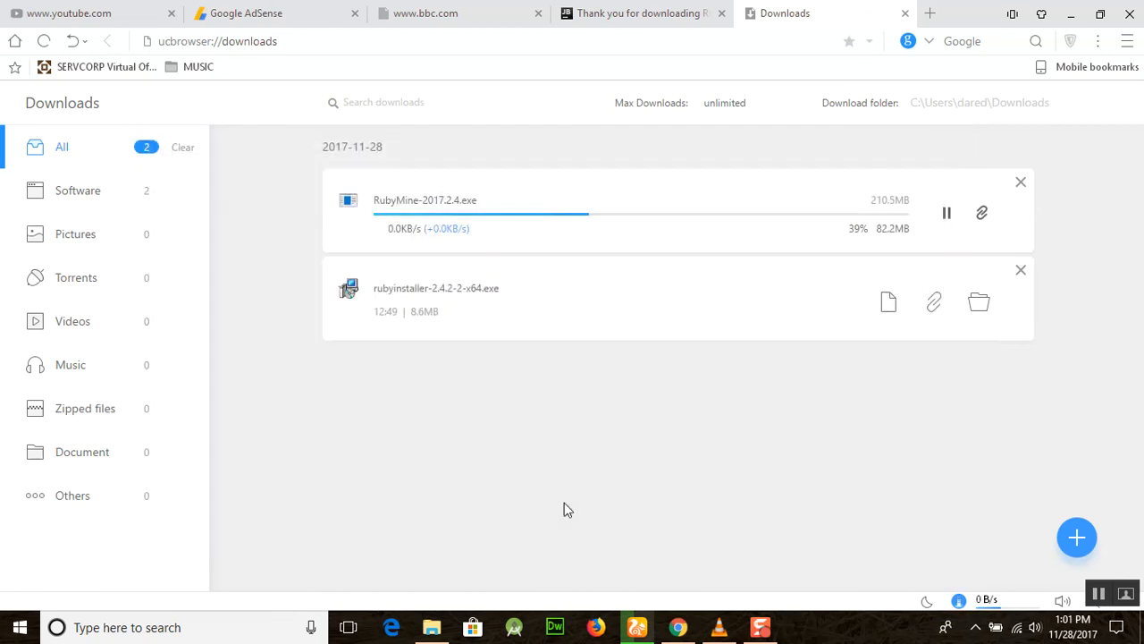
mouse_move(732, 476)
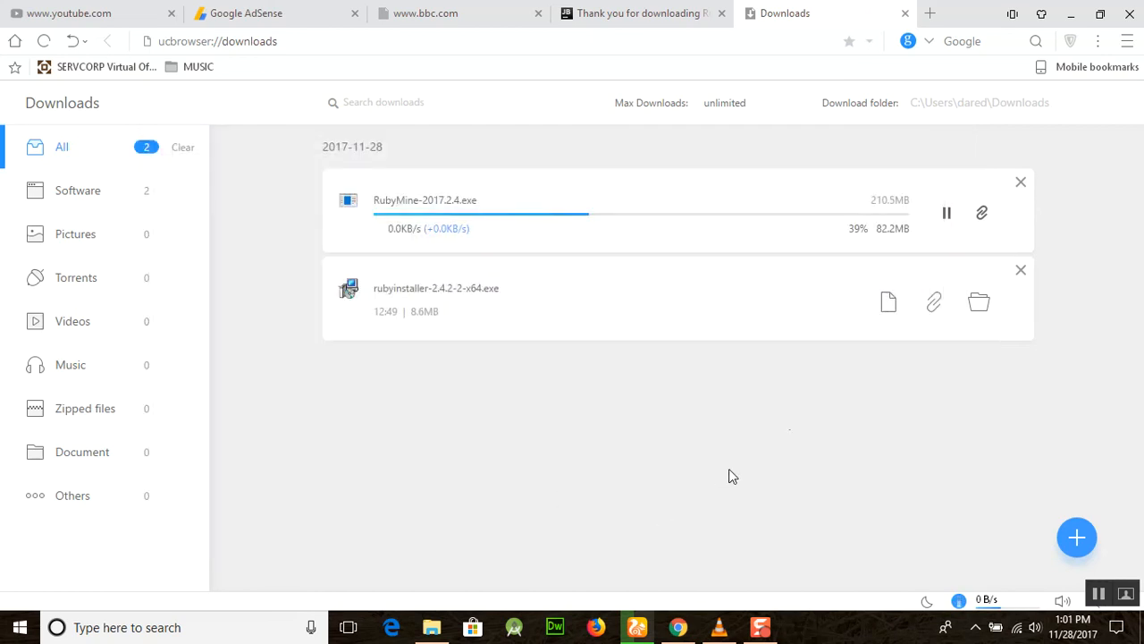
mouse_move(693, 229)
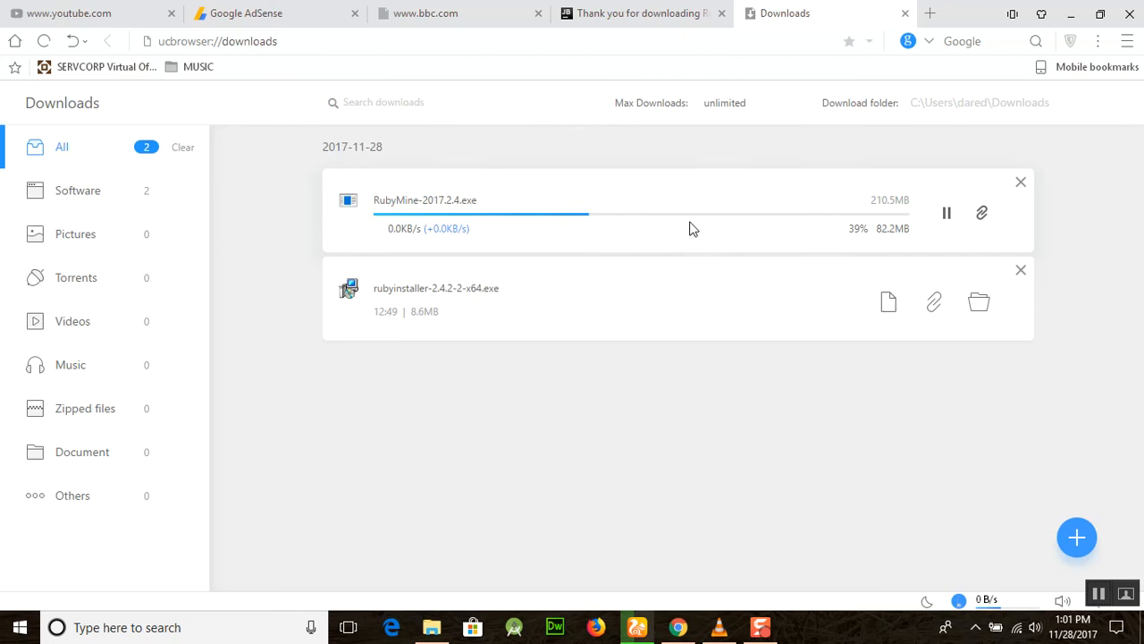
mouse_move(697, 235)
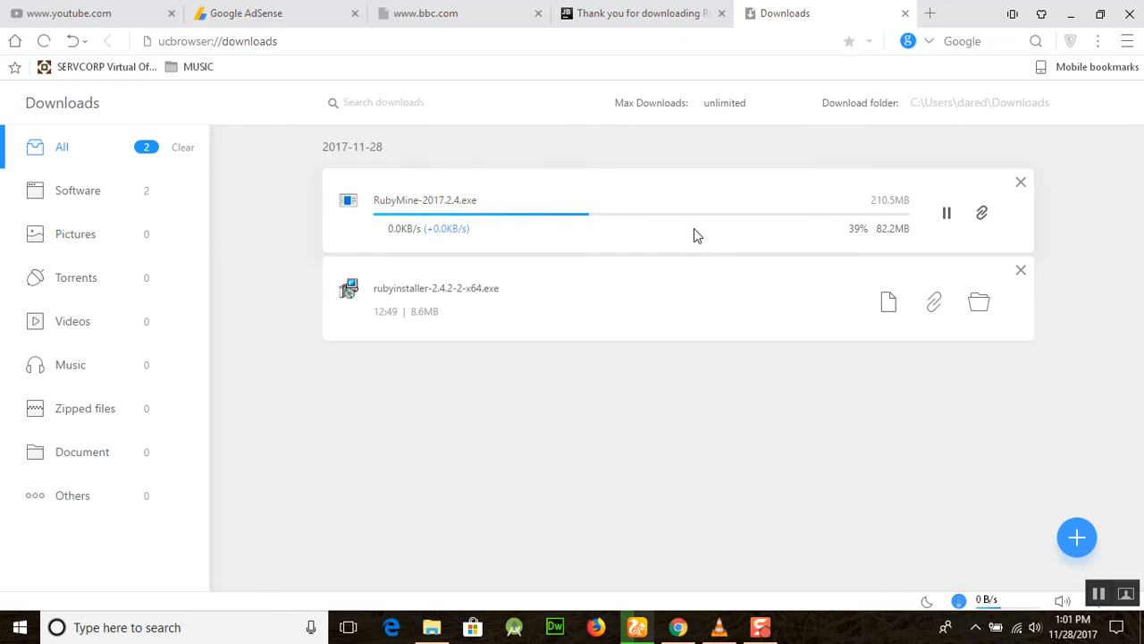
mouse_move(779, 259)
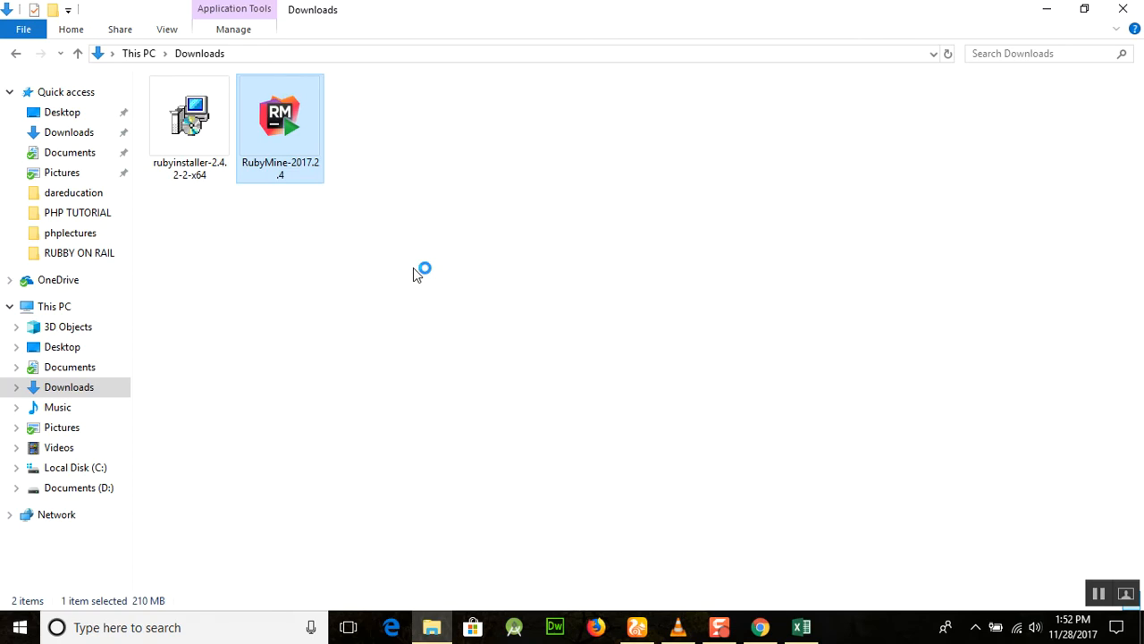
mouse_move(639, 319)
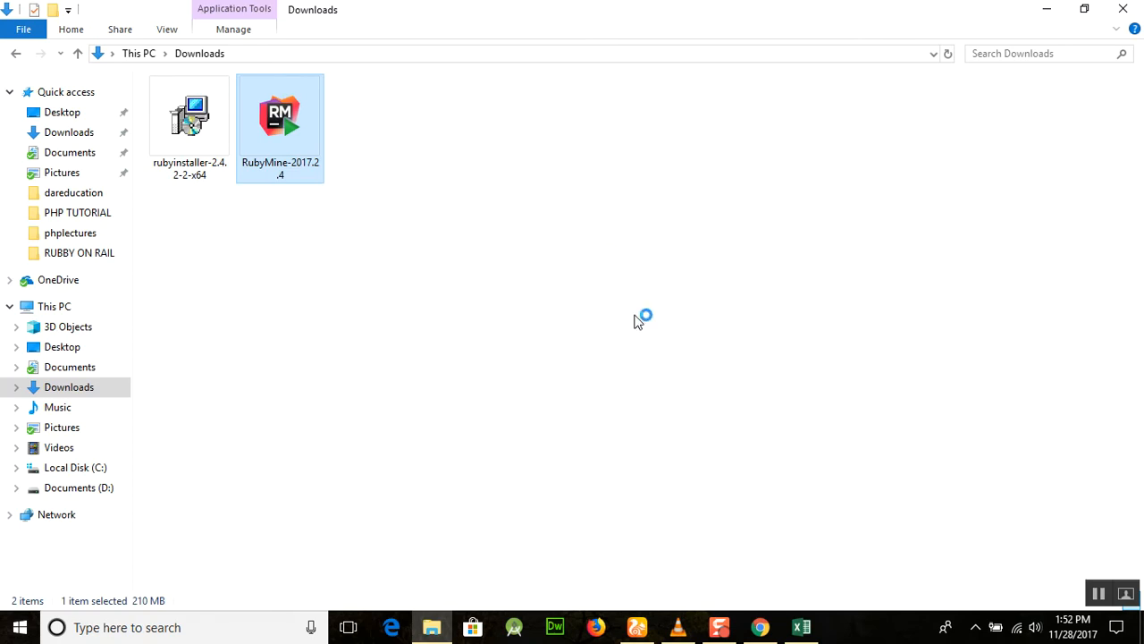
mouse_move(770, 375)
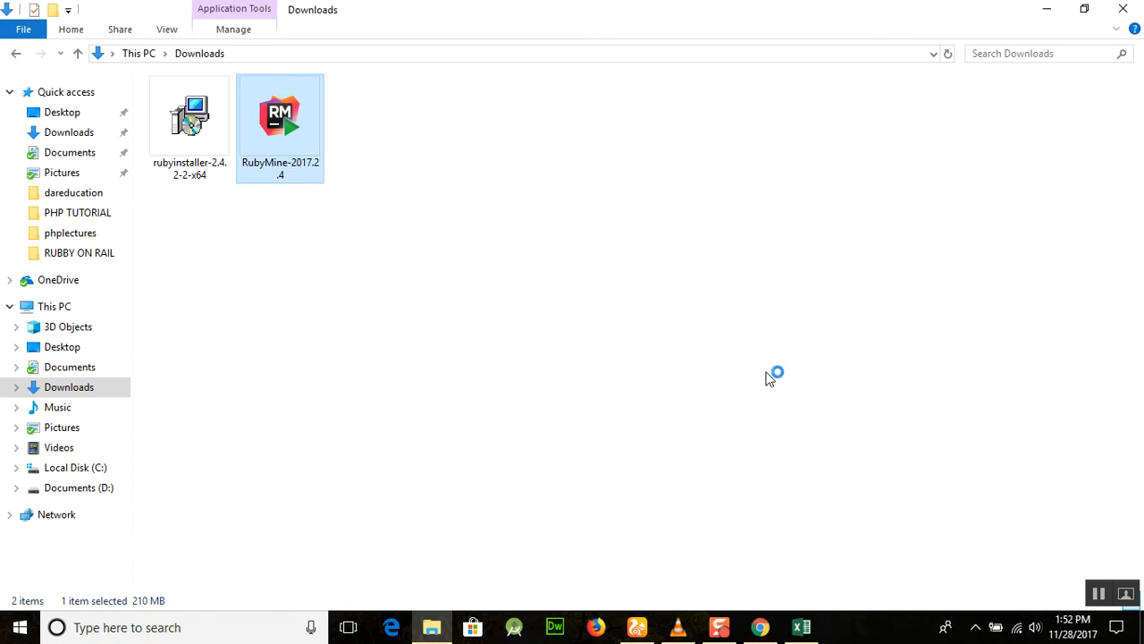
Step: Run RubyMine-2017.2.4 from Downloads and allow it past the security warning to reach RubyMine Setup
double_click(280, 114)
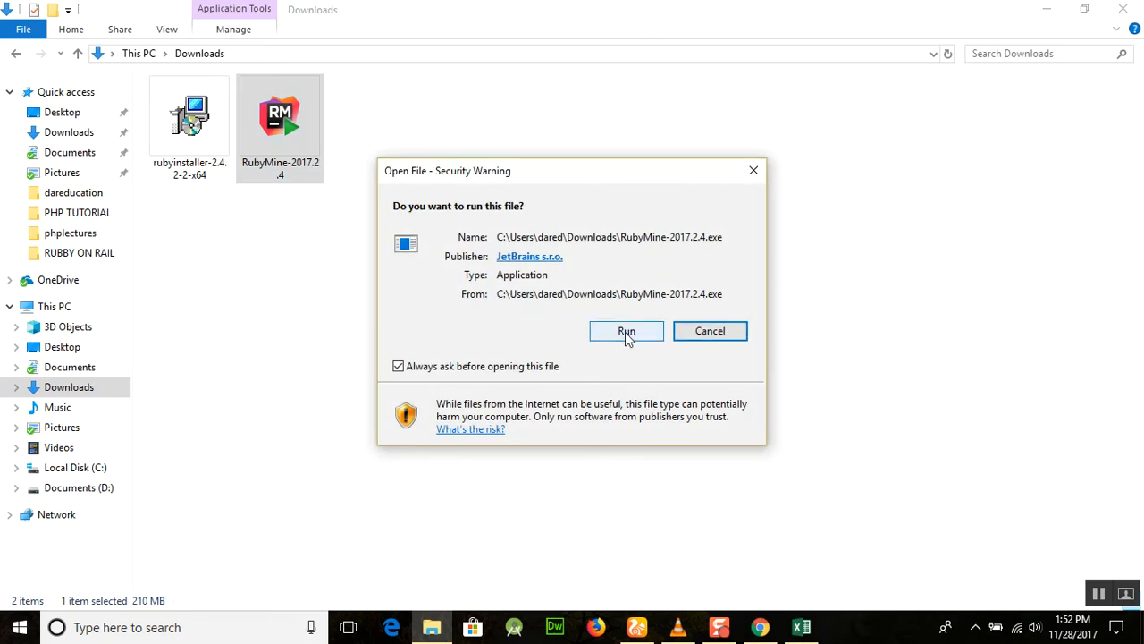
click(626, 331)
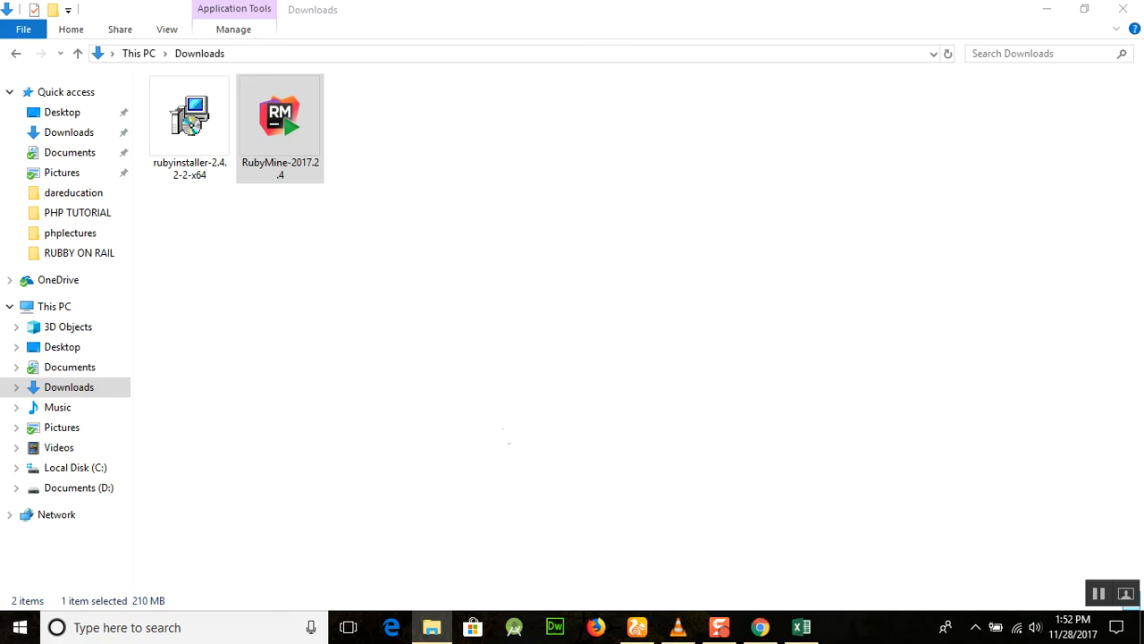
mouse_move(505, 436)
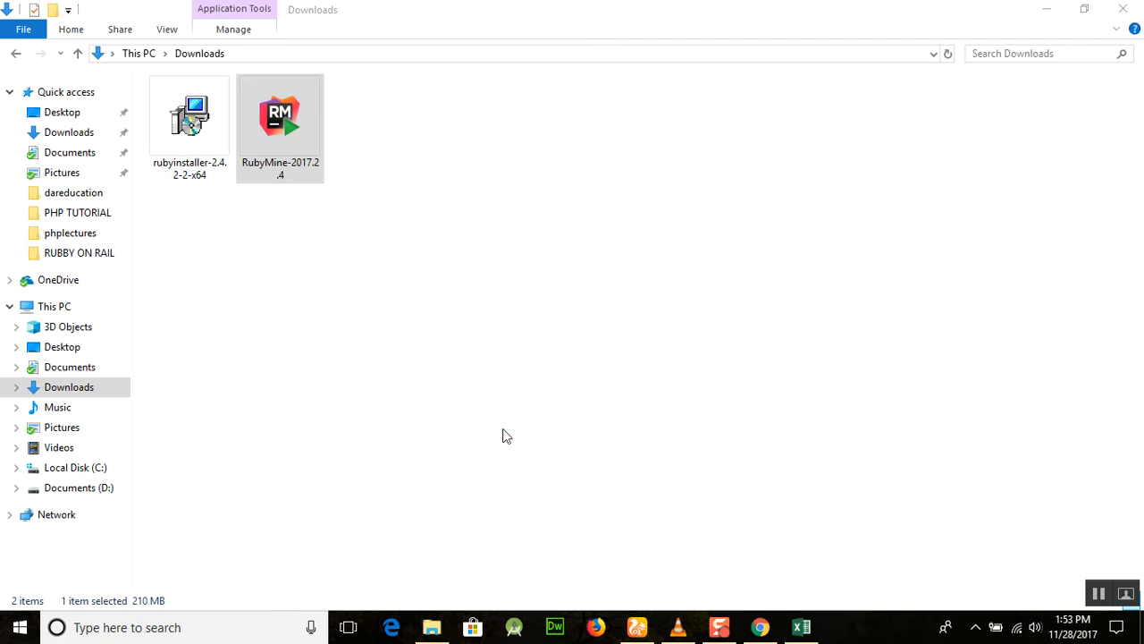
double_click(280, 113)
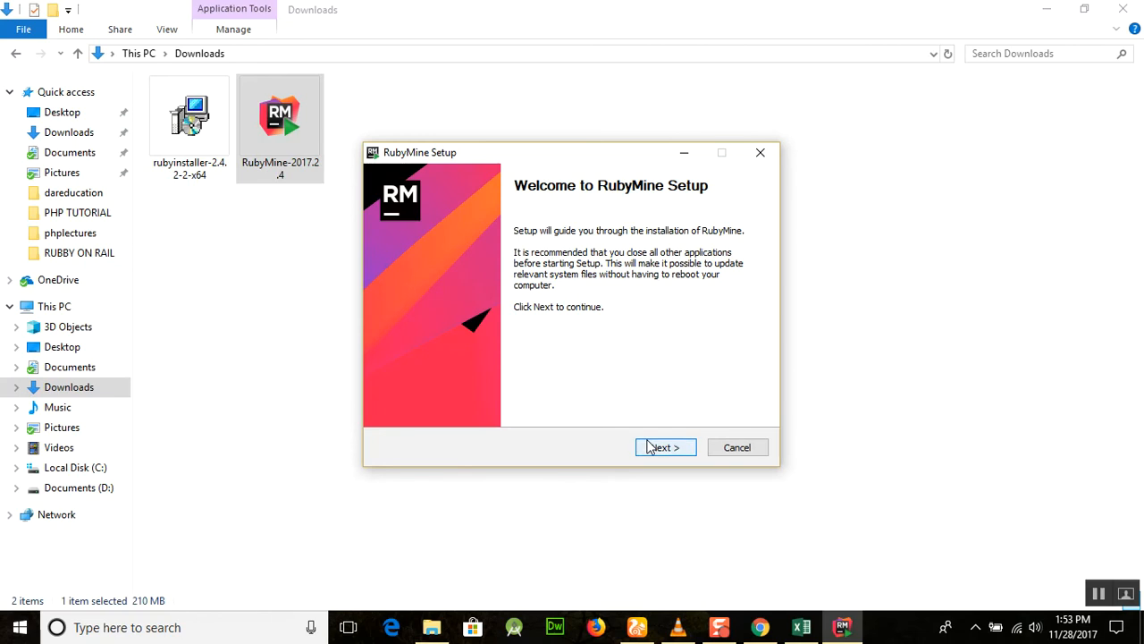
mouse_move(659, 451)
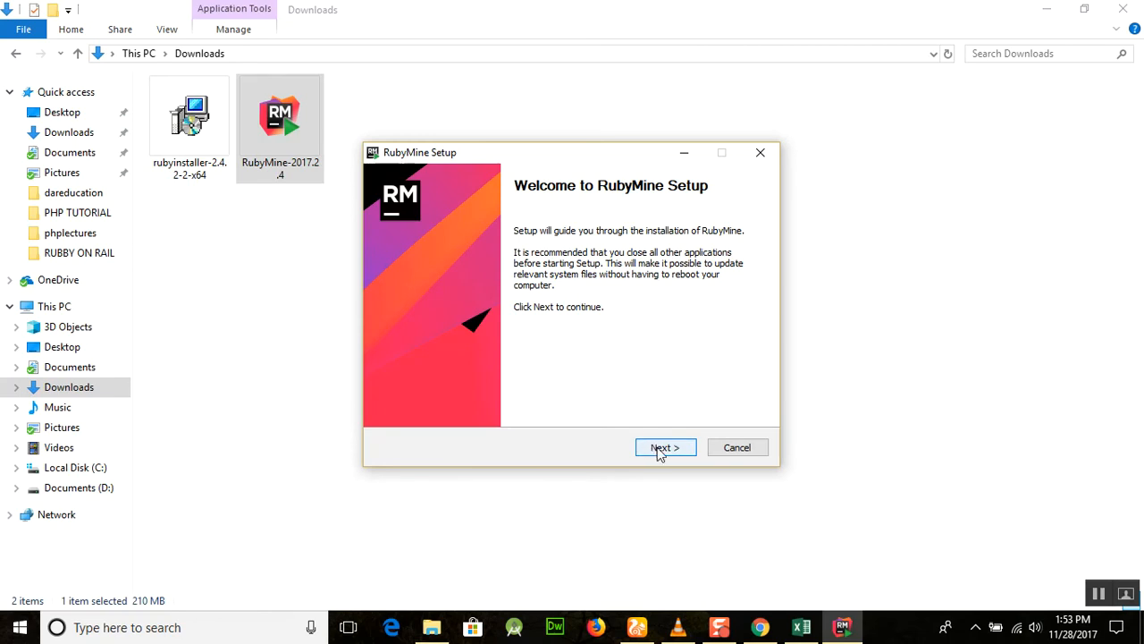
Step: Keep the default install folder C:\Program Files\JetBrains\RubyMine 2017.2.4 and add a 64-bit desktop shortcut
click(665, 447)
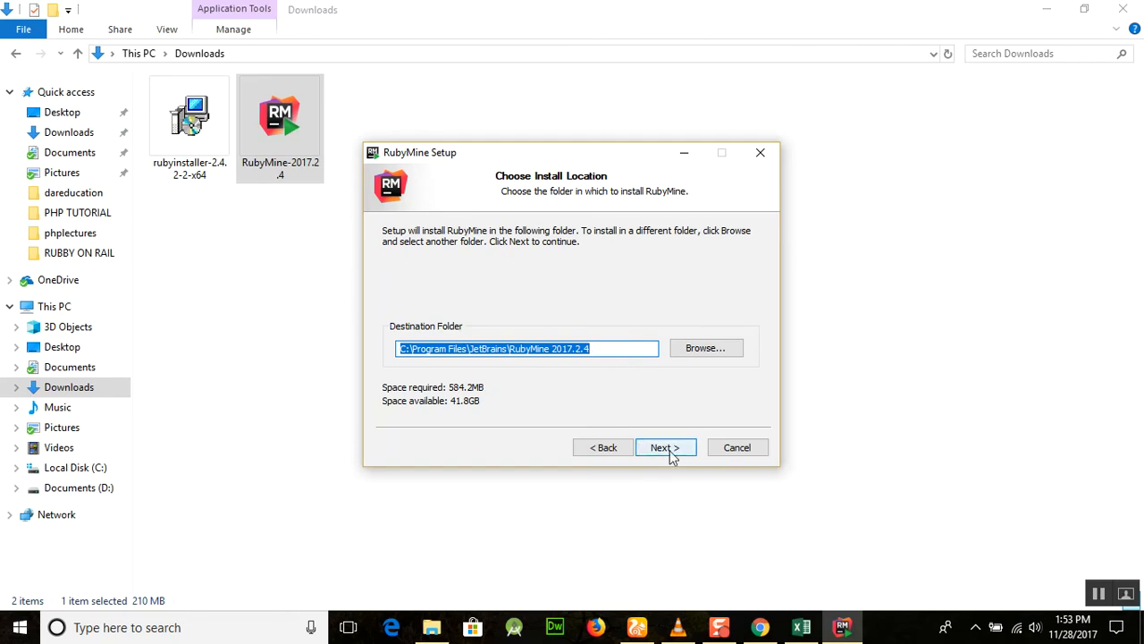
click(665, 447)
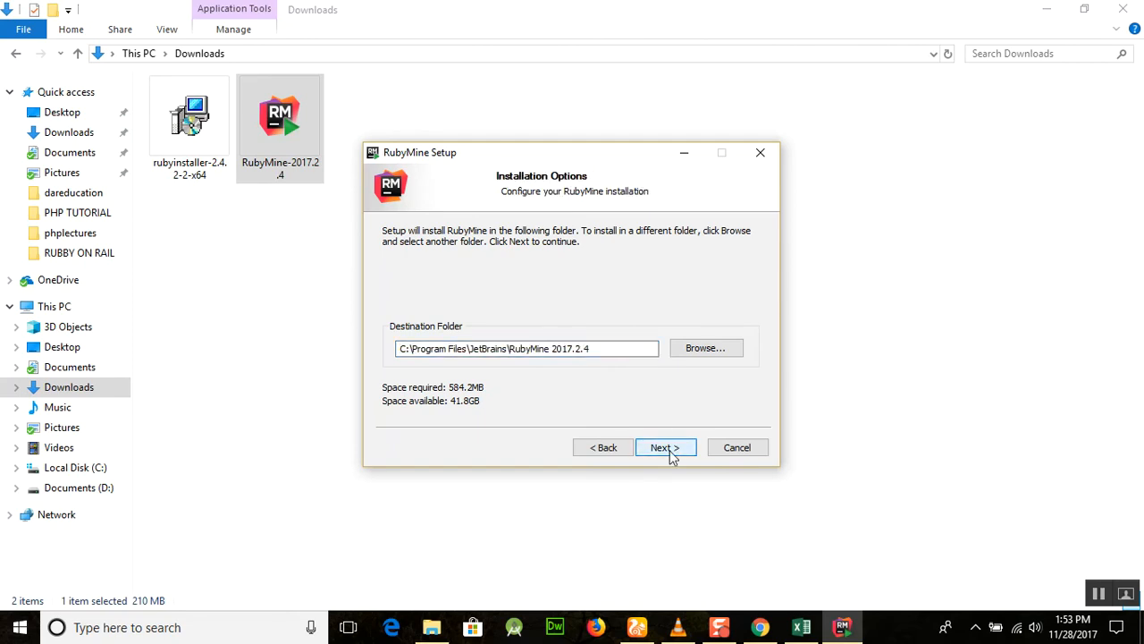
click(665, 447)
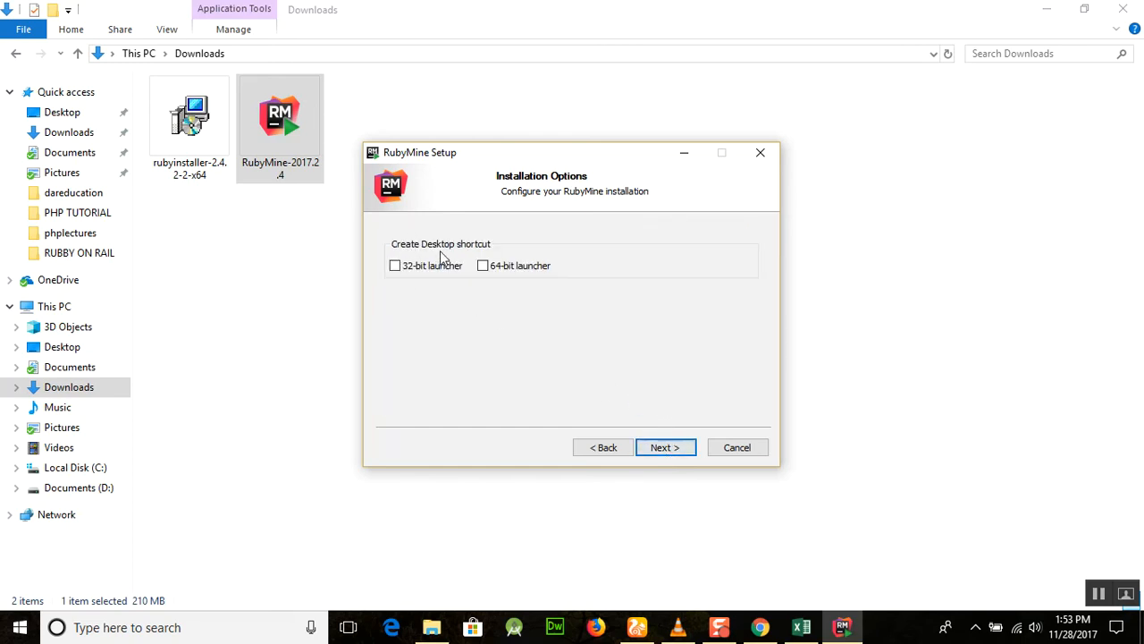
click(483, 266)
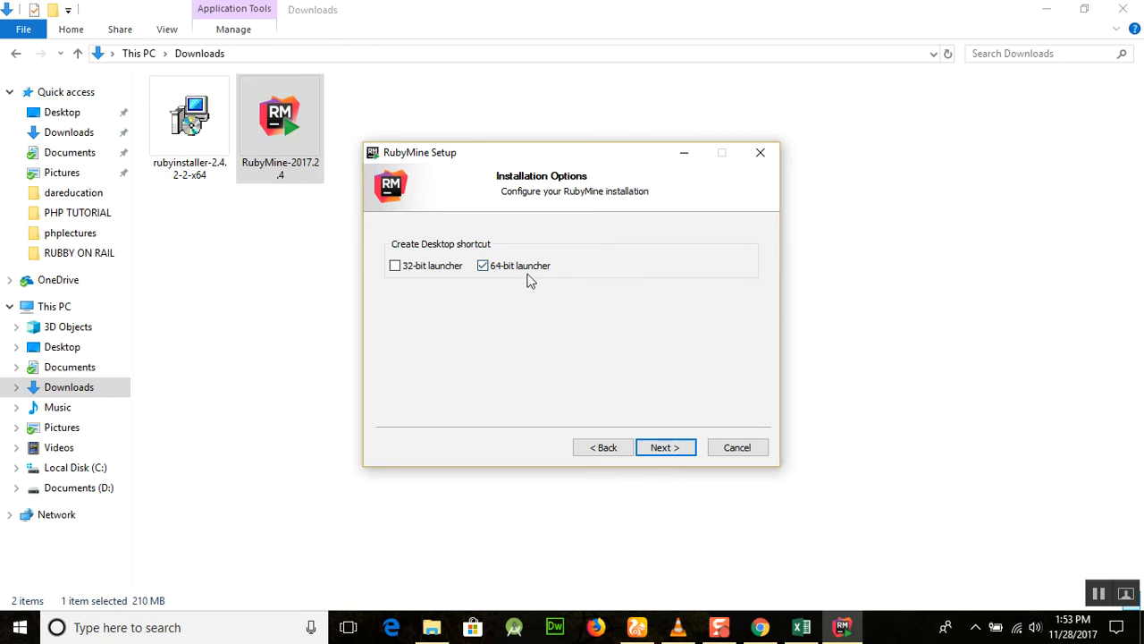
mouse_move(405, 283)
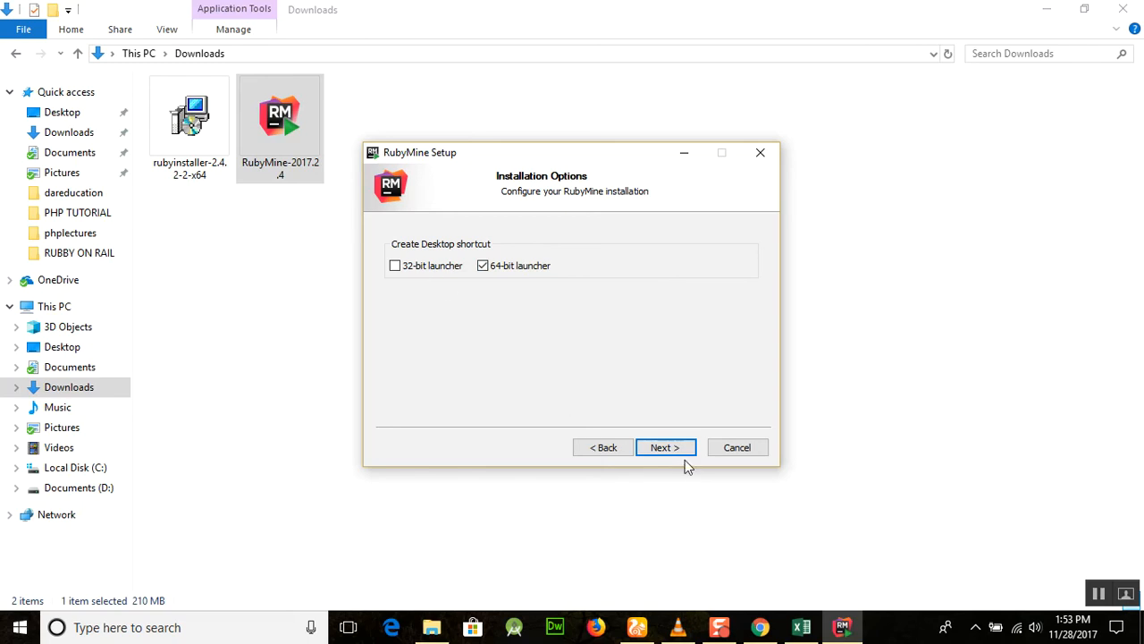
Step: Keep JetBrains as the Start Menu folder and begin installing RubyMine
click(665, 447)
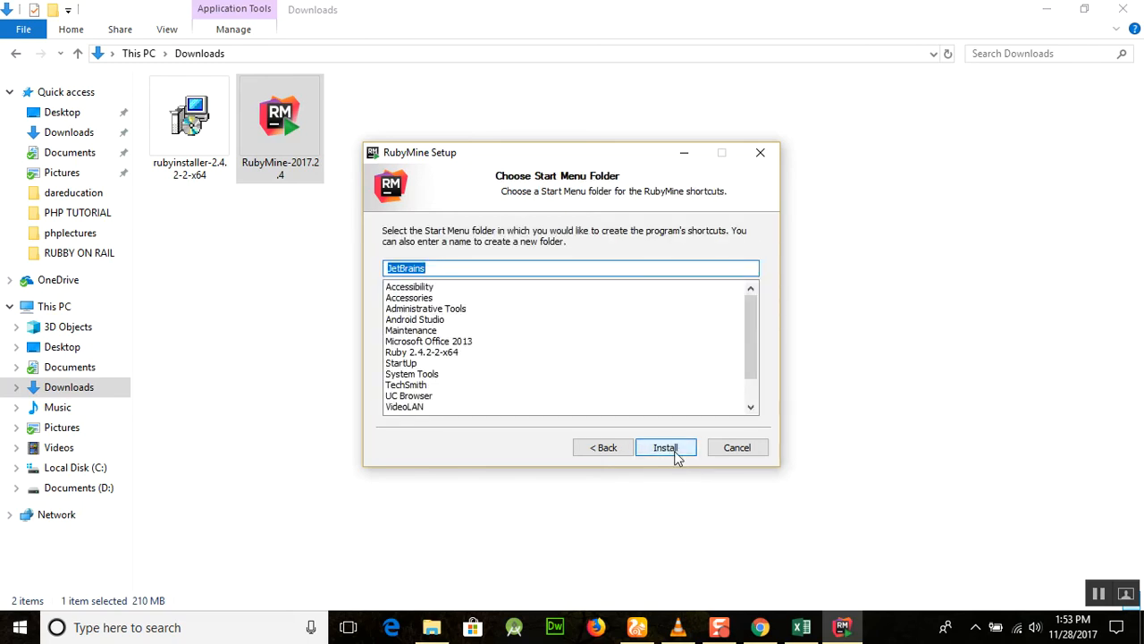
click(665, 447)
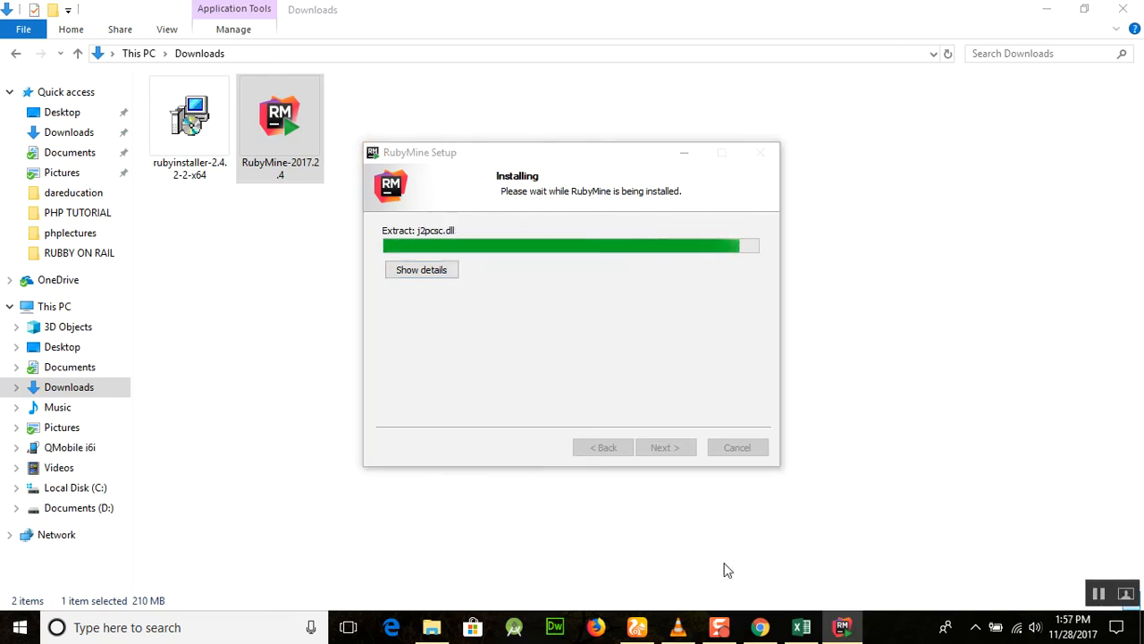
mouse_move(658, 347)
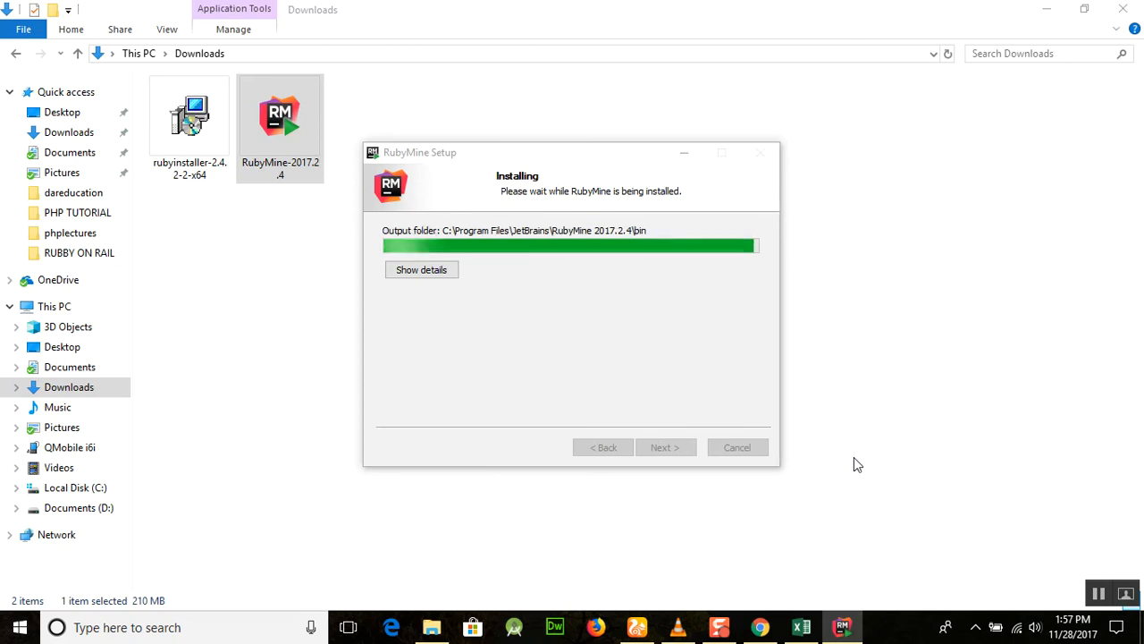
mouse_move(990, 541)
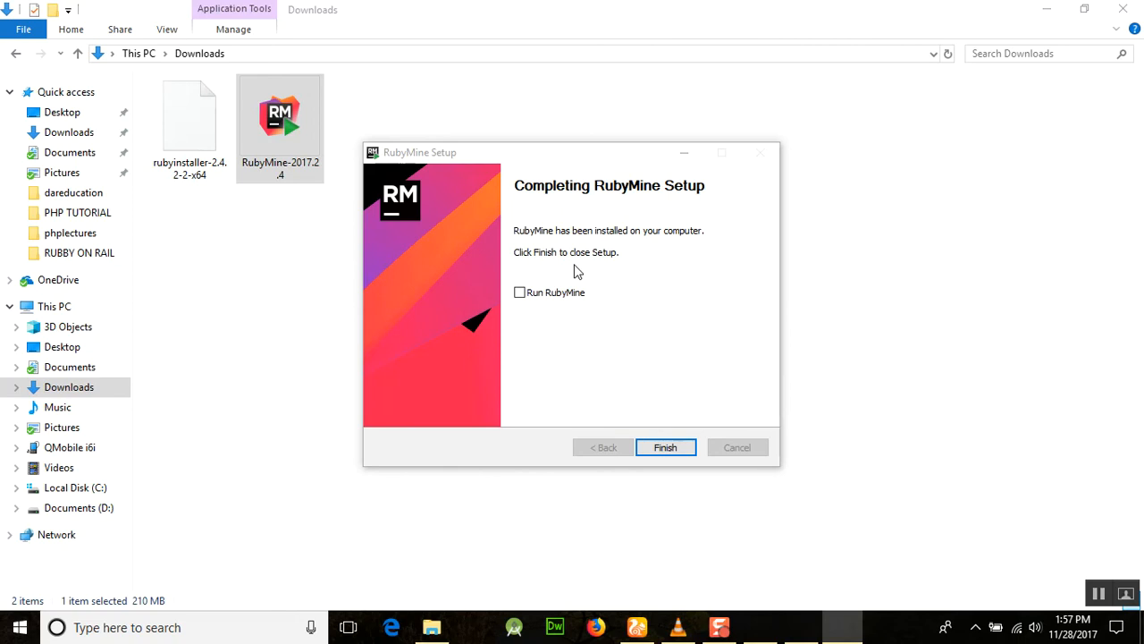
Step: Enable Run RubyMine and finish the installer so the IDE launches
click(519, 292)
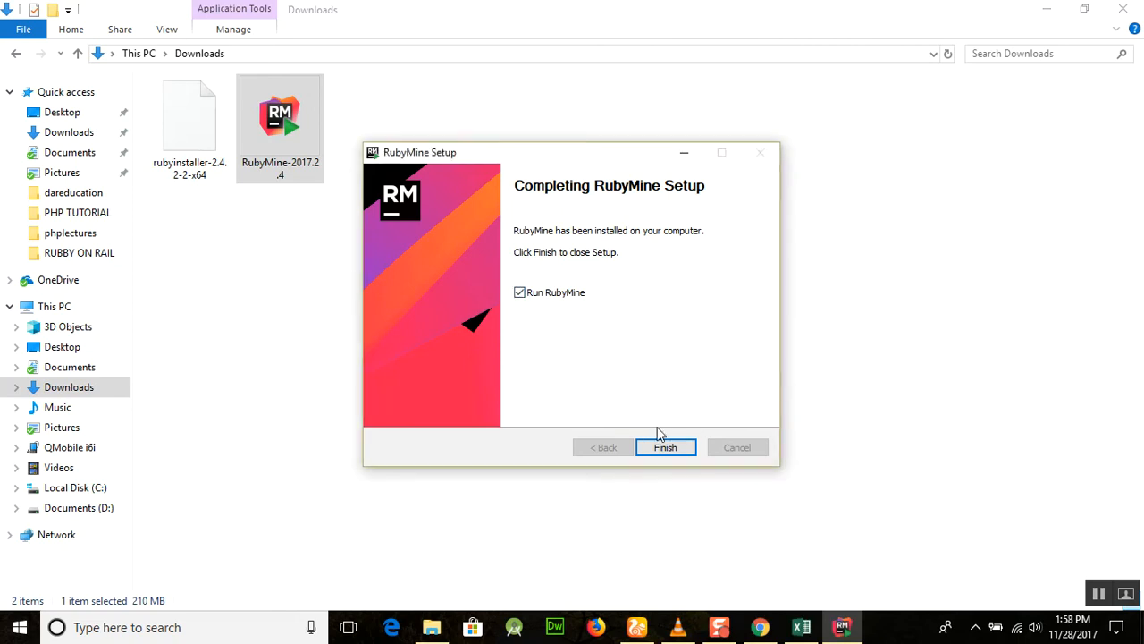
click(665, 447)
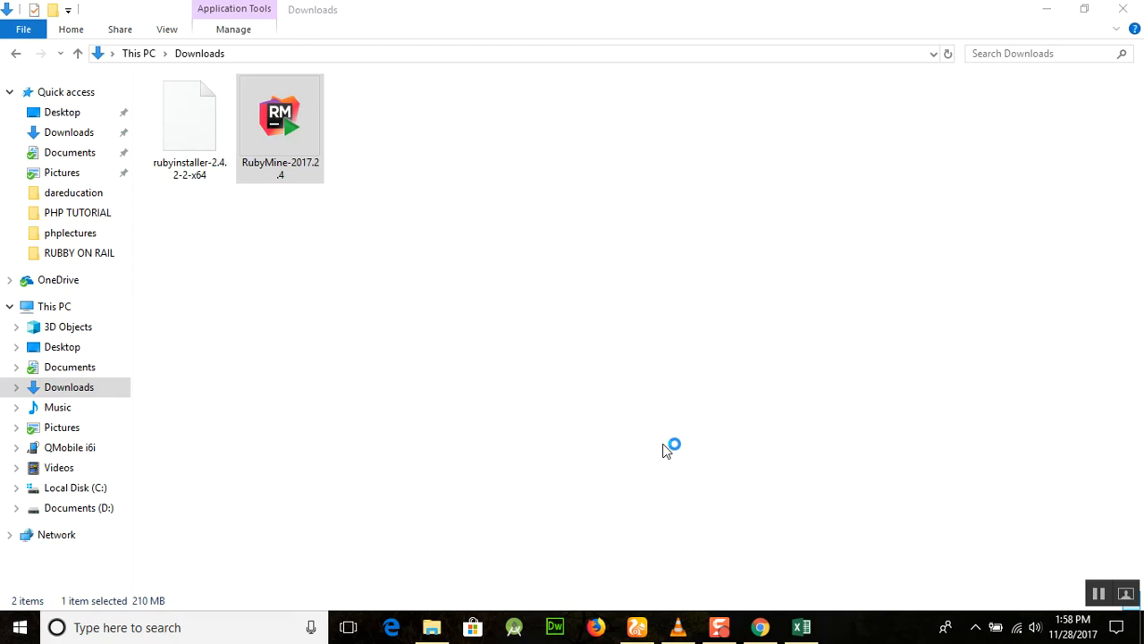
mouse_move(909, 481)
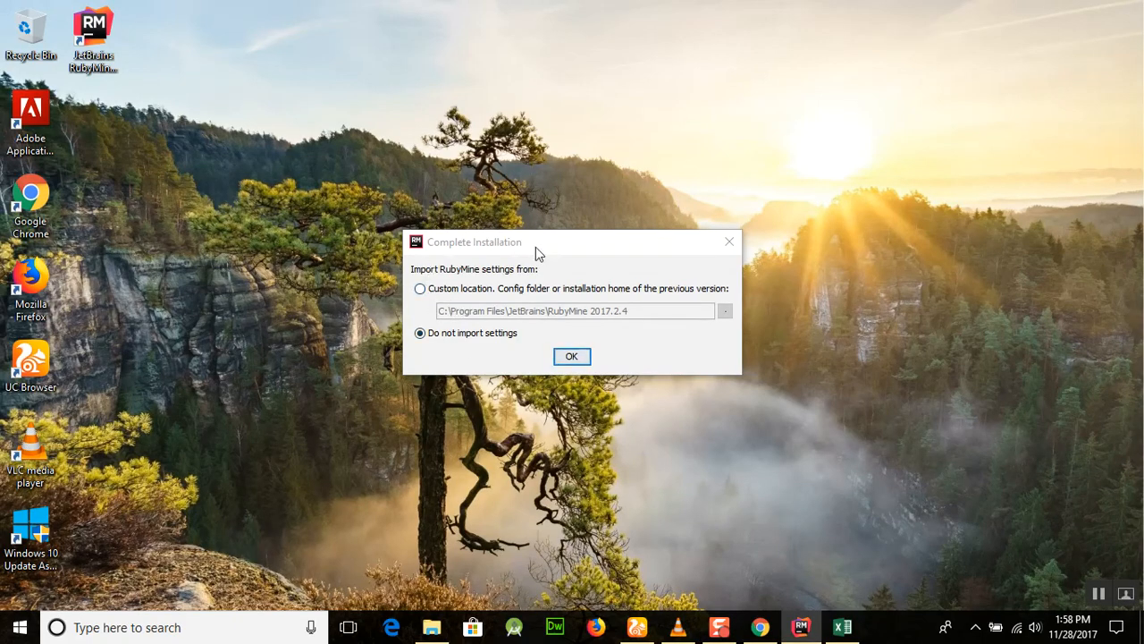
mouse_move(488, 283)
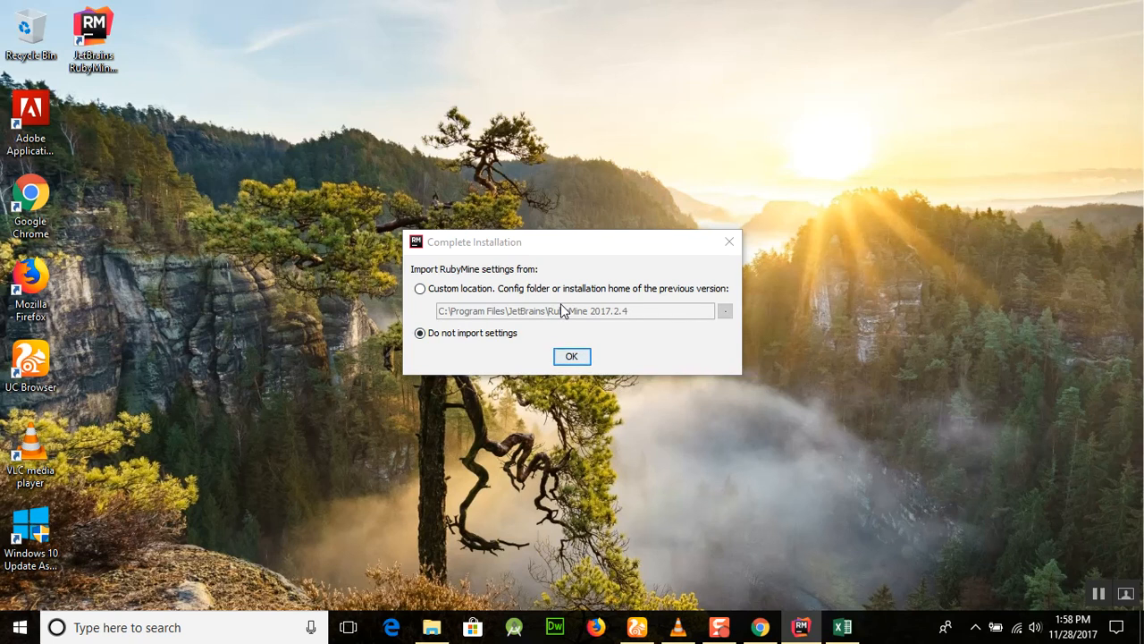
Step: Confirm 'Do not import settings' in the Complete Installation dialog
click(419, 332)
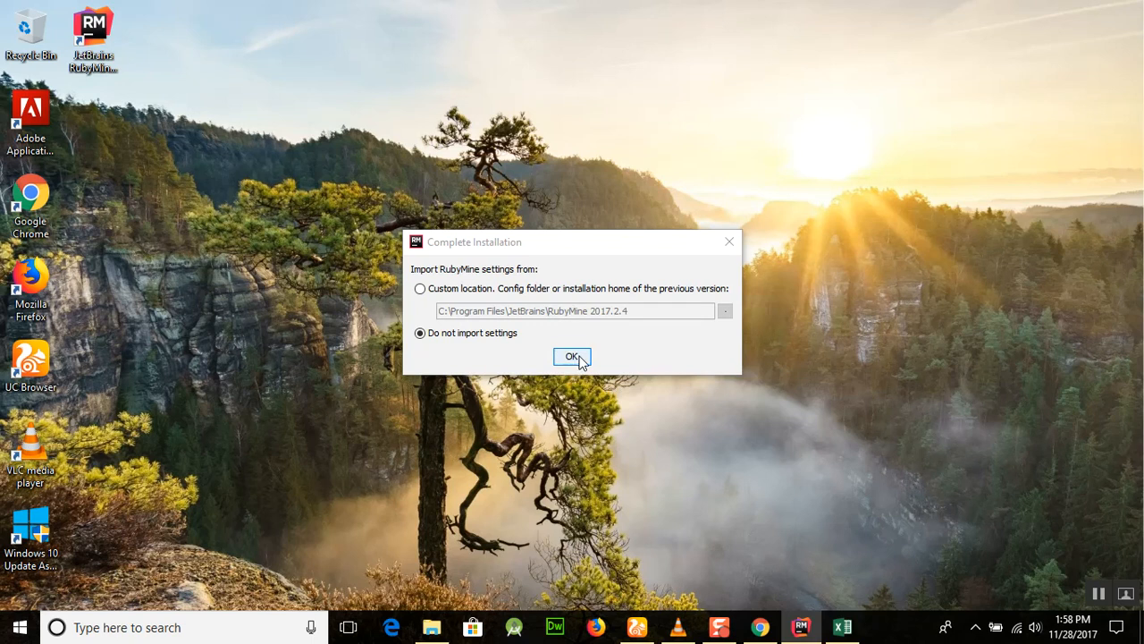
click(571, 356)
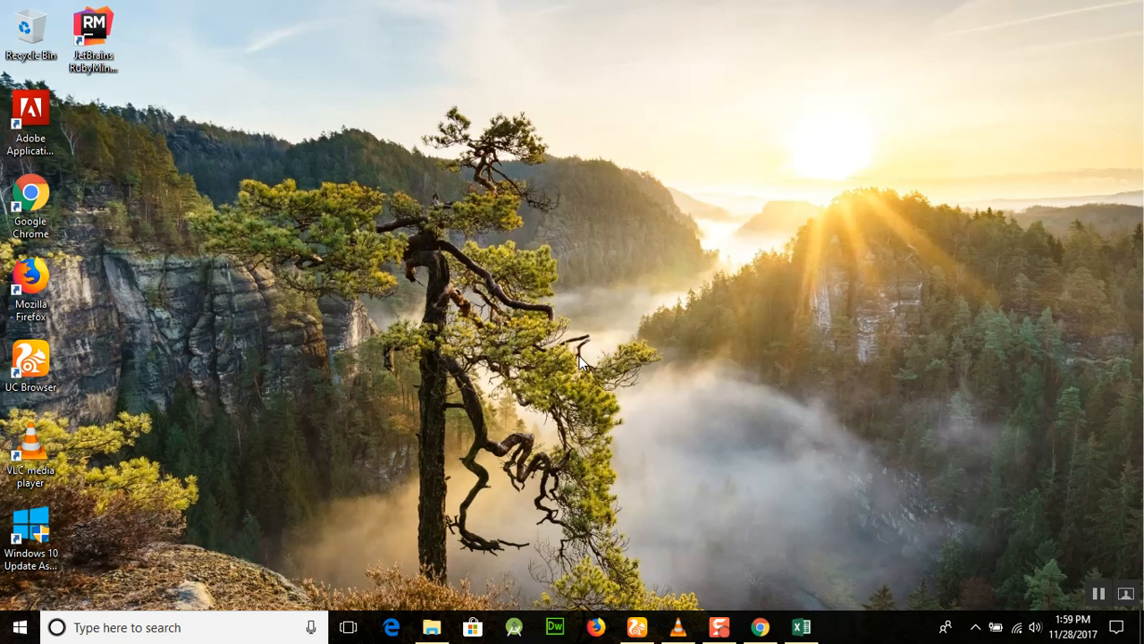
Step: Accept the RubyMine Privacy Policy Agreement so License Activation appears
double_click(93, 33)
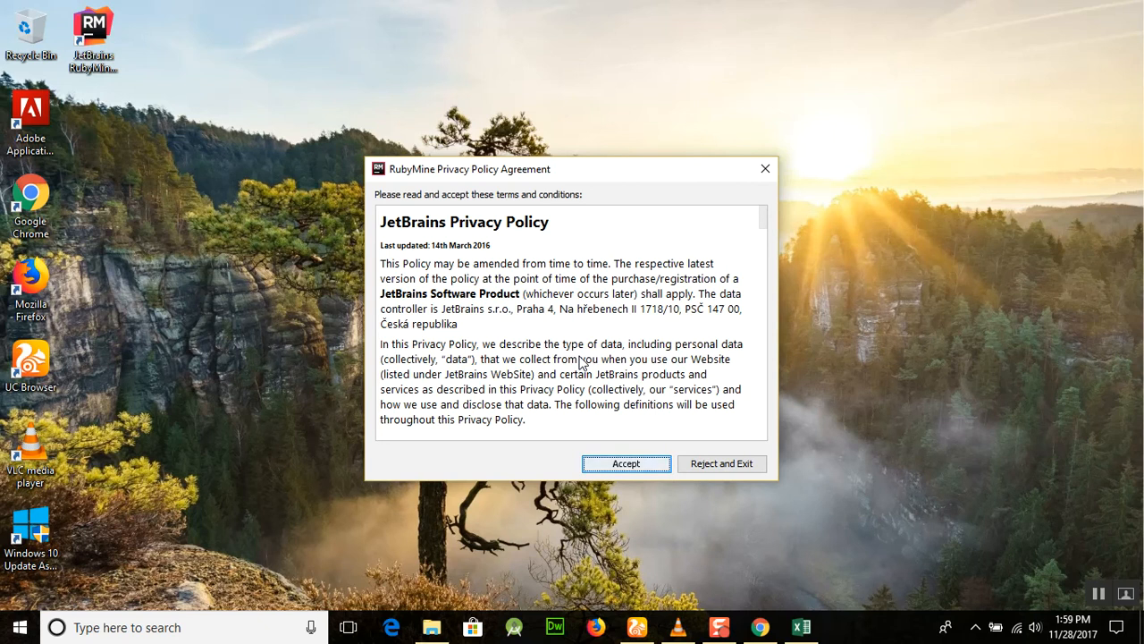
mouse_move(611, 440)
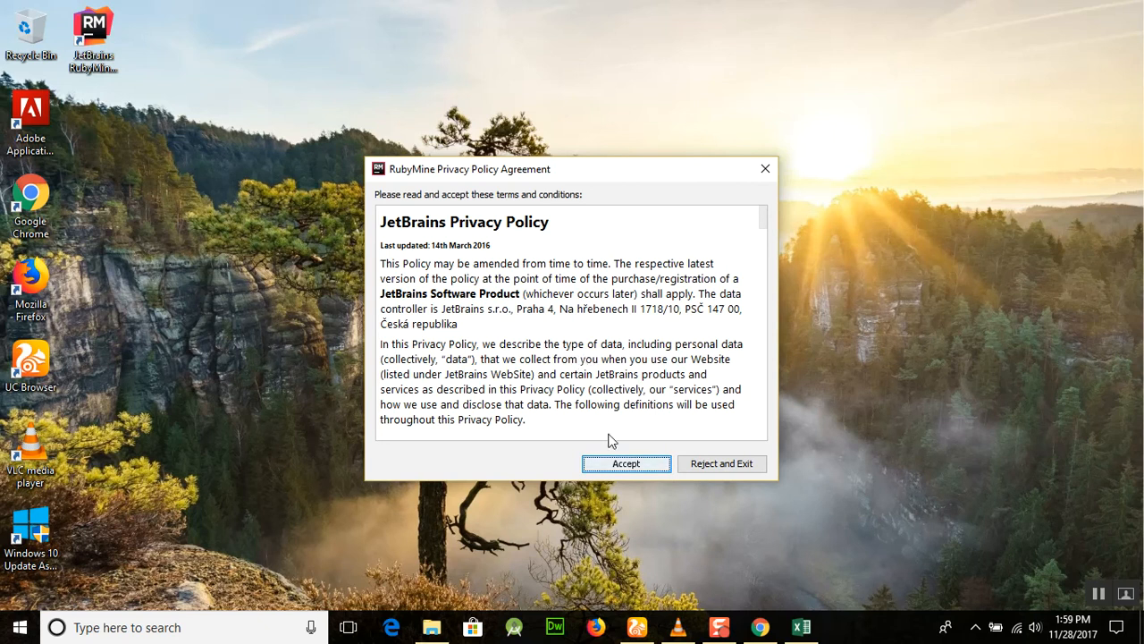
click(626, 463)
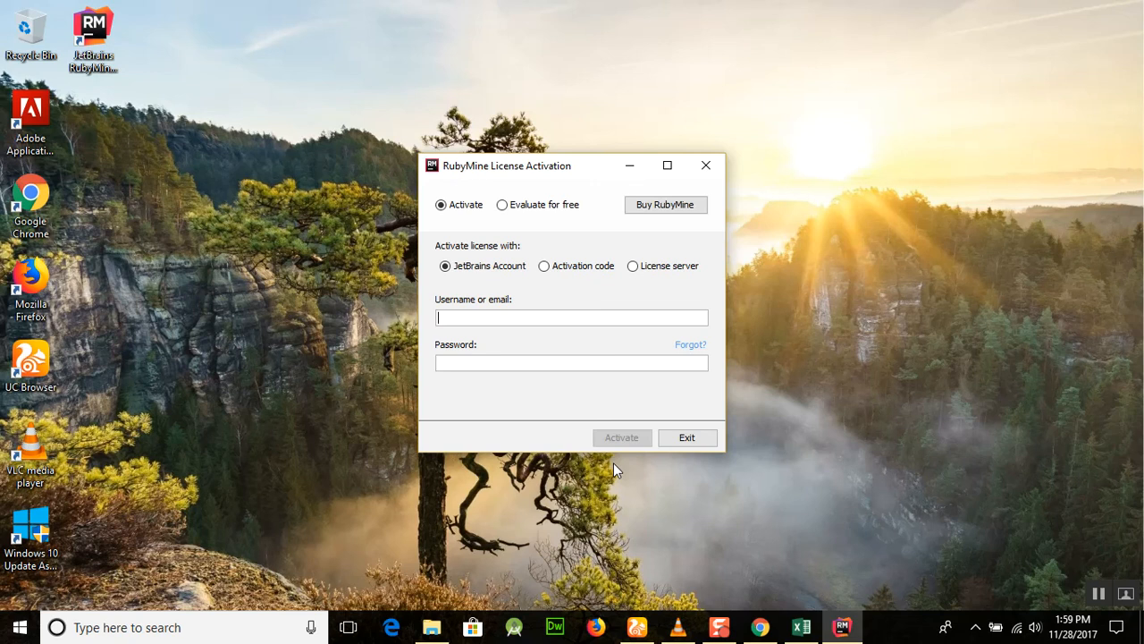
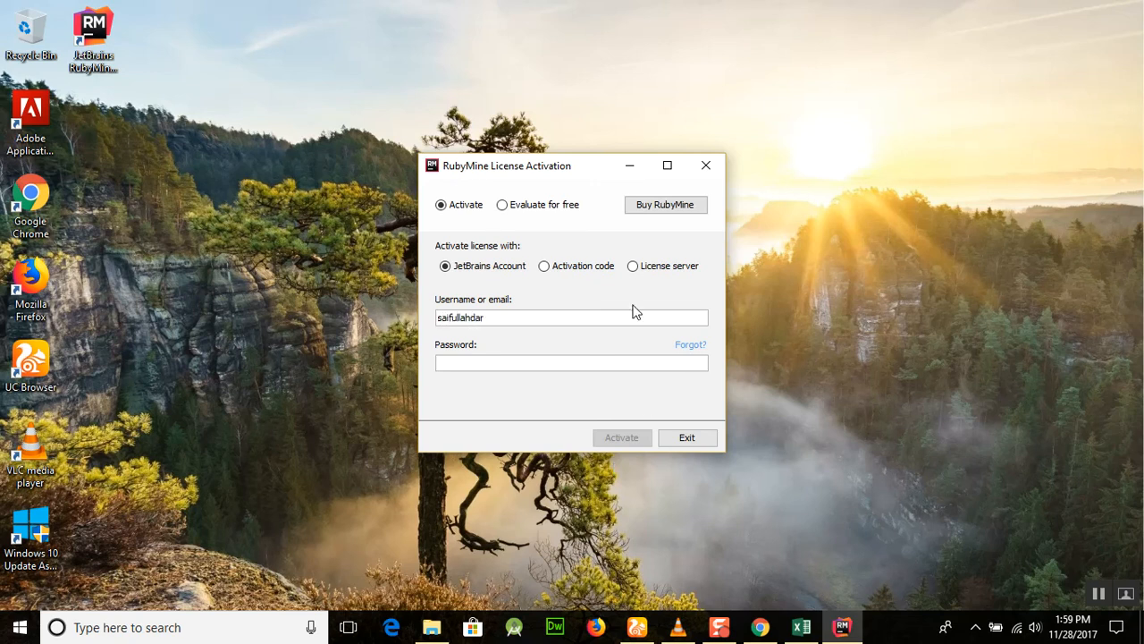
click(501, 204)
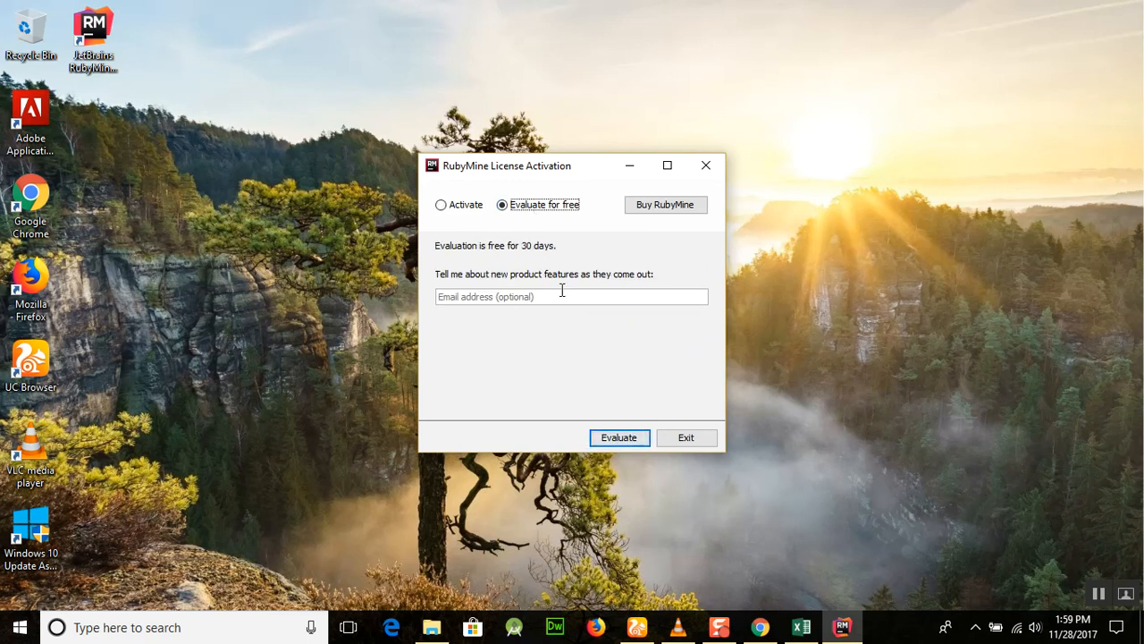
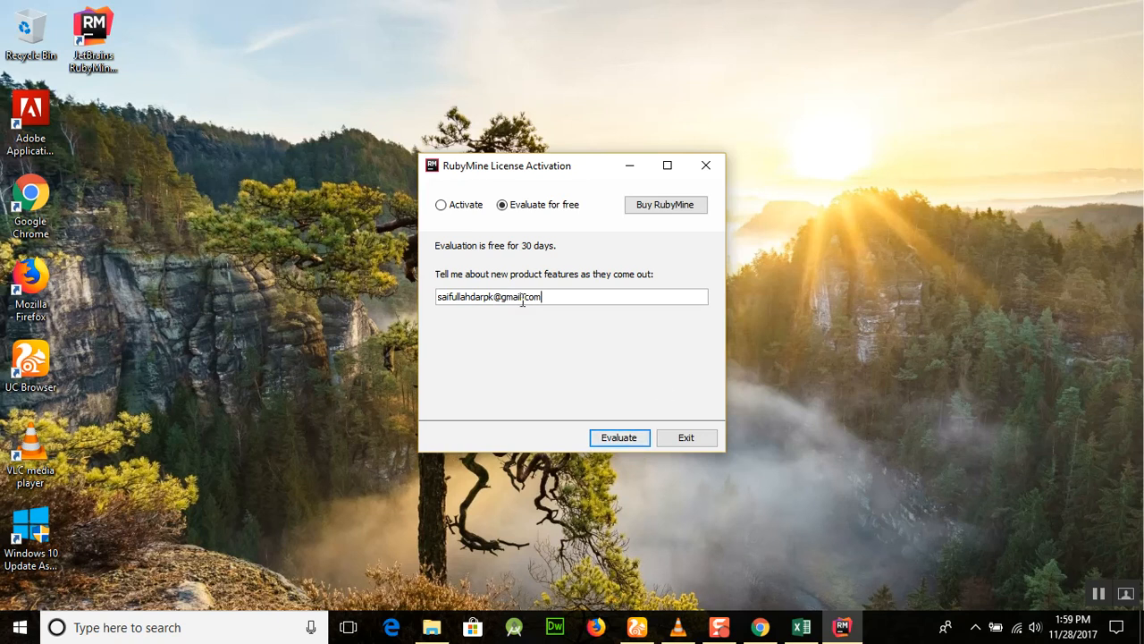
mouse_move(665, 395)
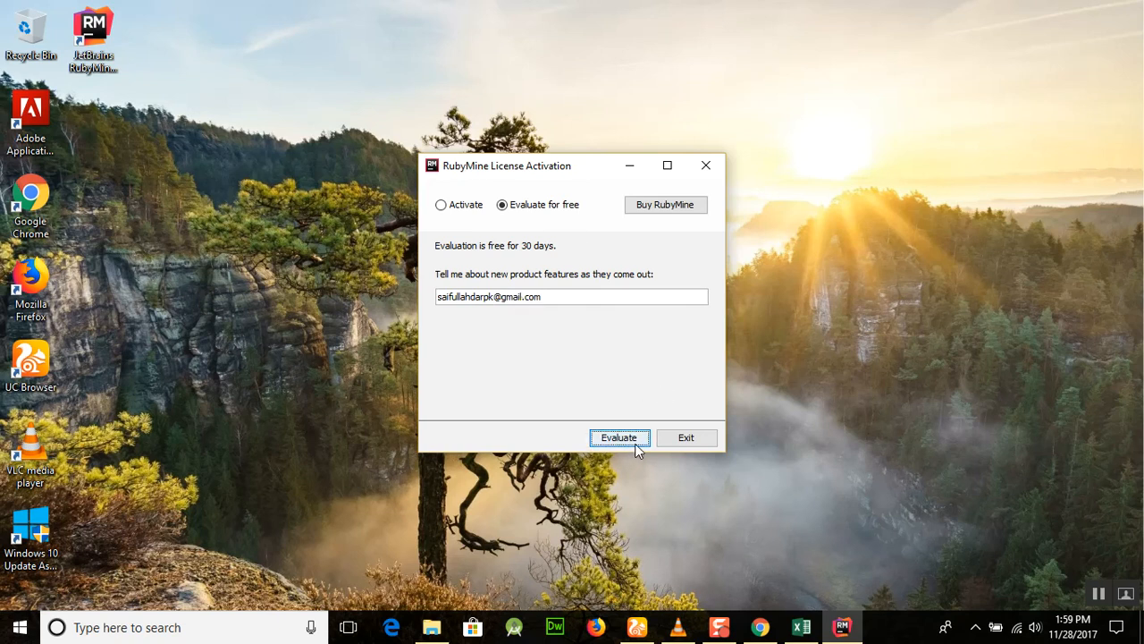
Step: Start the free 30-day evaluation and accept its license agreement
click(618, 437)
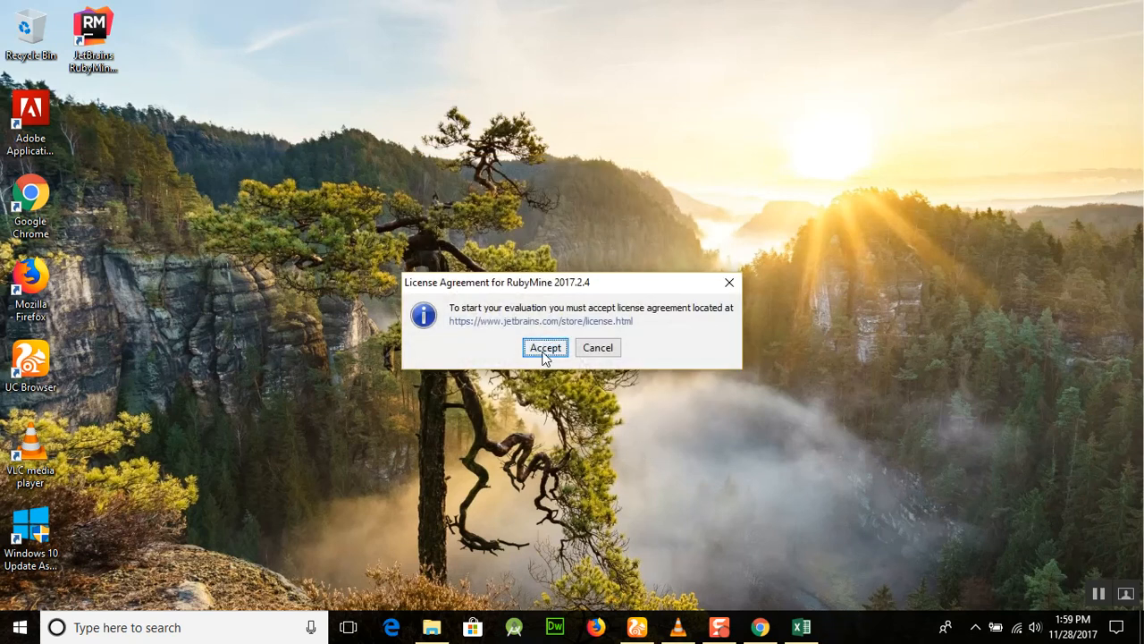
click(545, 347)
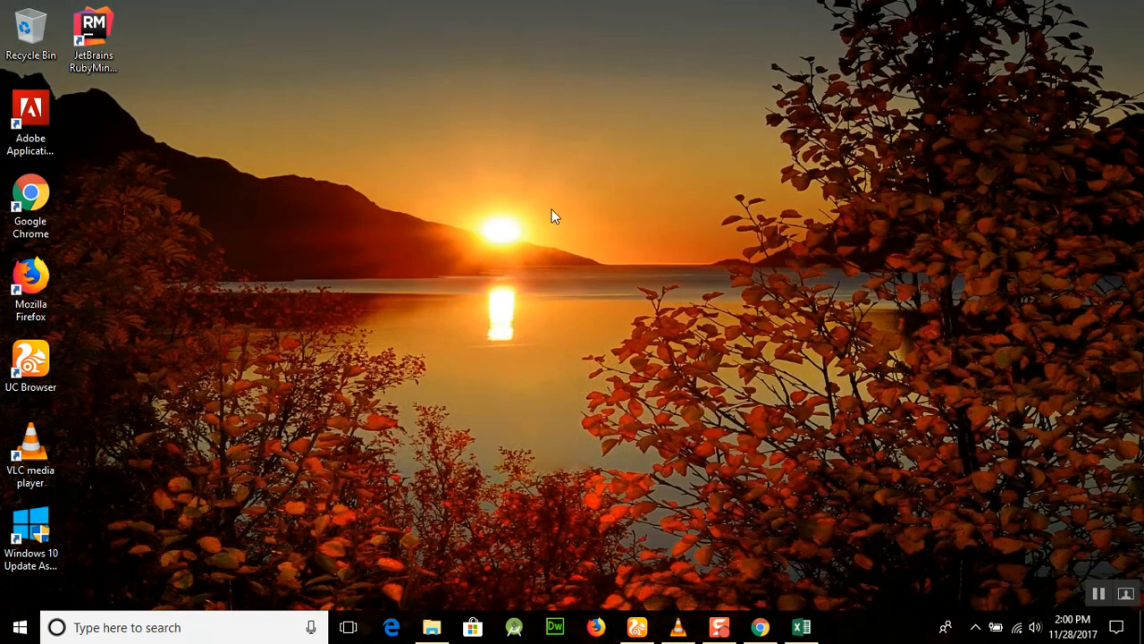
mouse_move(693, 311)
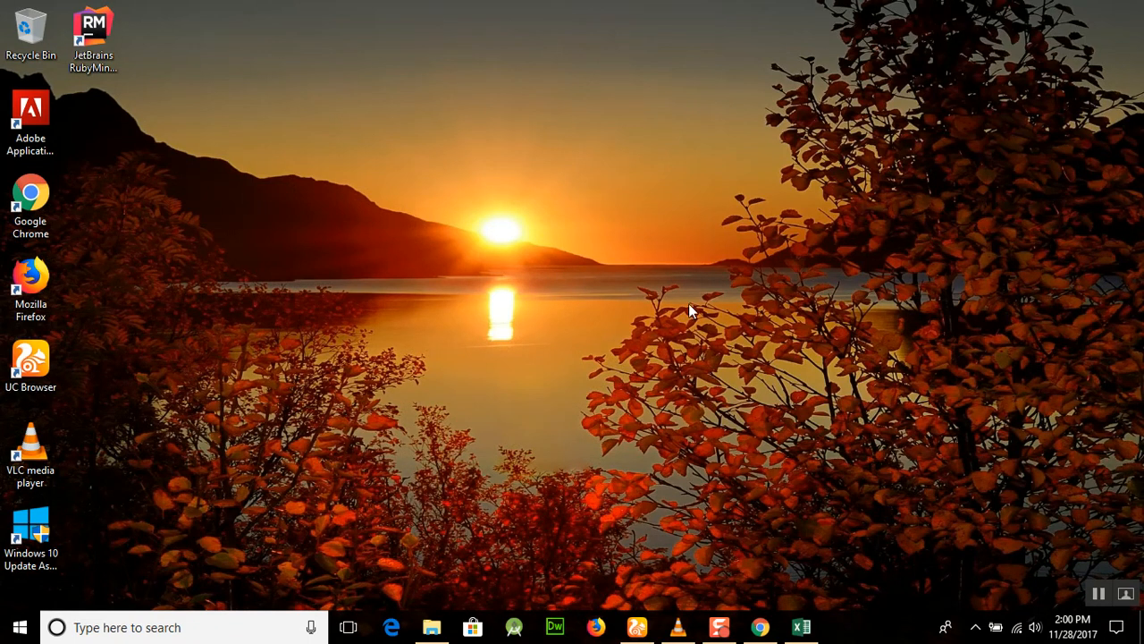
mouse_move(1035, 524)
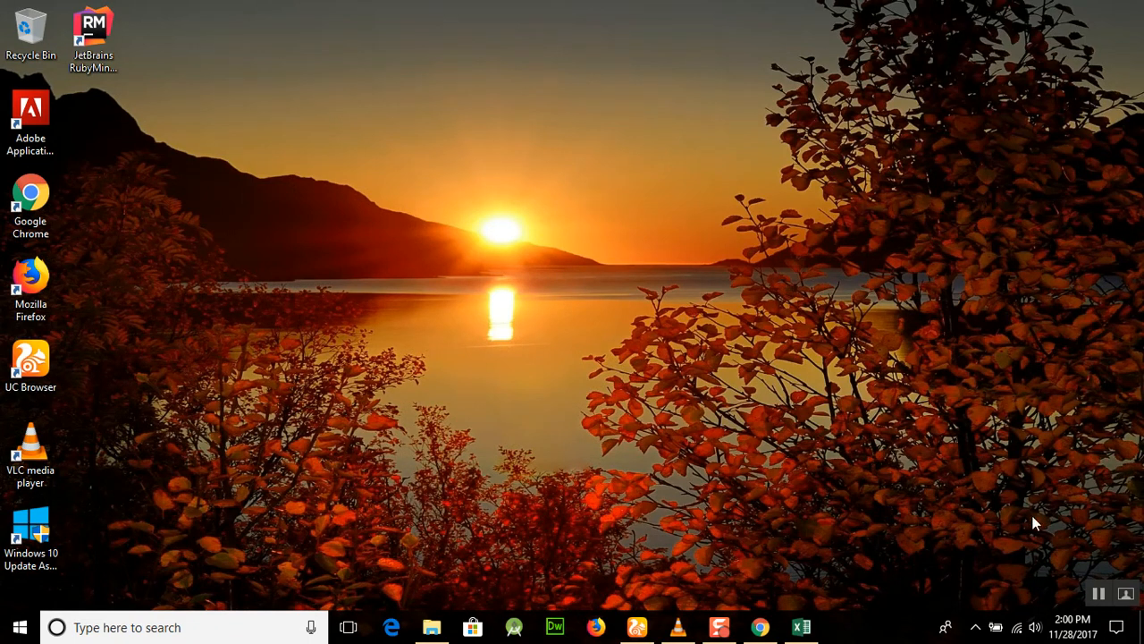
Step: Choose the Darcula theme in the customization wizard and continue to keymaps
click(842, 626)
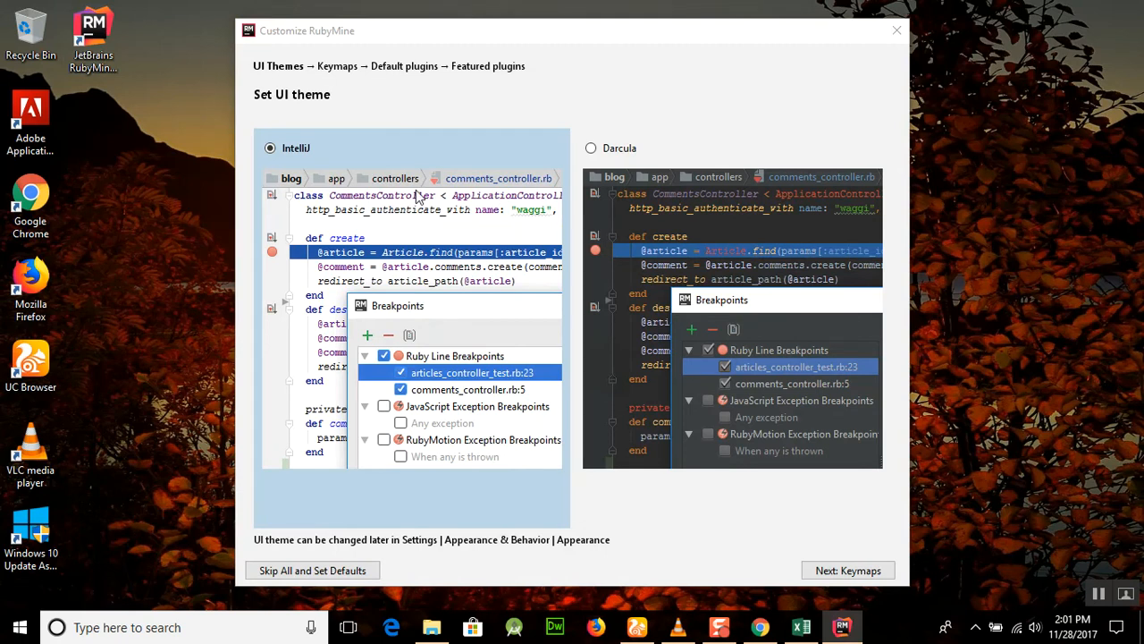
mouse_move(611, 278)
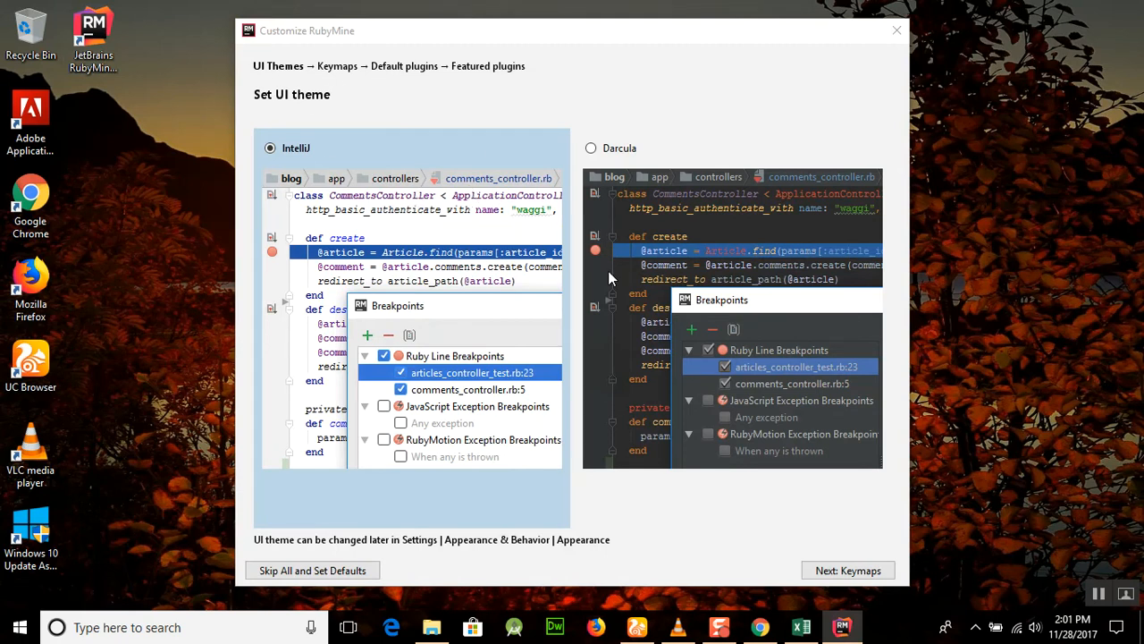
mouse_move(274, 110)
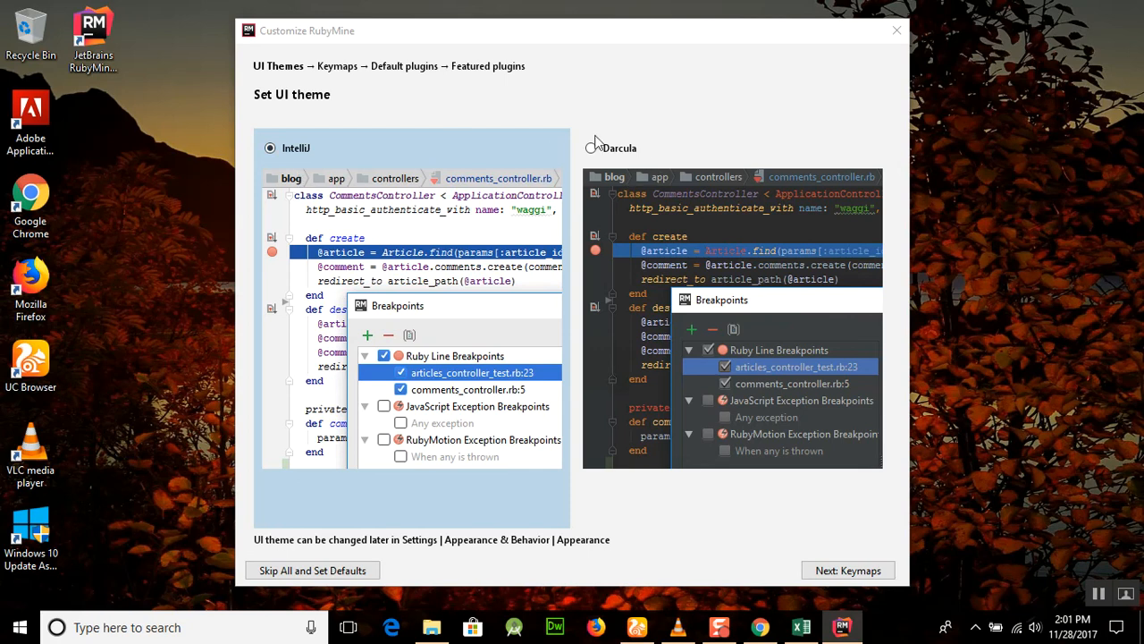
mouse_move(593, 149)
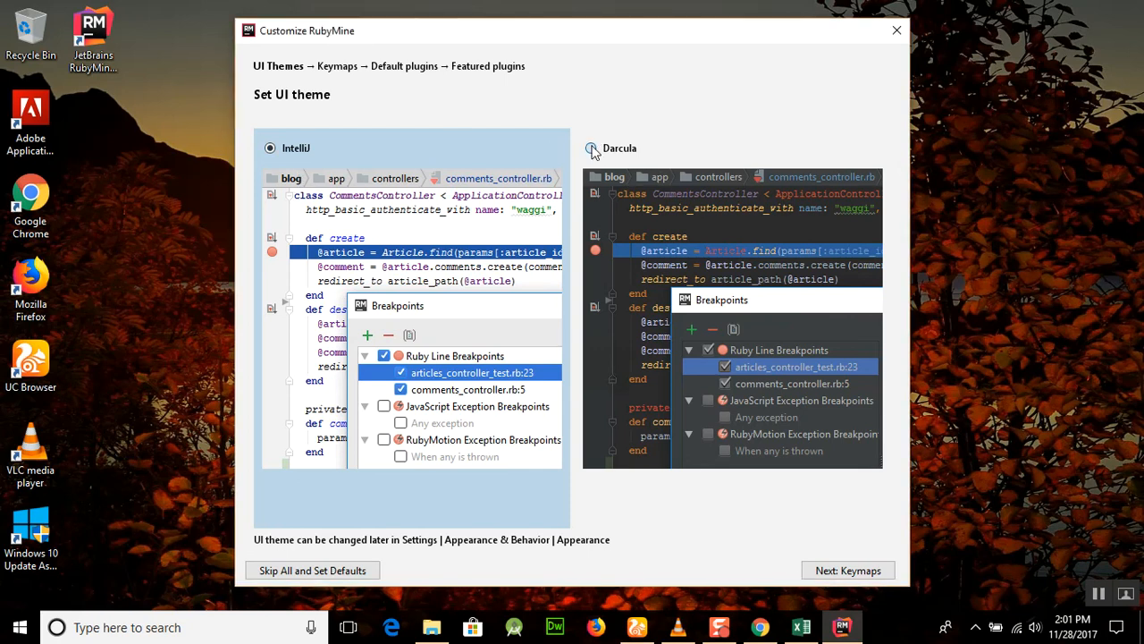
click(590, 148)
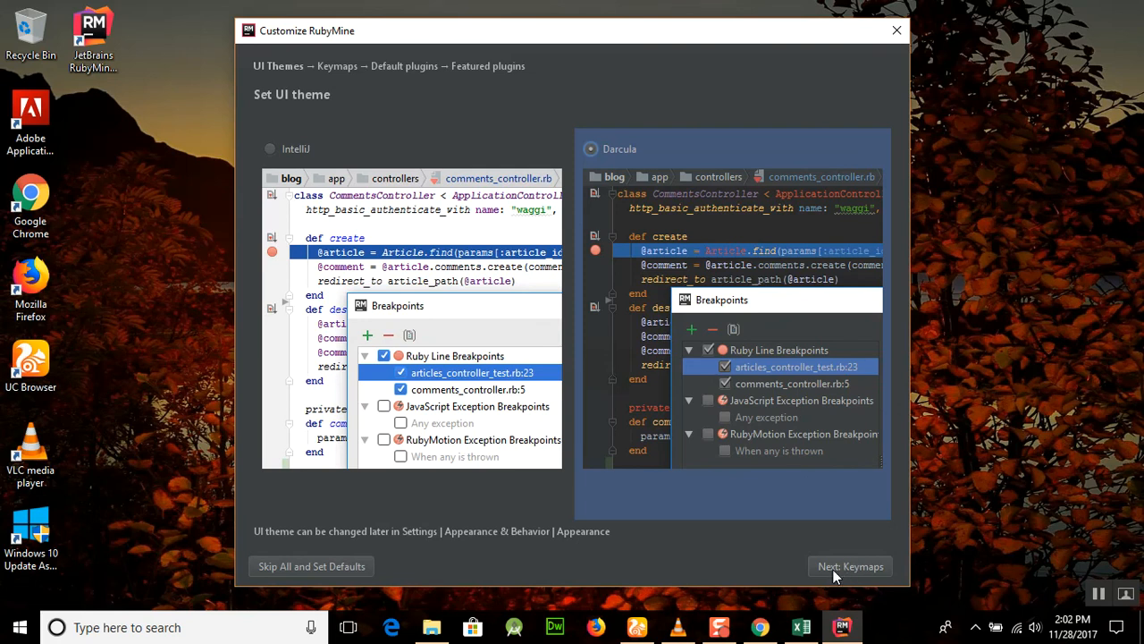
click(849, 566)
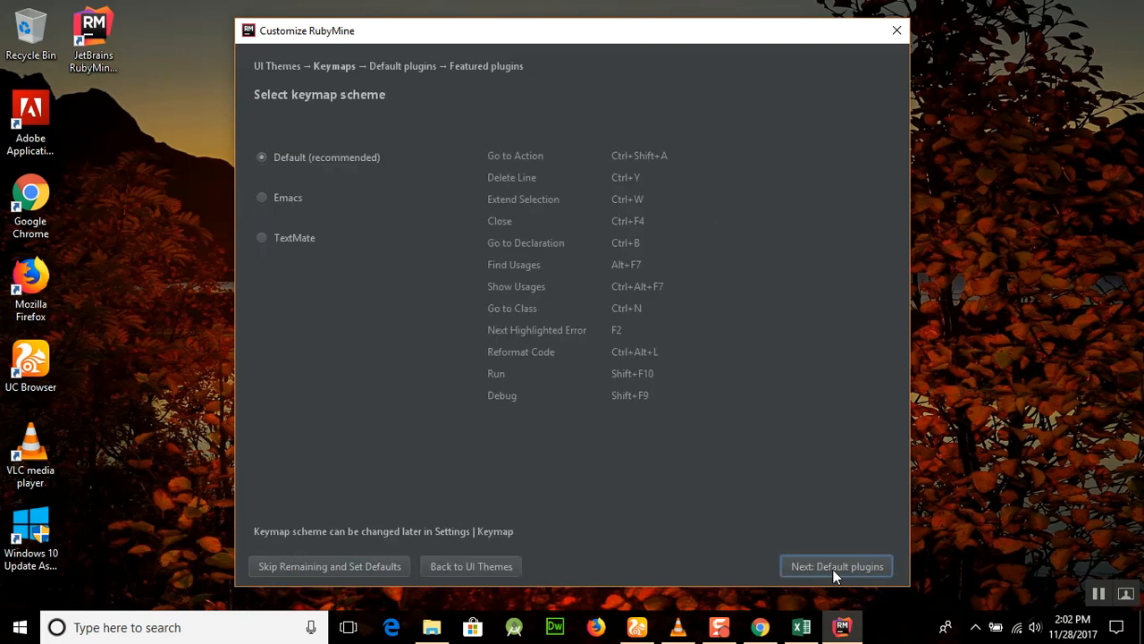
mouse_move(295, 231)
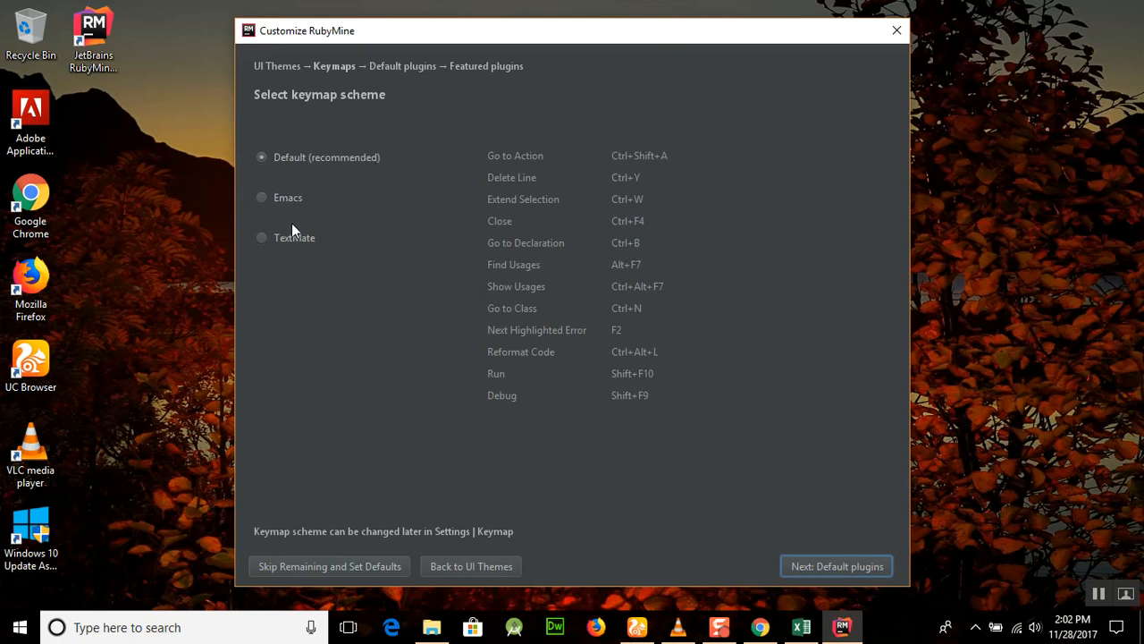
mouse_move(658, 361)
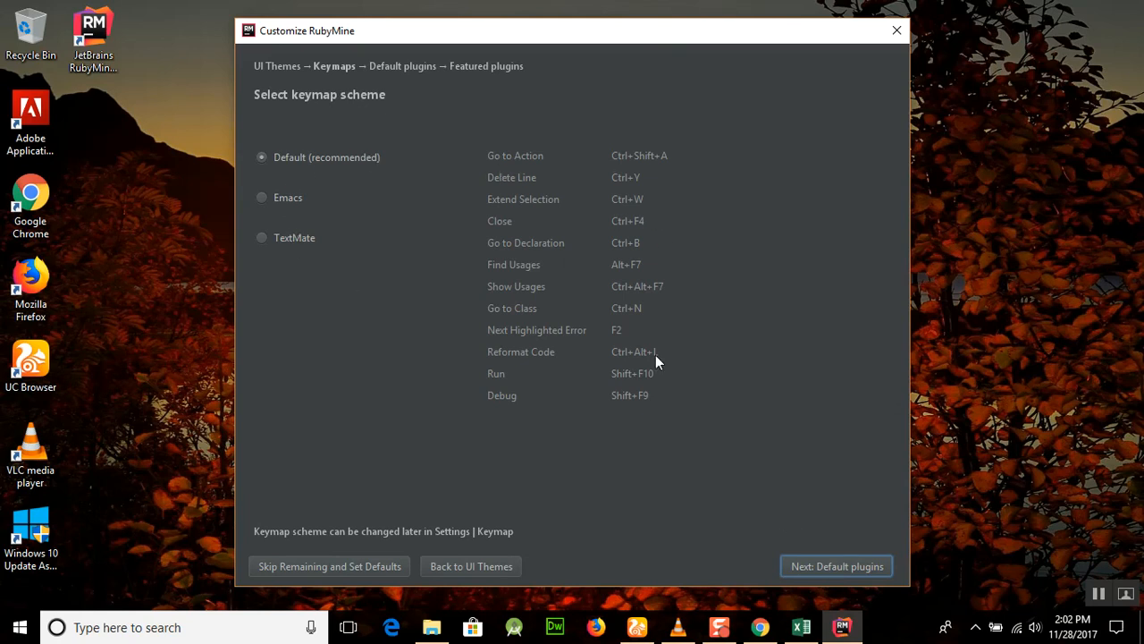
Step: Keep the default keymap and default plugins and start using RubyMine
click(836, 566)
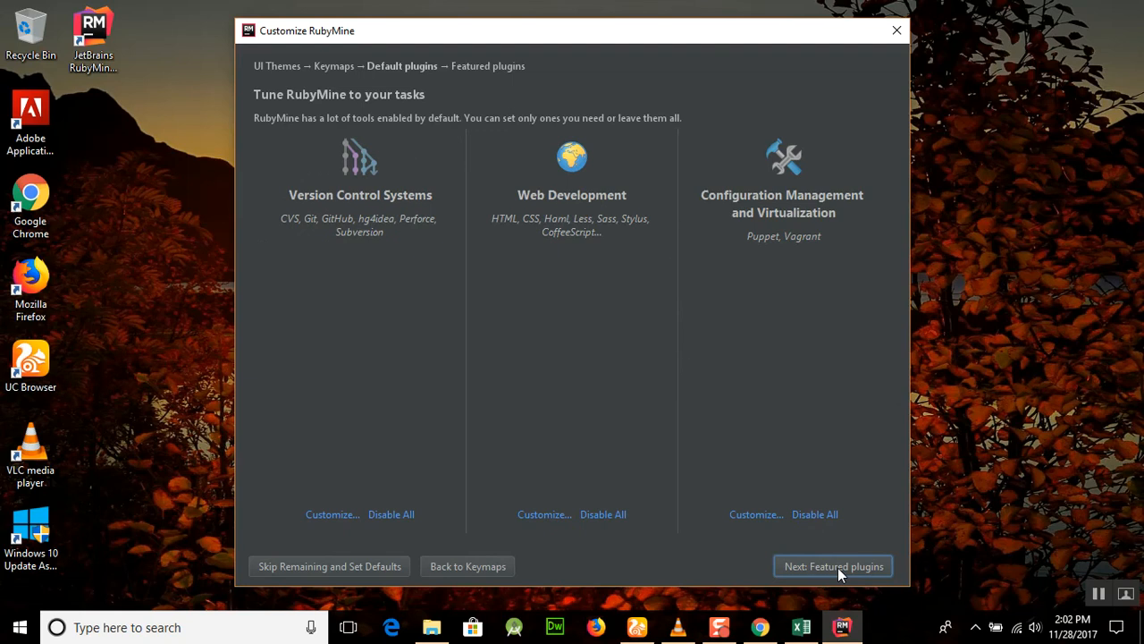
click(832, 566)
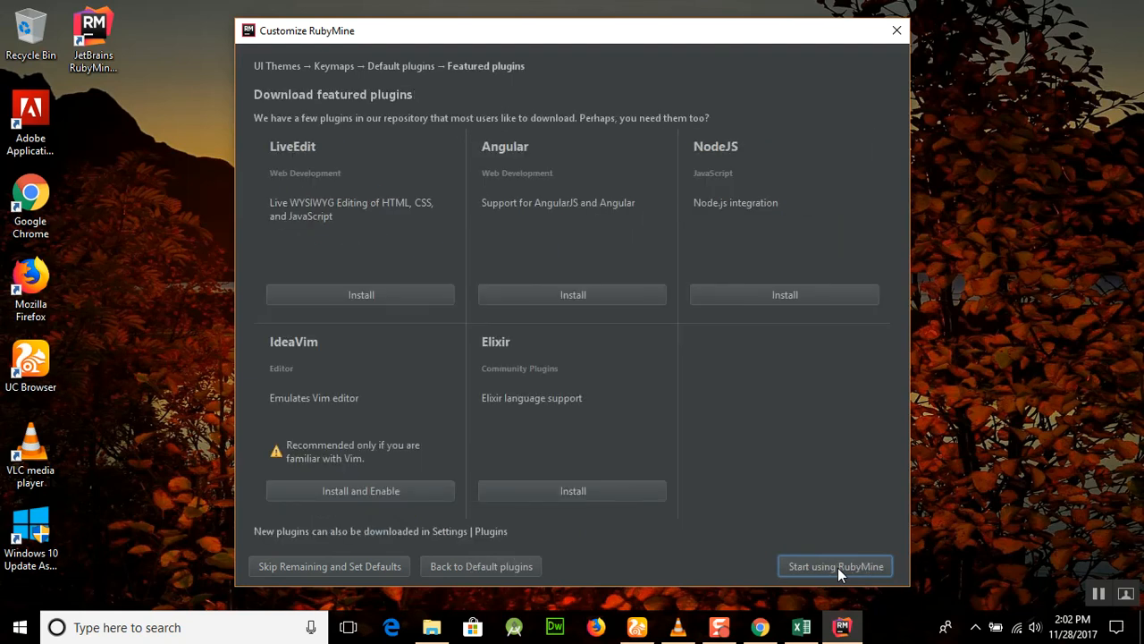
click(835, 566)
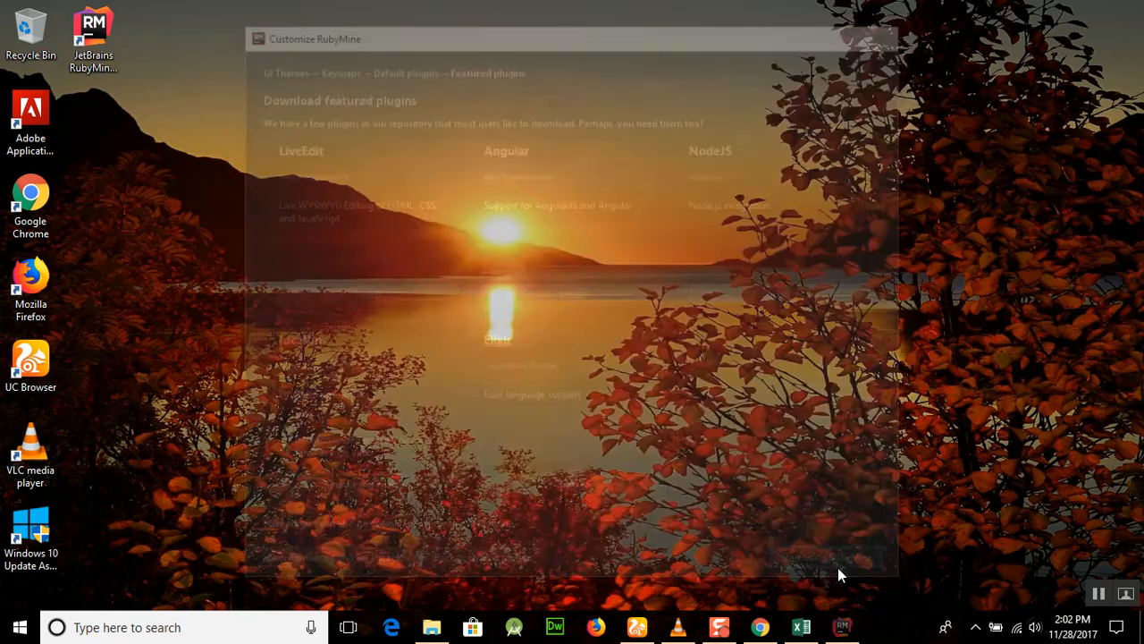
Step: Let RubyMine 2017.2 finish loading its splash screen toward the welcome window
click(827, 557)
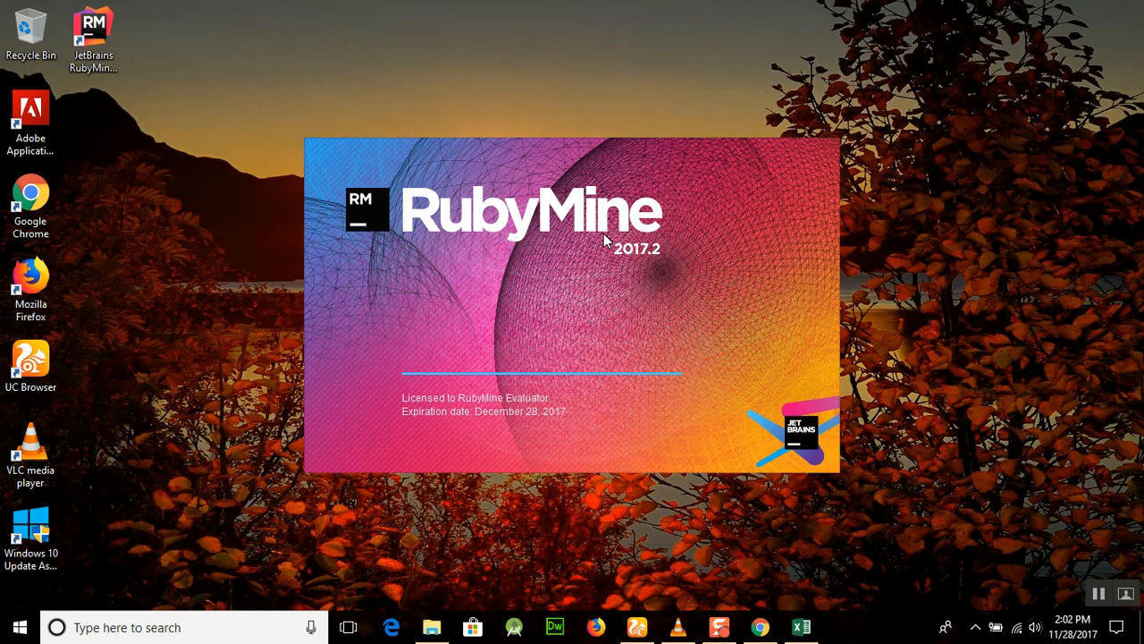
mouse_move(780, 373)
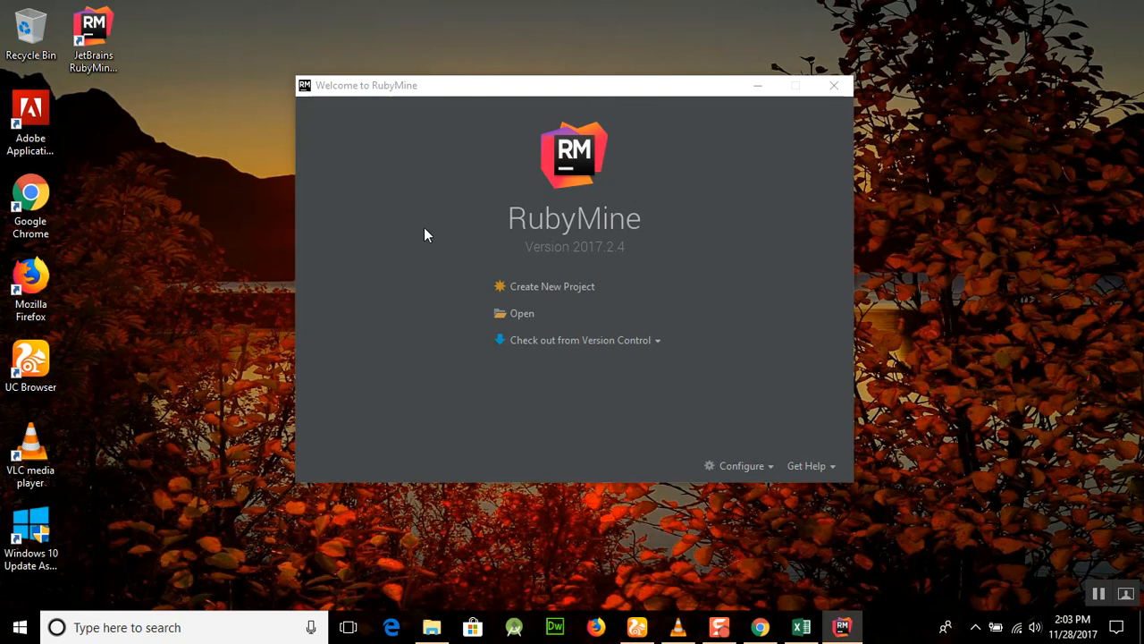
mouse_move(396, 104)
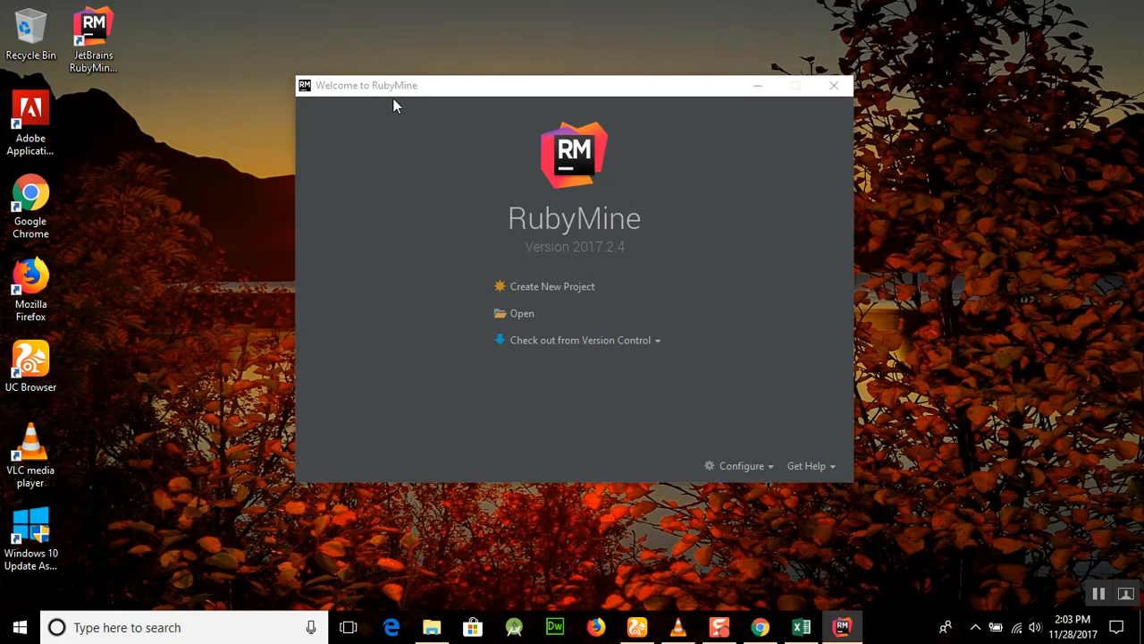
mouse_move(526, 295)
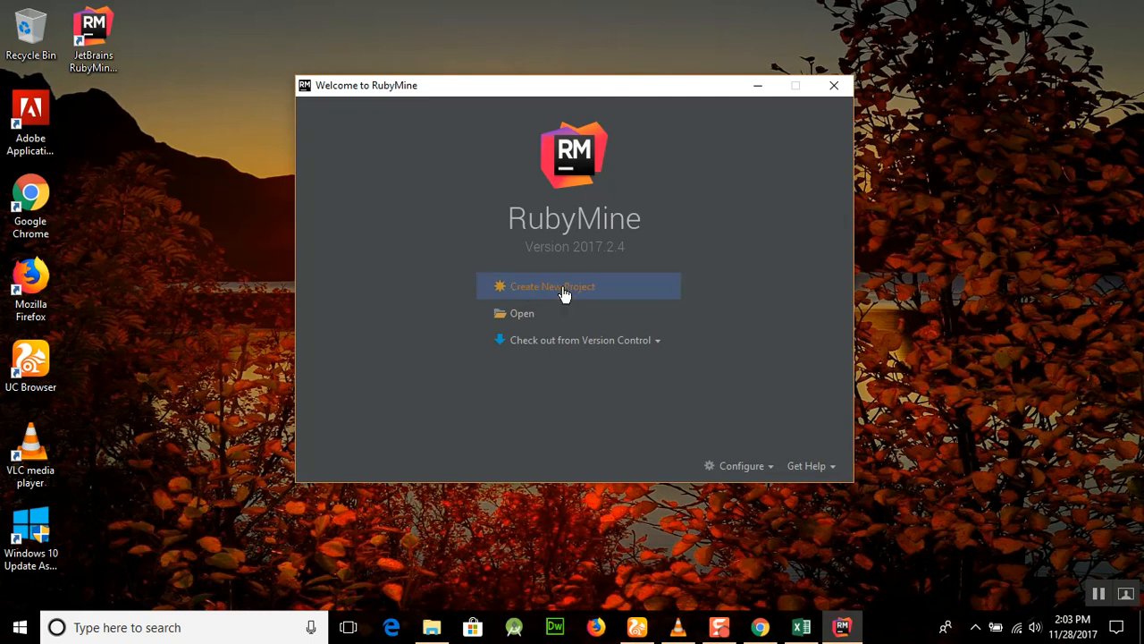
Step: Create a new project, choosing Empty Project under Ruby with the default location and ruby-2.4.2-p198 SDK
click(552, 286)
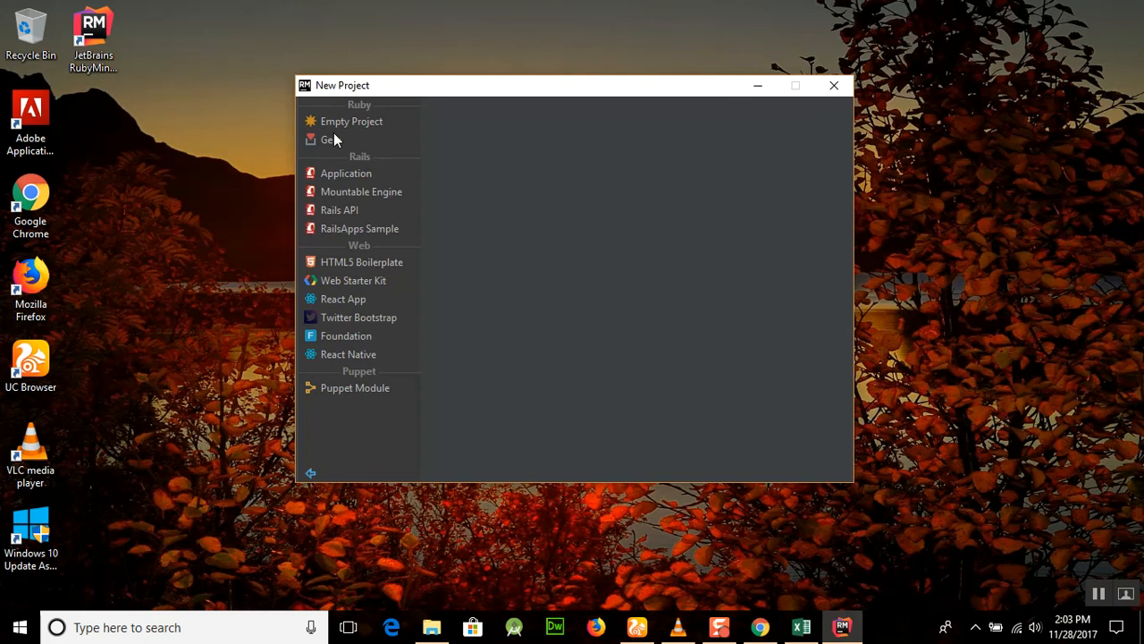
mouse_move(364, 136)
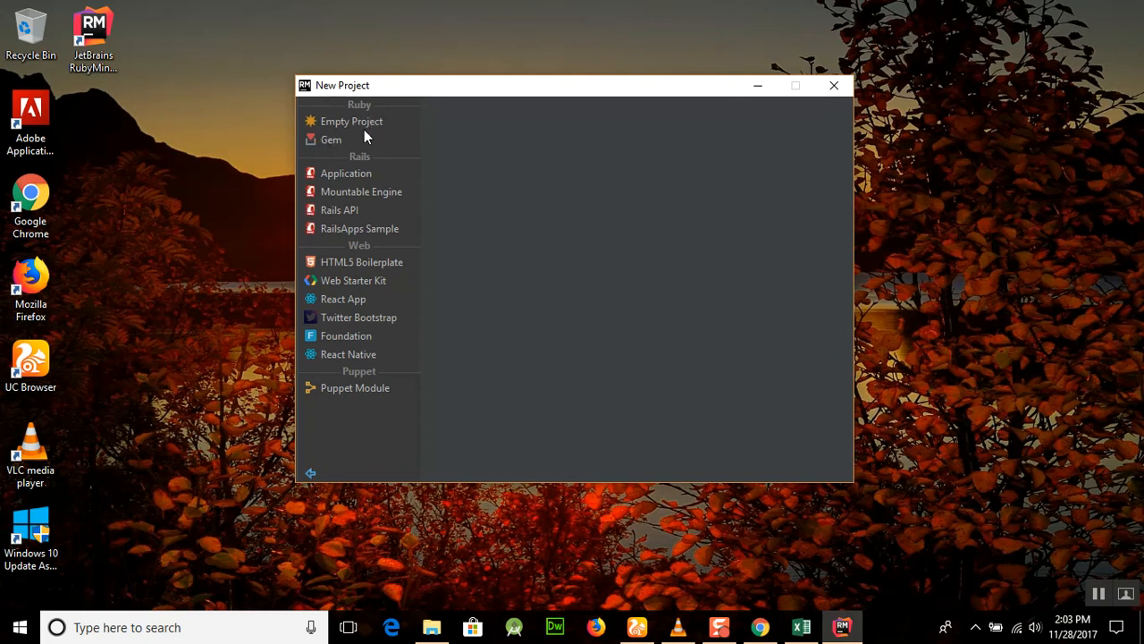
mouse_move(340, 200)
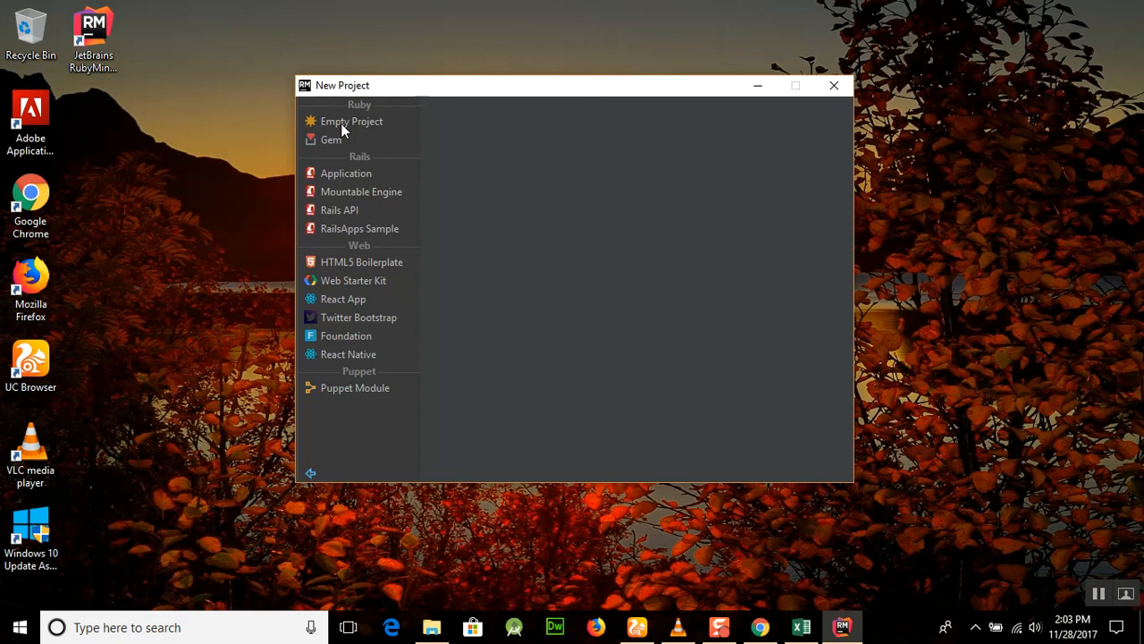
mouse_move(378, 300)
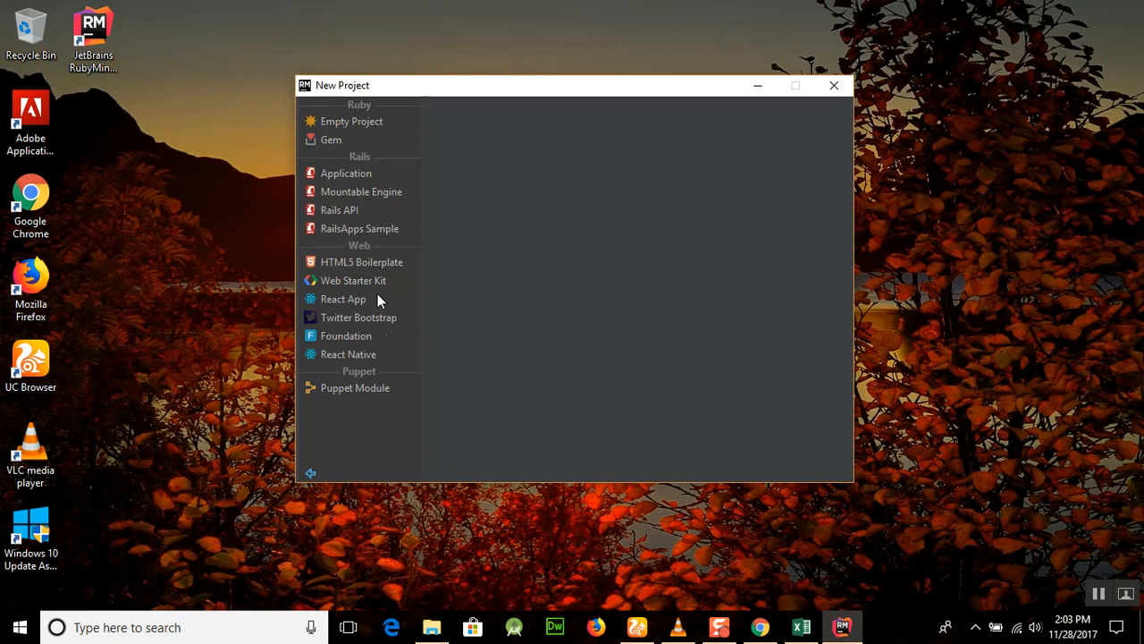
mouse_move(347, 132)
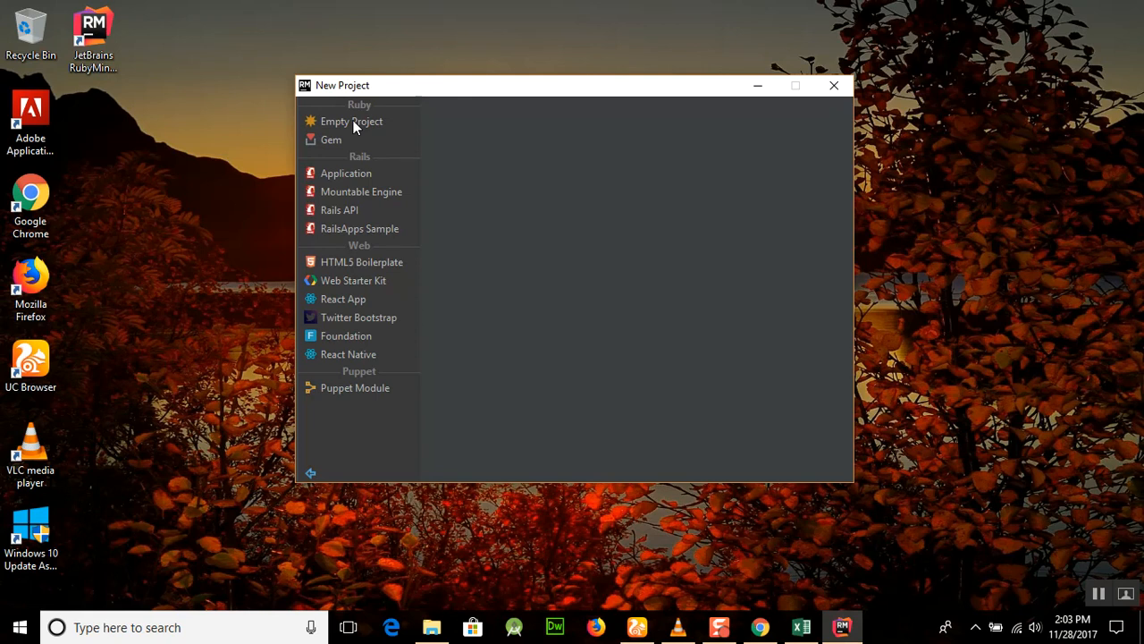
mouse_move(990, 557)
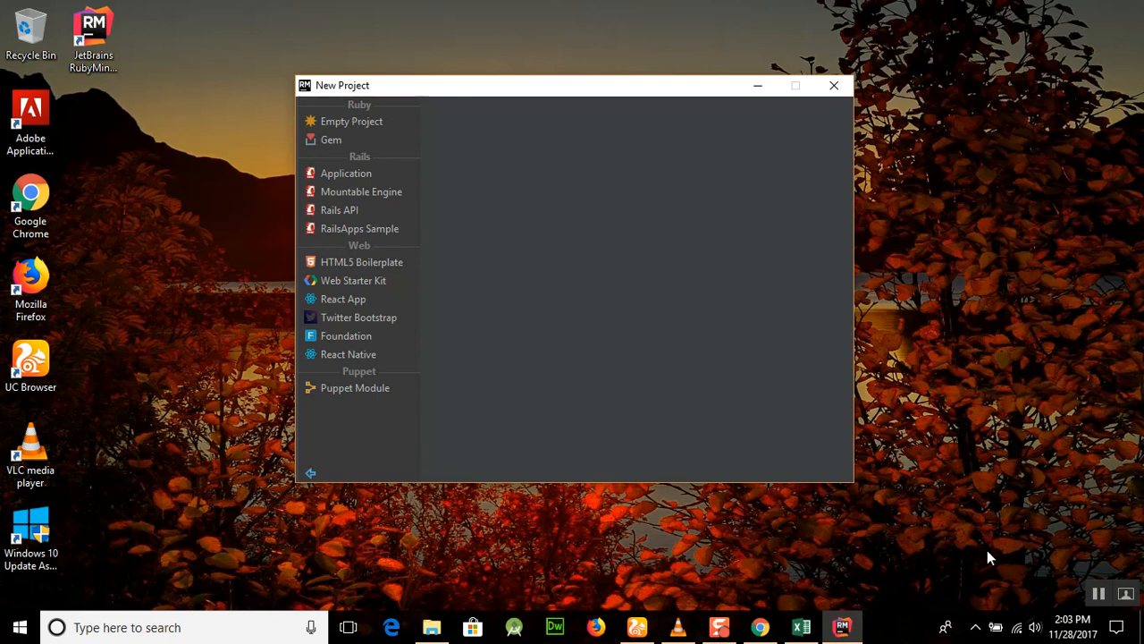
mouse_move(362, 134)
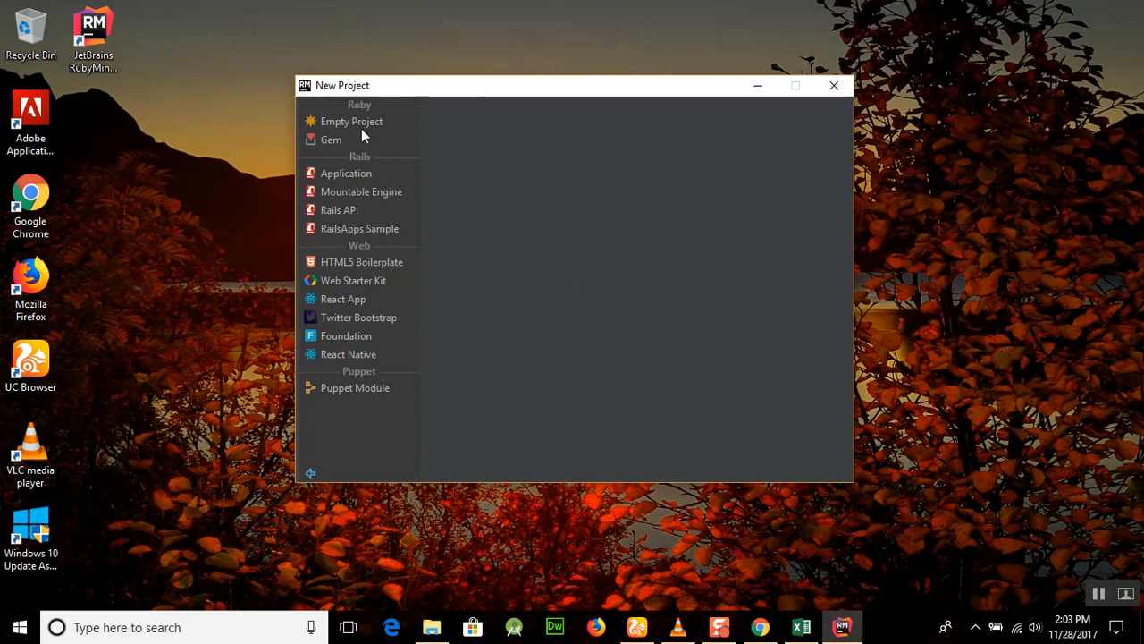
mouse_move(632, 403)
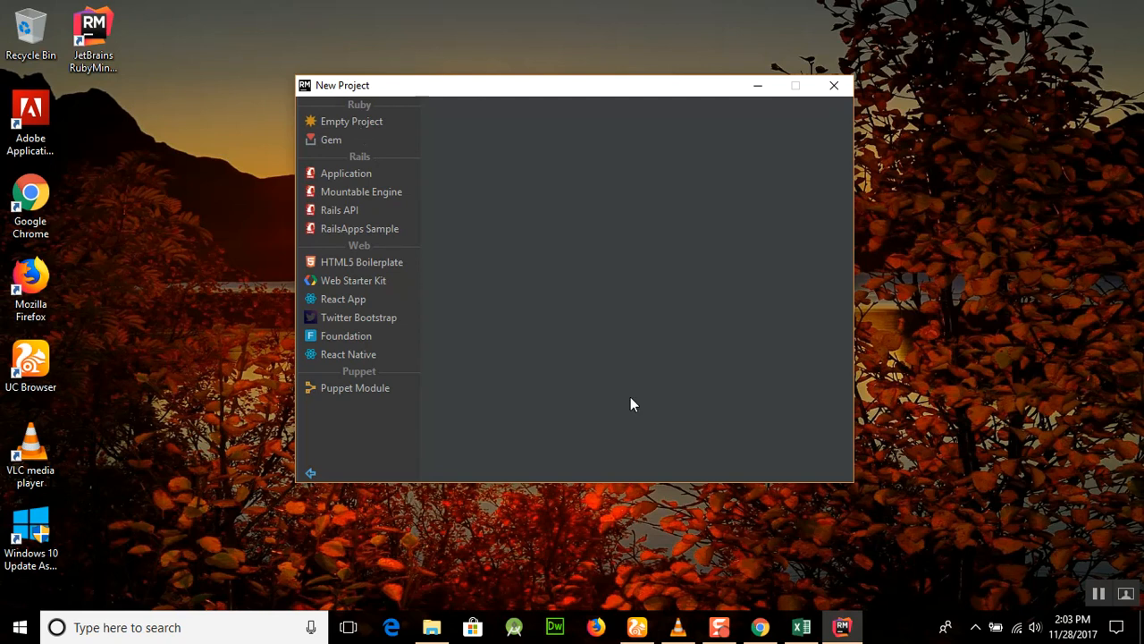
mouse_move(1104, 599)
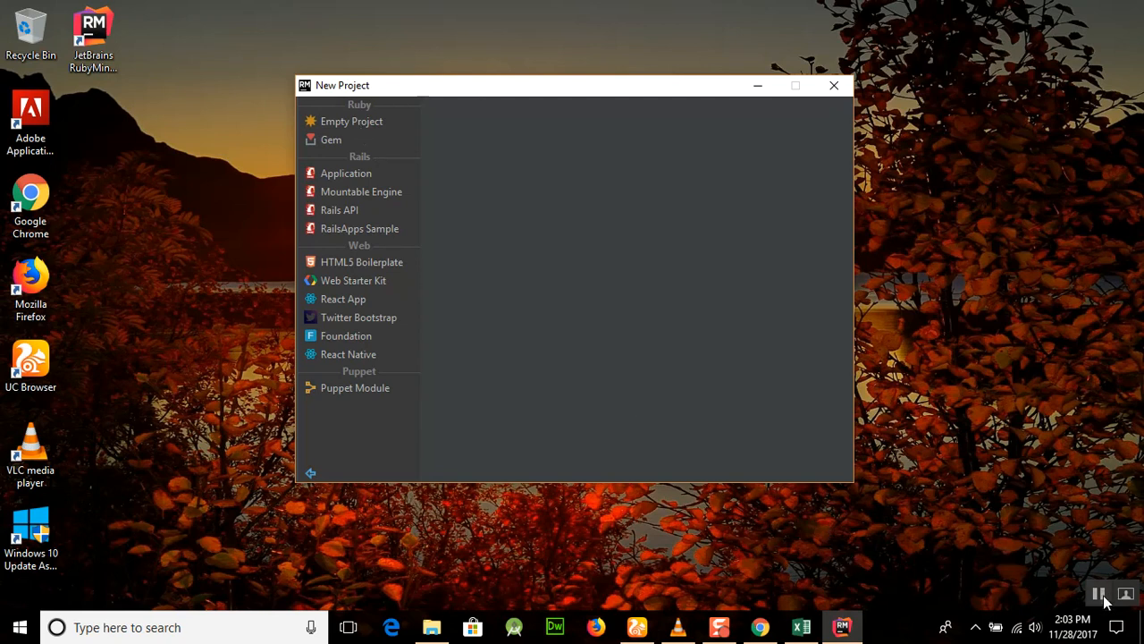
click(351, 120)
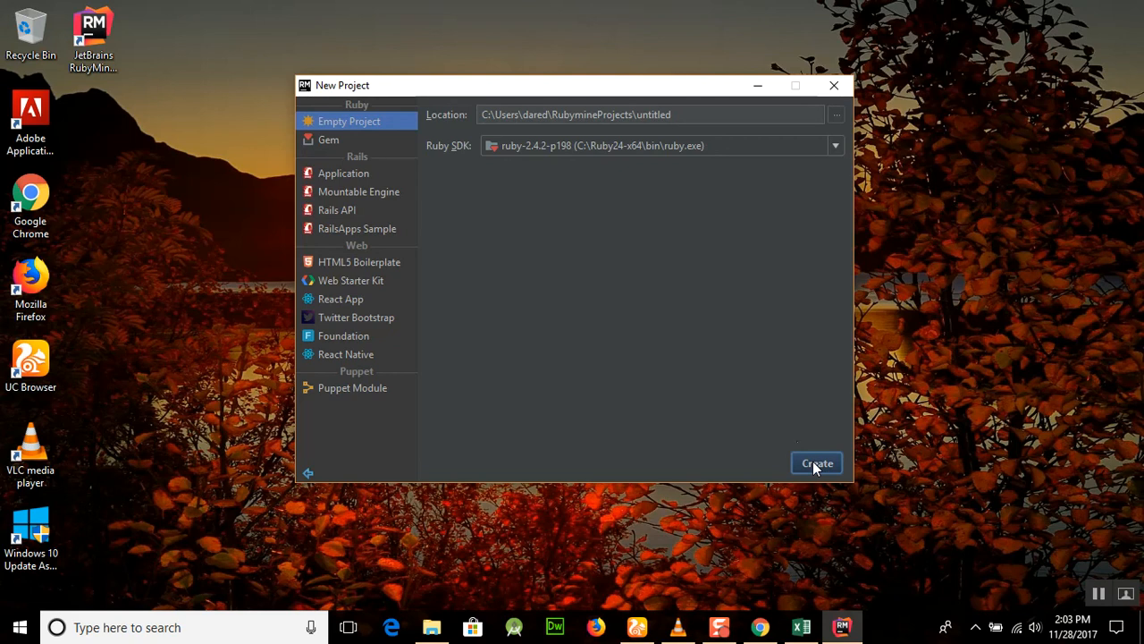
mouse_move(1072, 555)
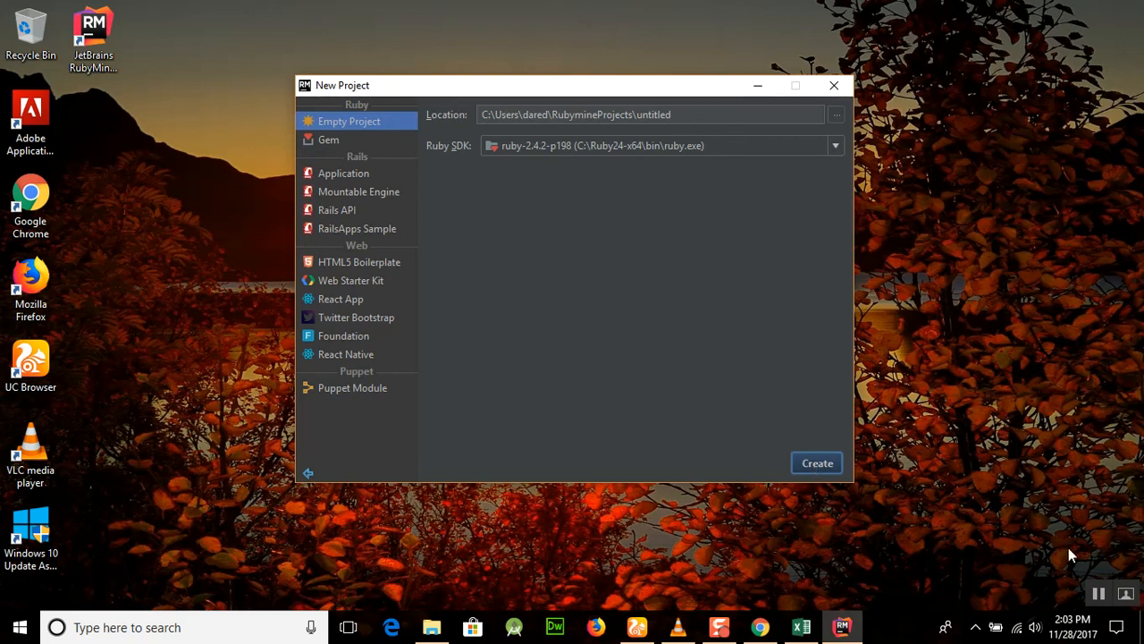
Step: Create the empty untitled project and let it open in the IDE
click(816, 462)
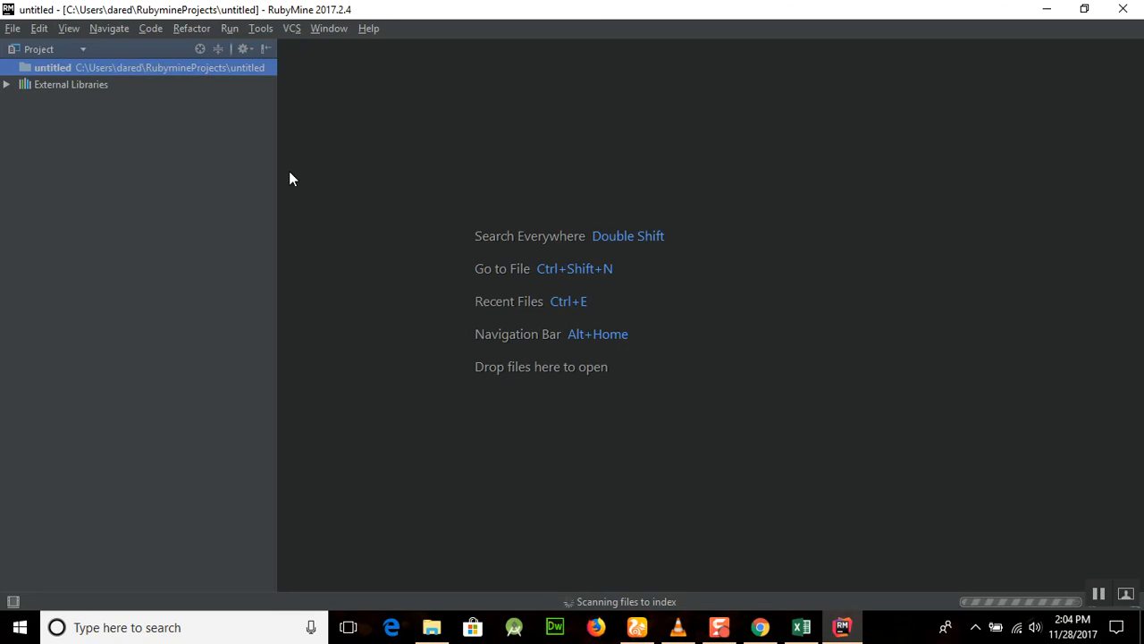
mouse_move(348, 175)
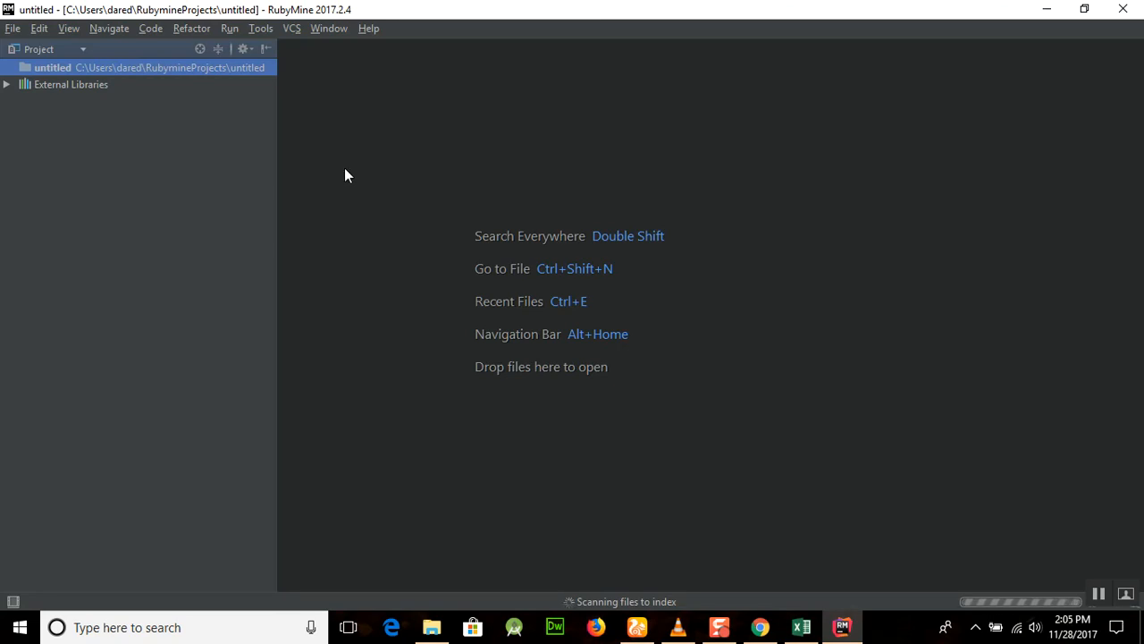
mouse_move(789, 411)
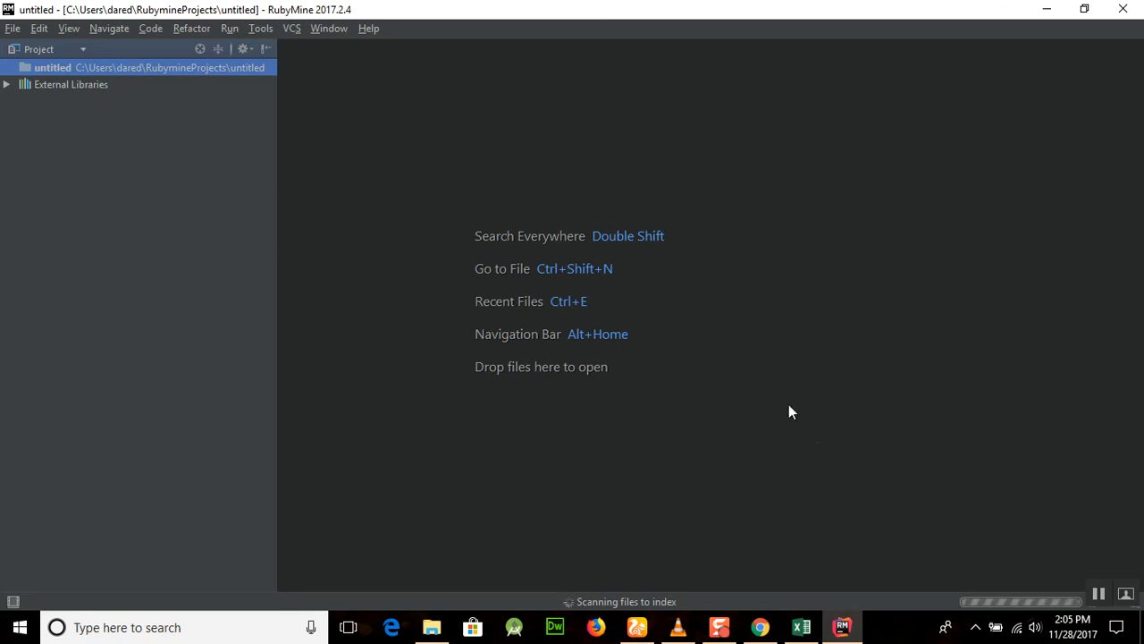
mouse_move(814, 441)
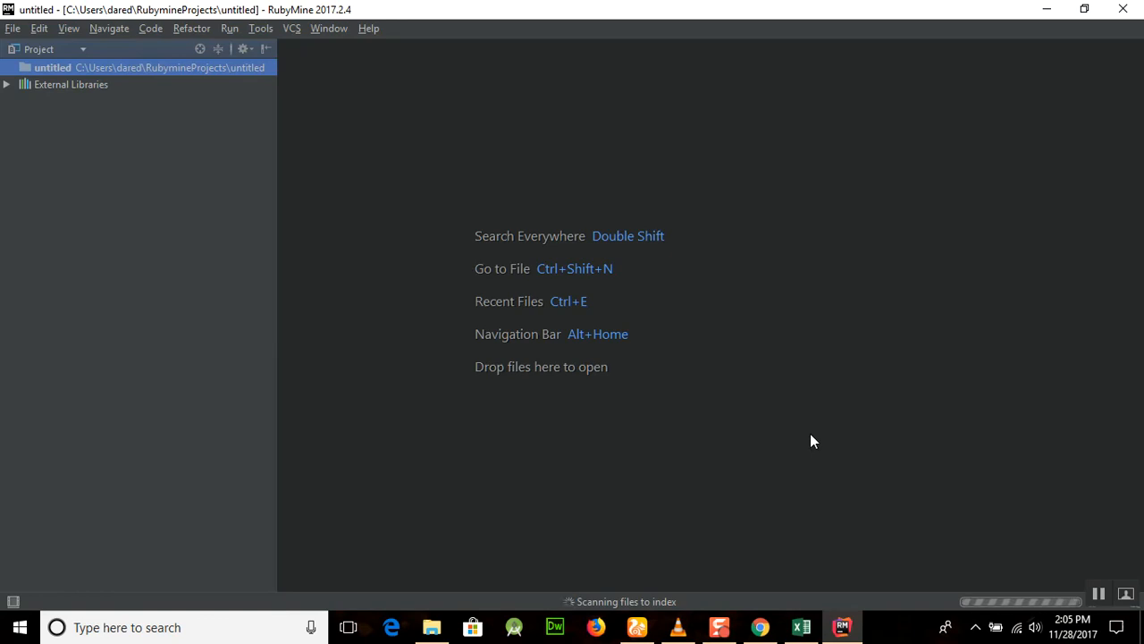